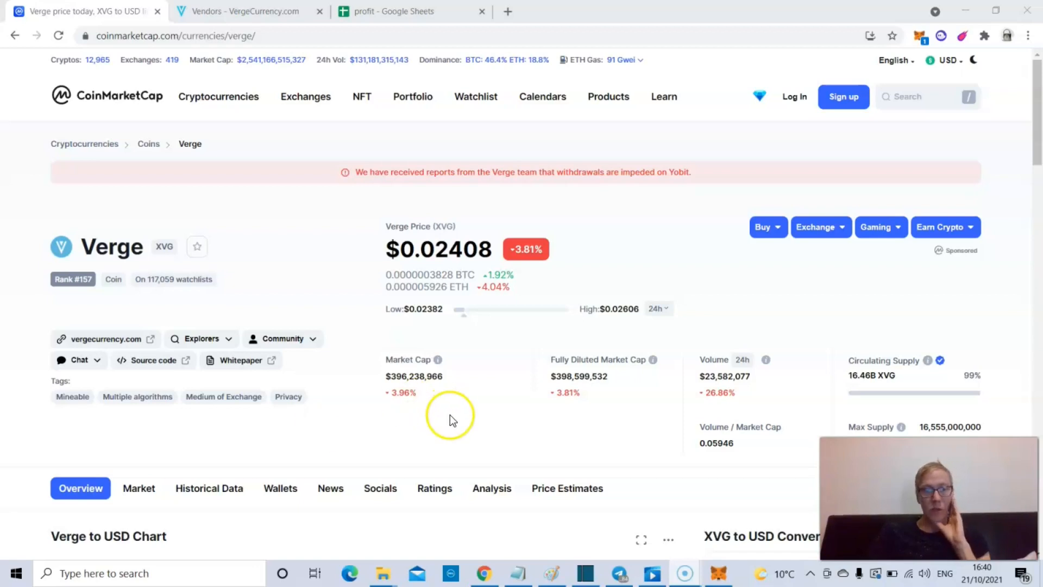
pyautogui.moveTo(586, 432)
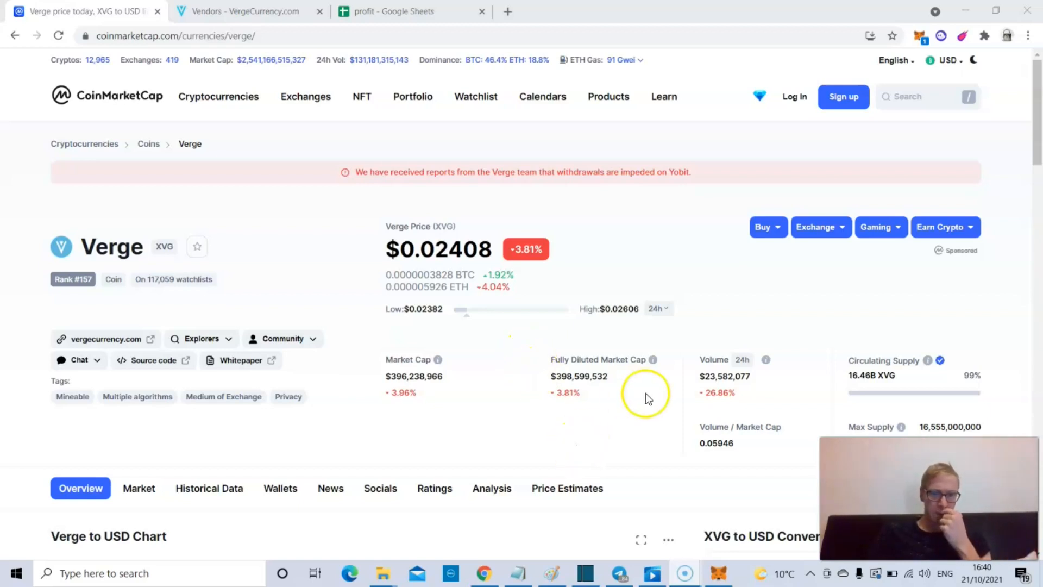
# Step: Switch the Verge to USD chart to its ALL range to show the entire price history
pyautogui.scroll(-3)
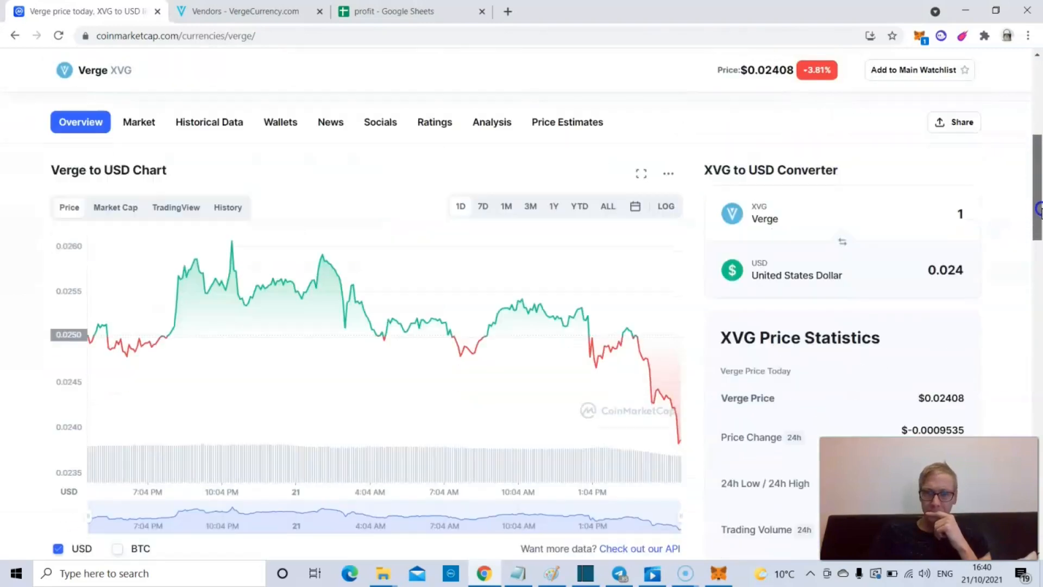
pyautogui.click(607, 206)
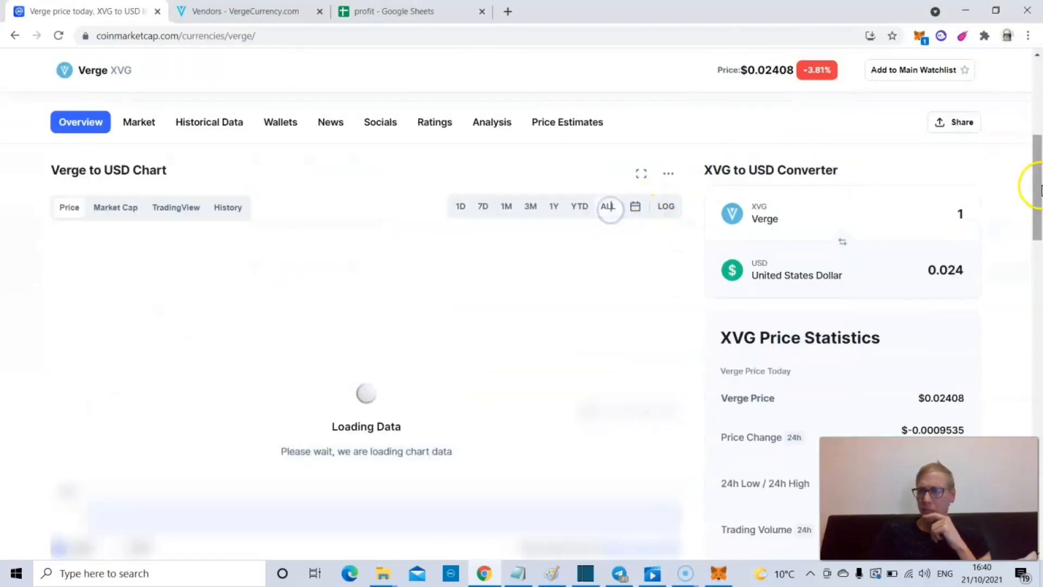
pyautogui.scroll(-3)
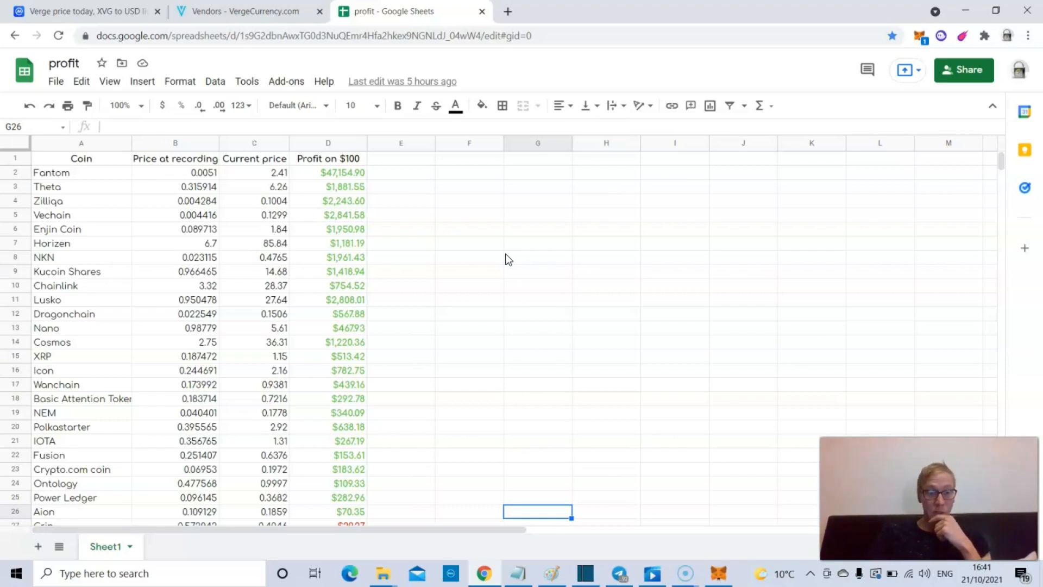
# Step: Browse the sheet's Coin and Profit on $100 columns, then return to Verge's CoinMarketCap tab
pyautogui.scroll(-3)
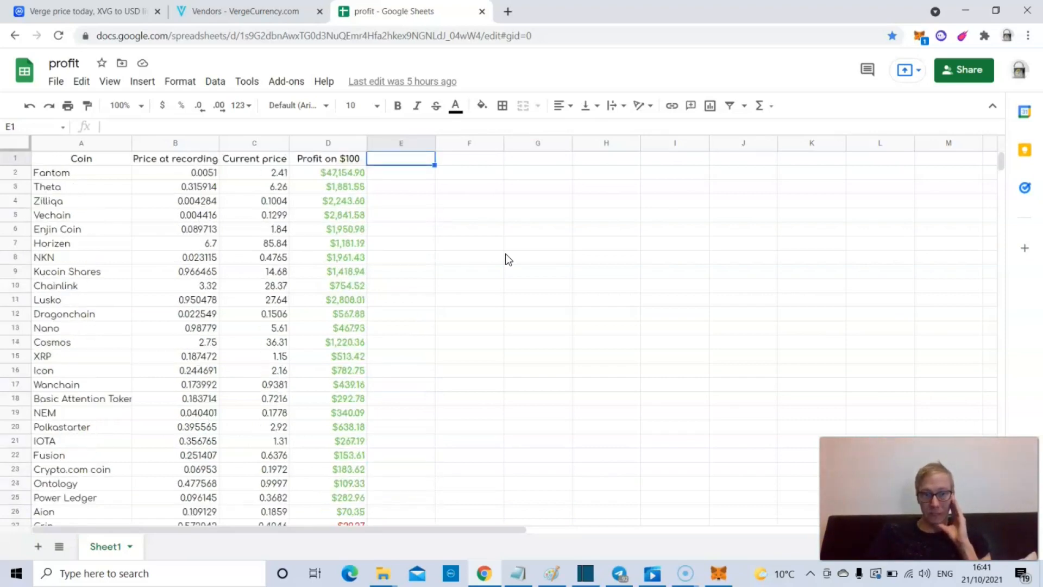
pyautogui.click(401, 173)
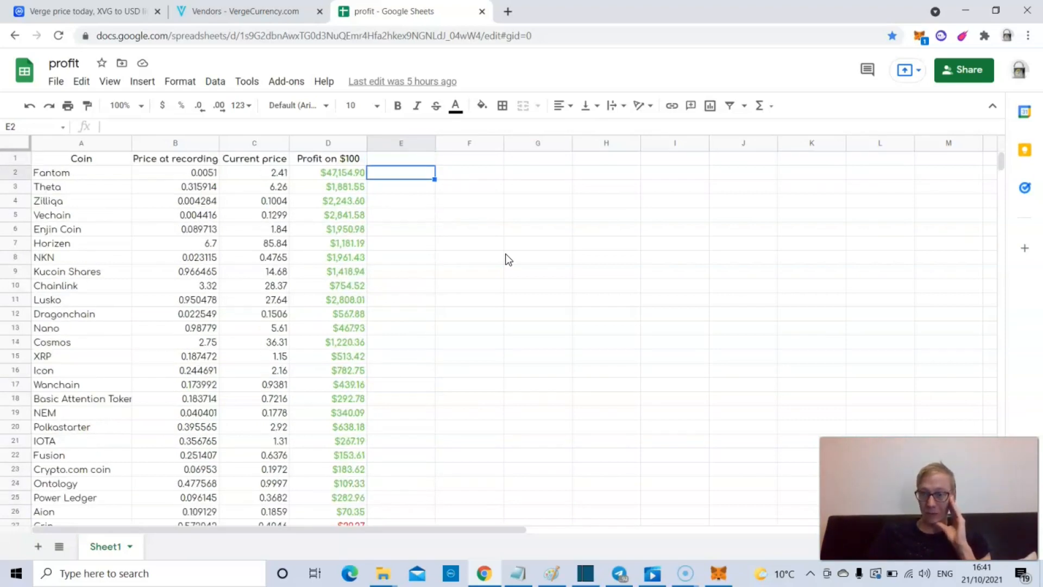
pyautogui.scroll(-3)
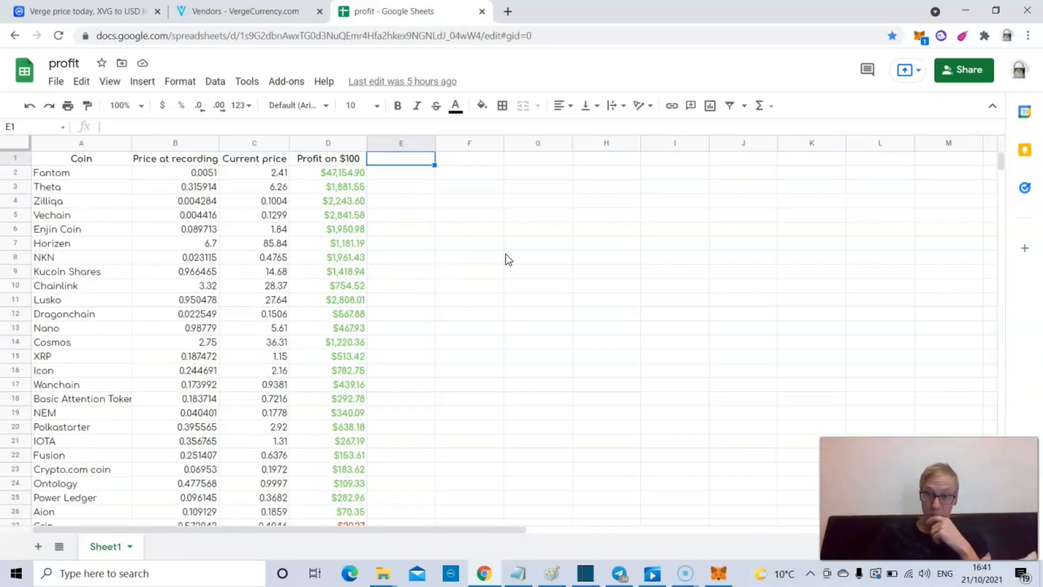
pyautogui.click(401, 383)
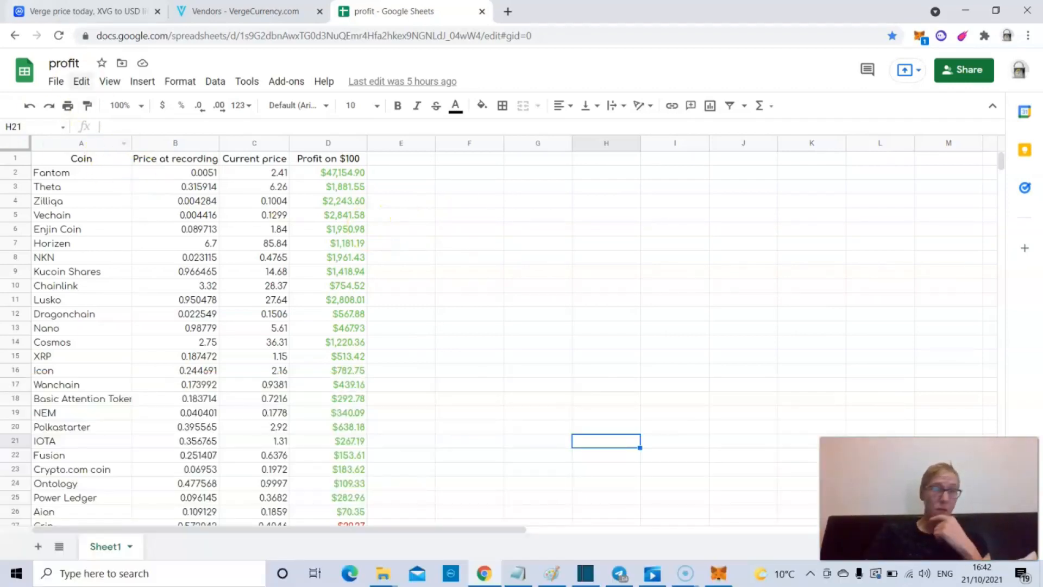
pyautogui.click(79, 11)
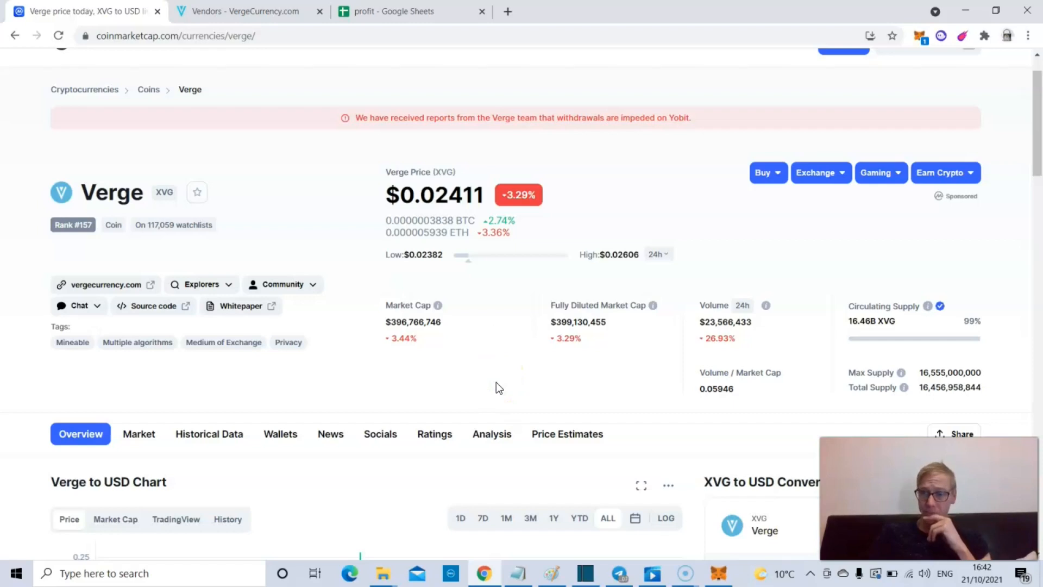
pyautogui.scroll(-3)
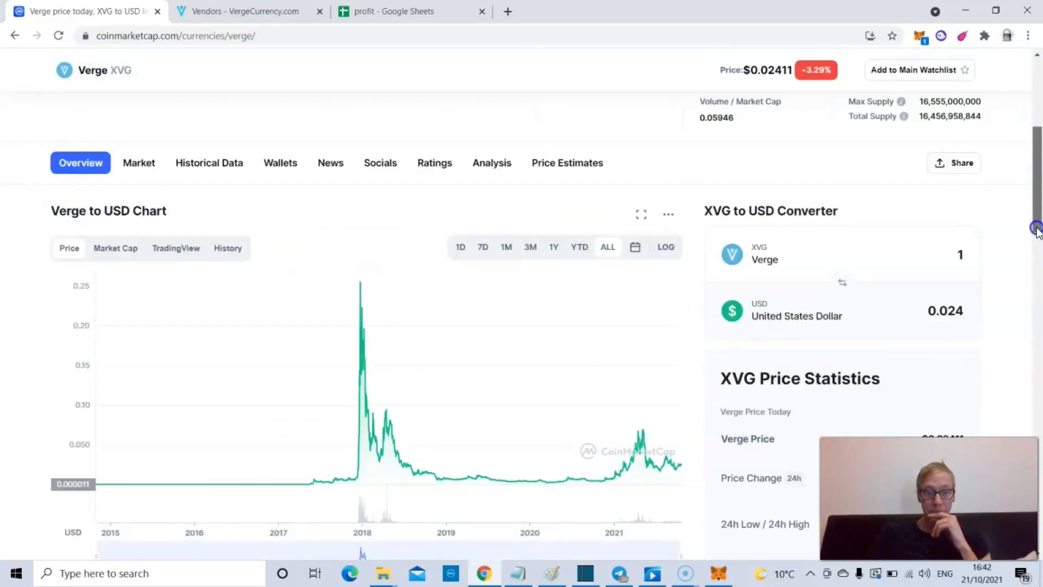
pyautogui.scroll(-3)
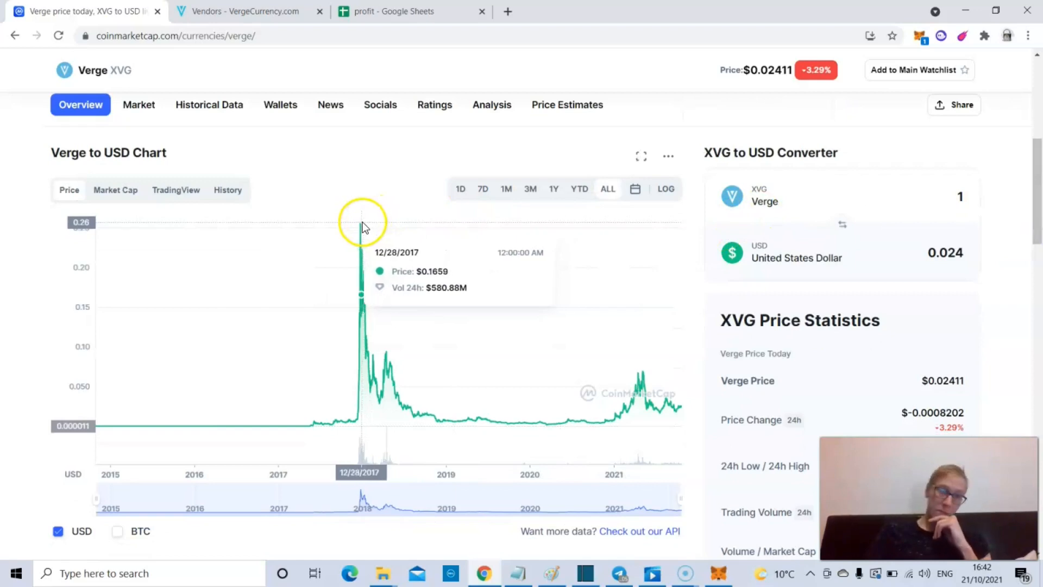
pyautogui.moveTo(361, 230)
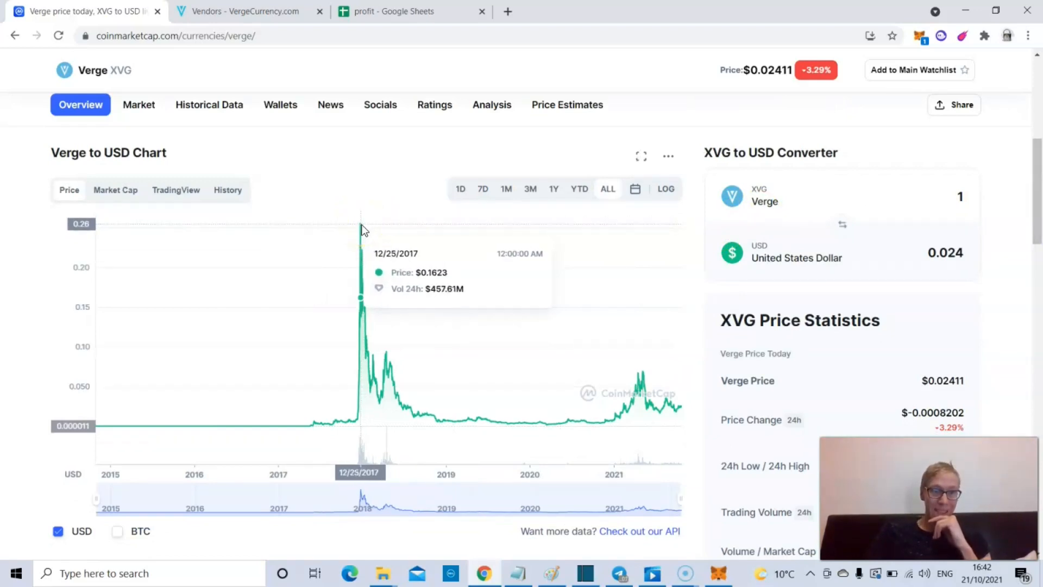
pyautogui.moveTo(642, 389)
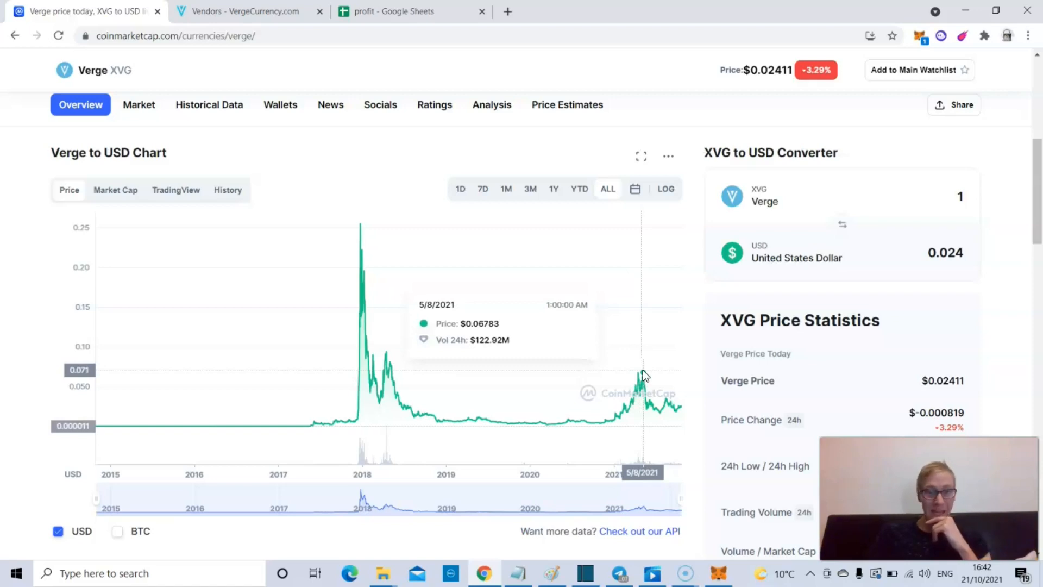
pyautogui.moveTo(373, 389)
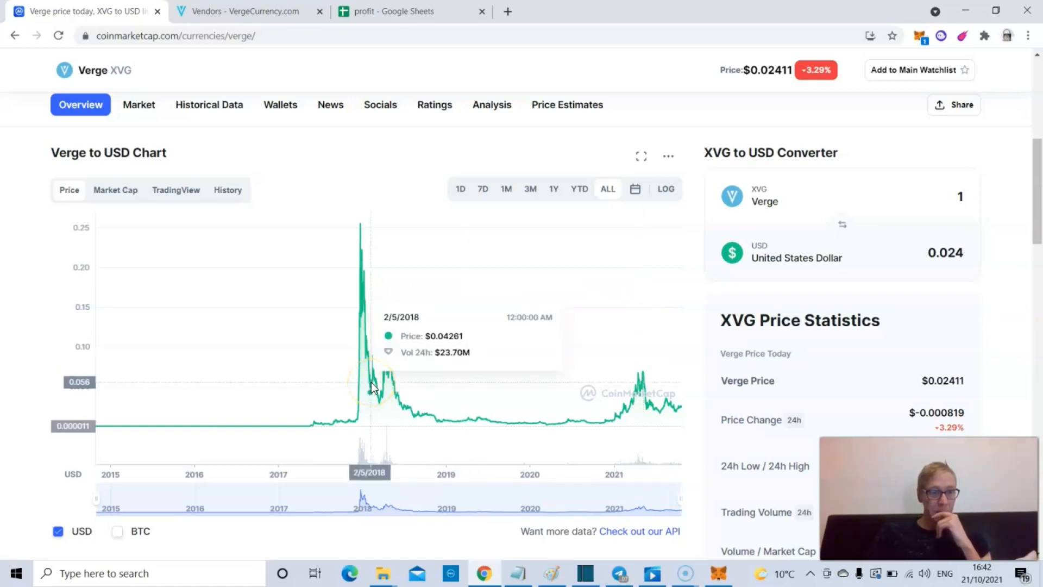
pyautogui.moveTo(565, 373)
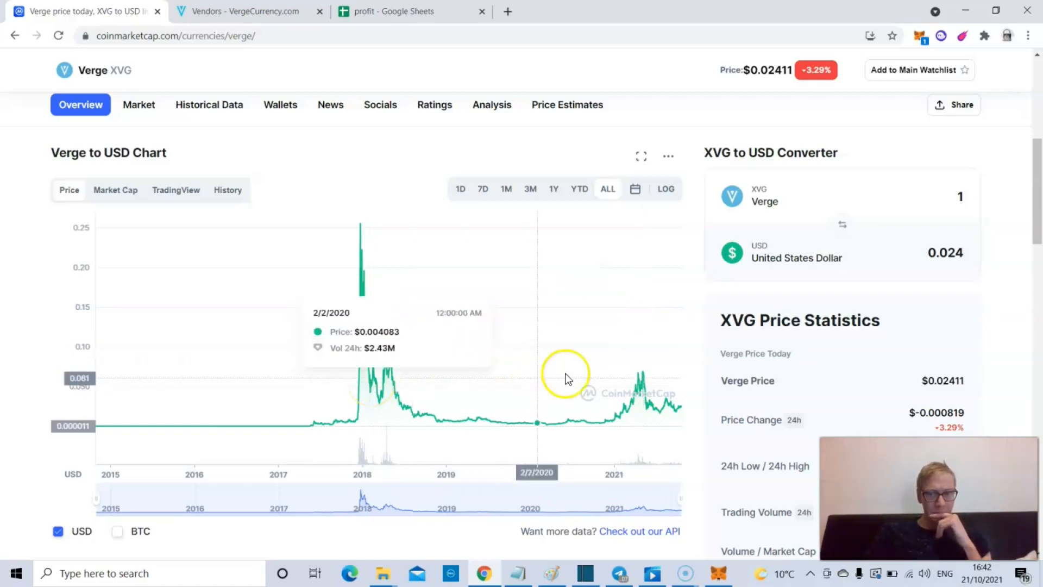
pyautogui.scroll(-3)
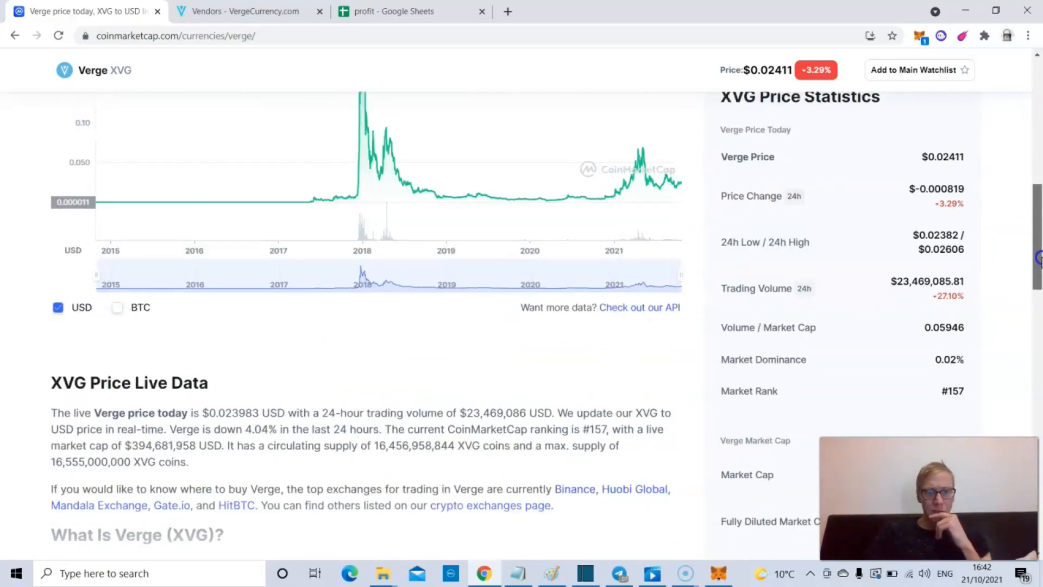
# Step: Expand the full 'What Is Verge (XVG)' description and start reading down it
pyautogui.scroll(-3)
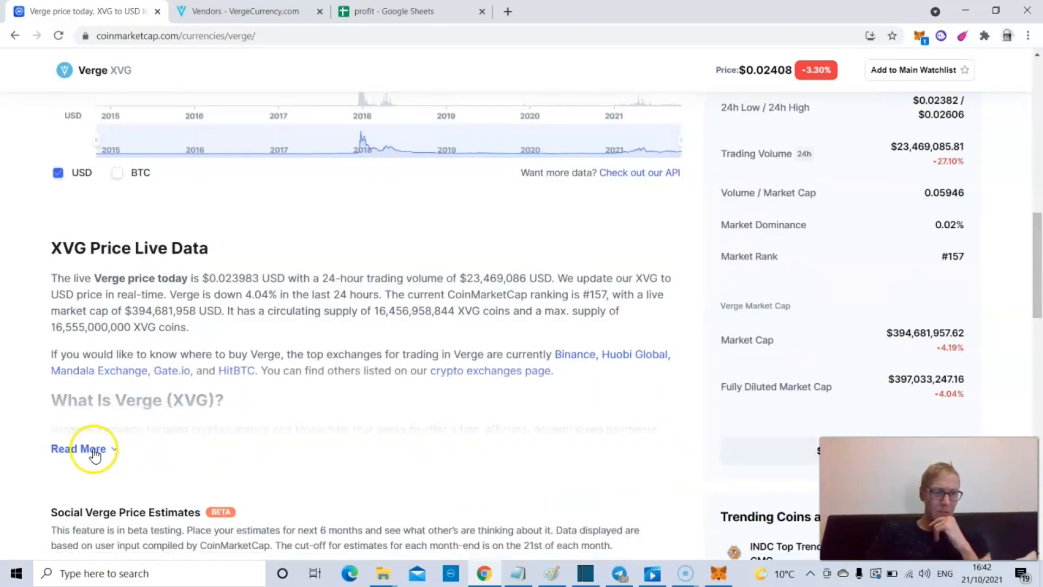
pyautogui.click(78, 449)
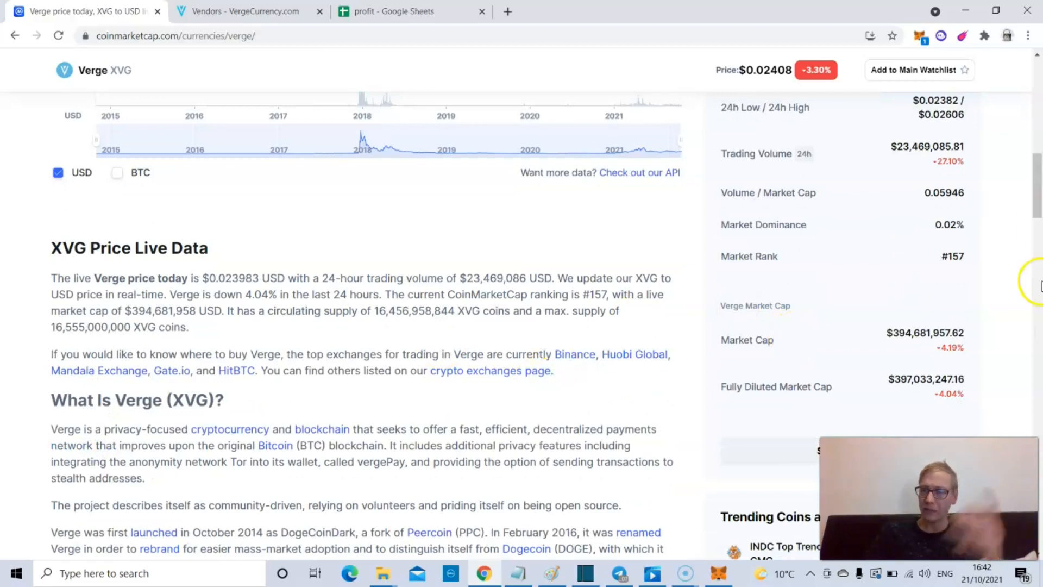
pyautogui.scroll(-3)
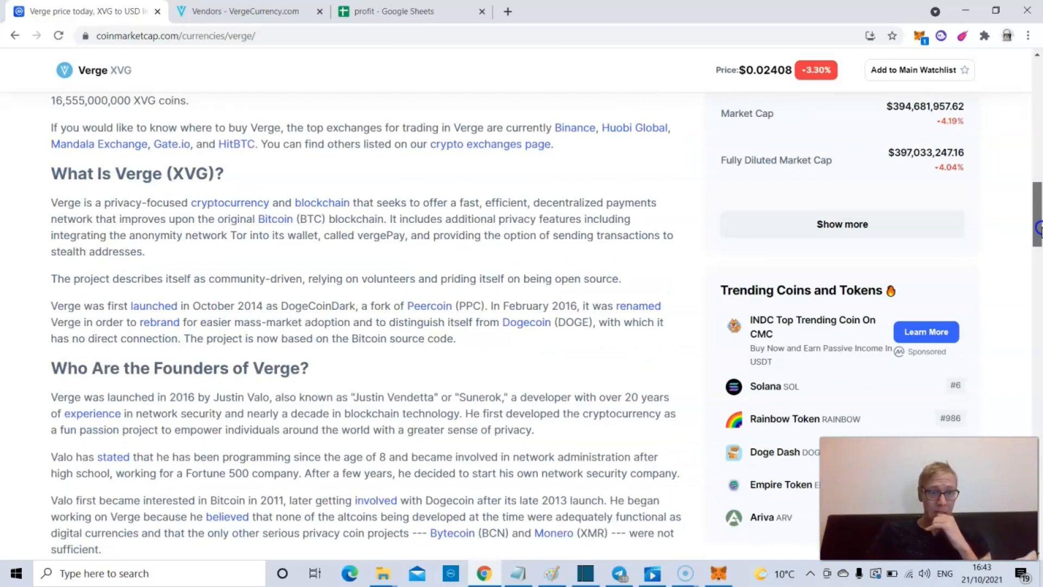
pyautogui.scroll(-3)
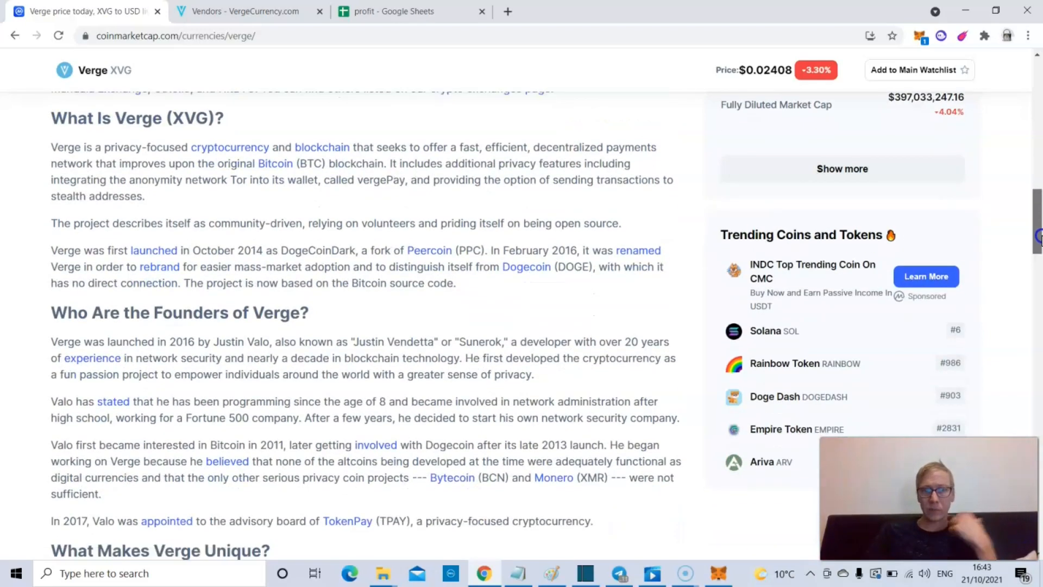
pyautogui.scroll(-3)
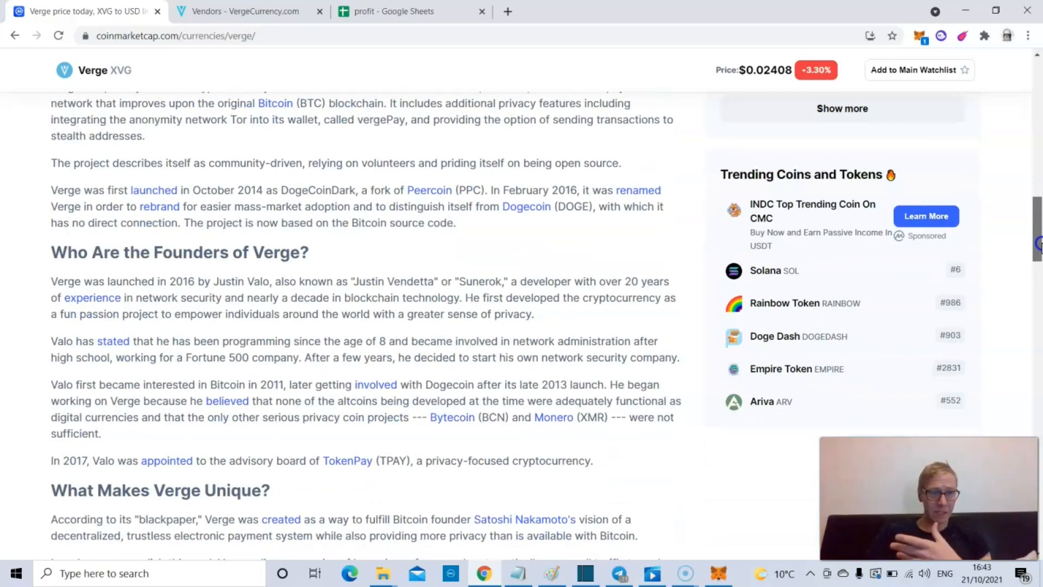
pyautogui.scroll(-3)
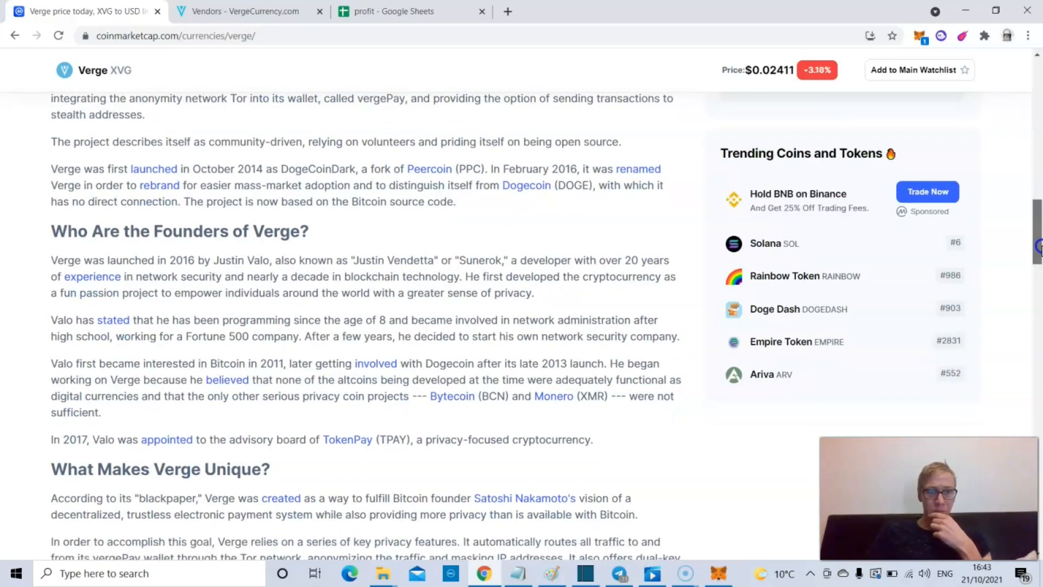
# Step: Continue down to the 'Who Are the Founders of Verge?' and 'What Makes Verge Unique?' sections
pyautogui.scroll(-3)
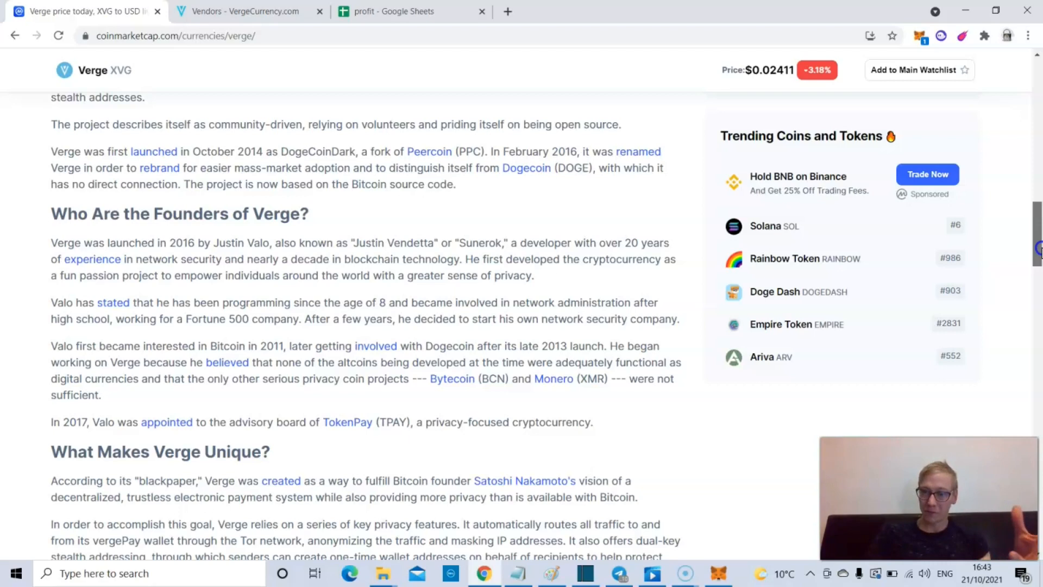
pyautogui.scroll(-3)
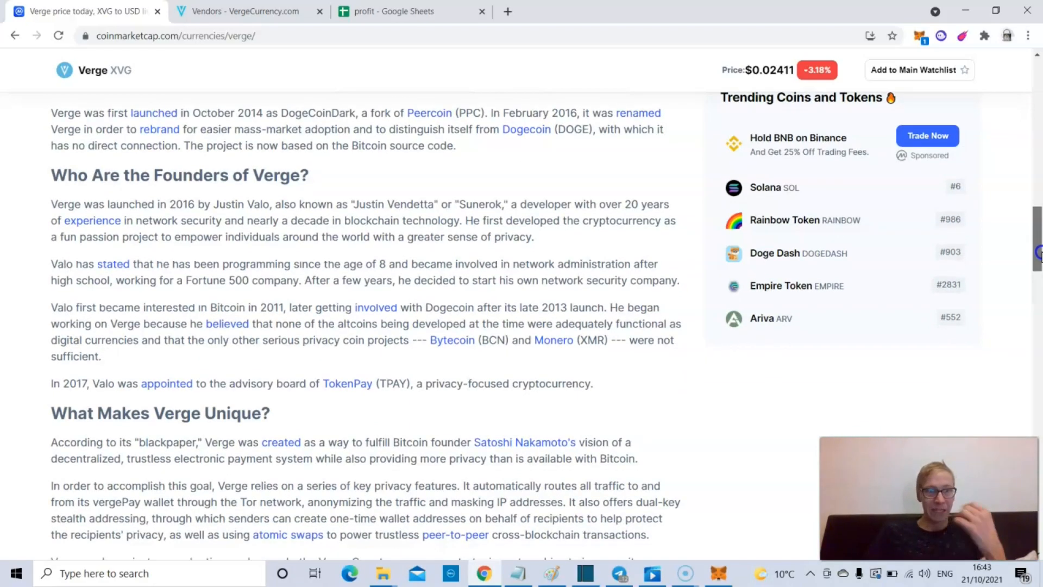
pyautogui.scroll(-3)
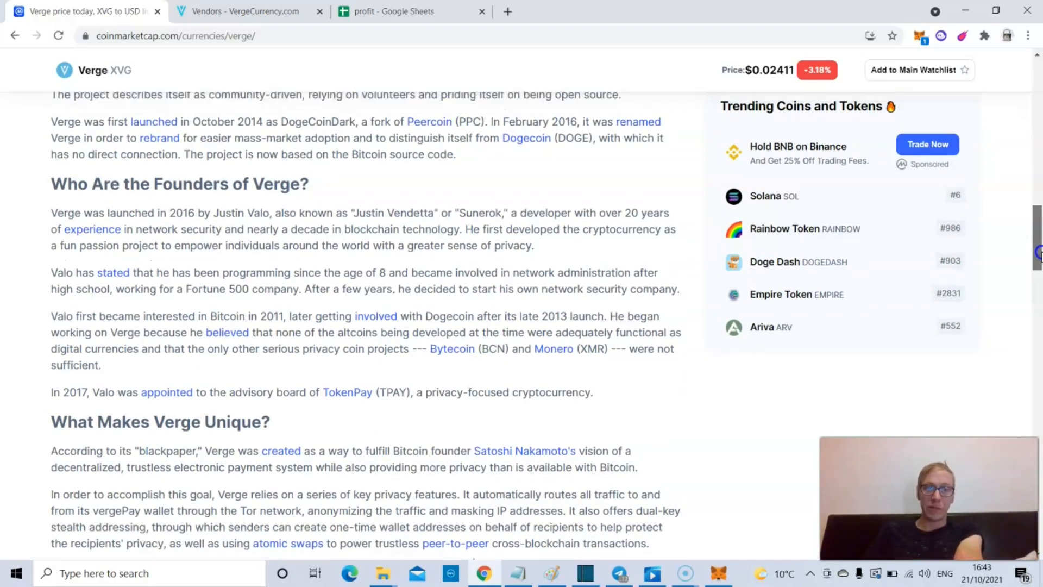
pyautogui.scroll(-3)
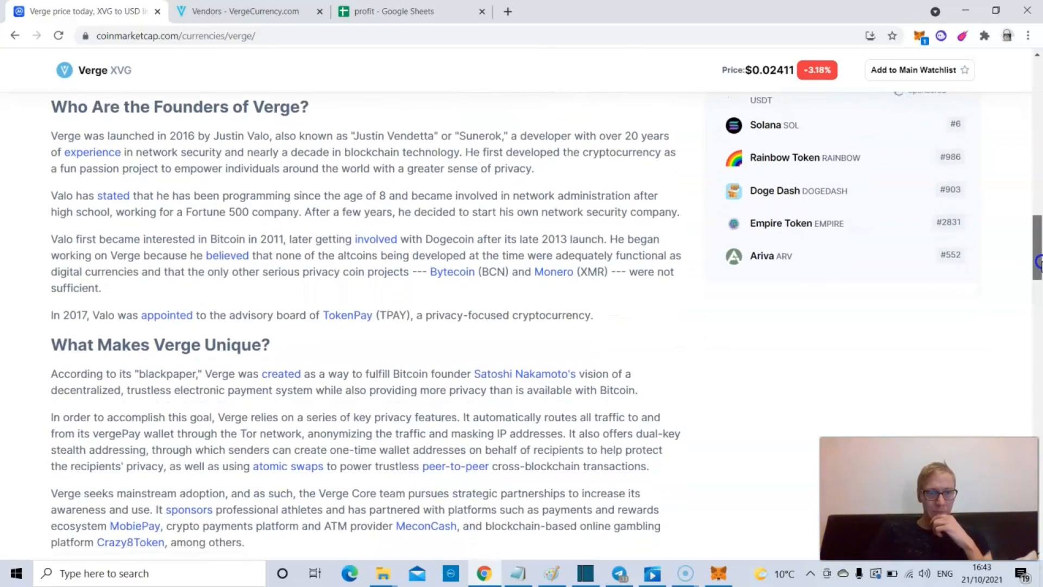
pyautogui.scroll(-3)
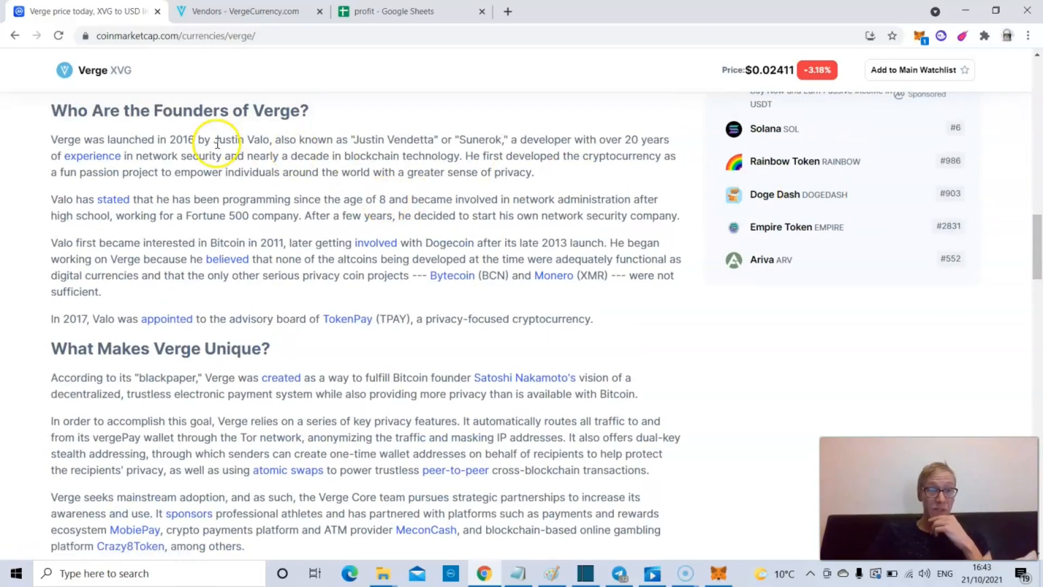
pyautogui.doubleClick(229, 140)
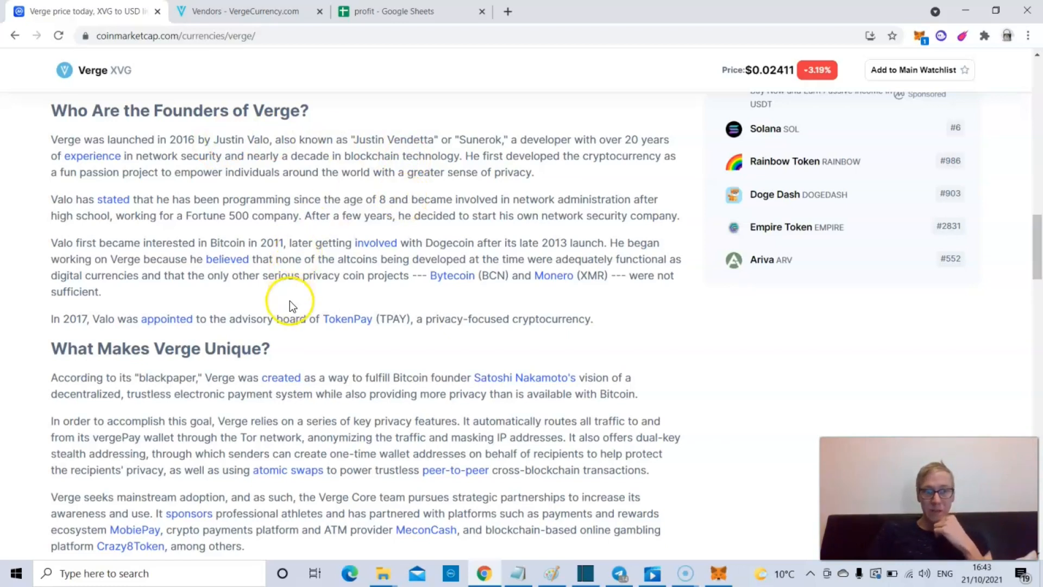
pyautogui.doubleClick(291, 318)
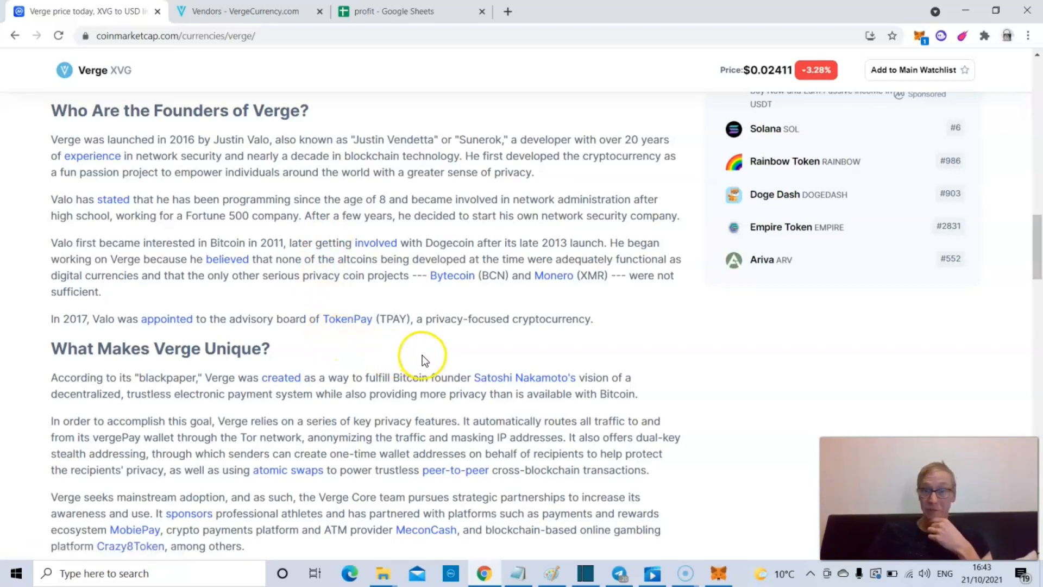
pyautogui.moveTo(696, 349)
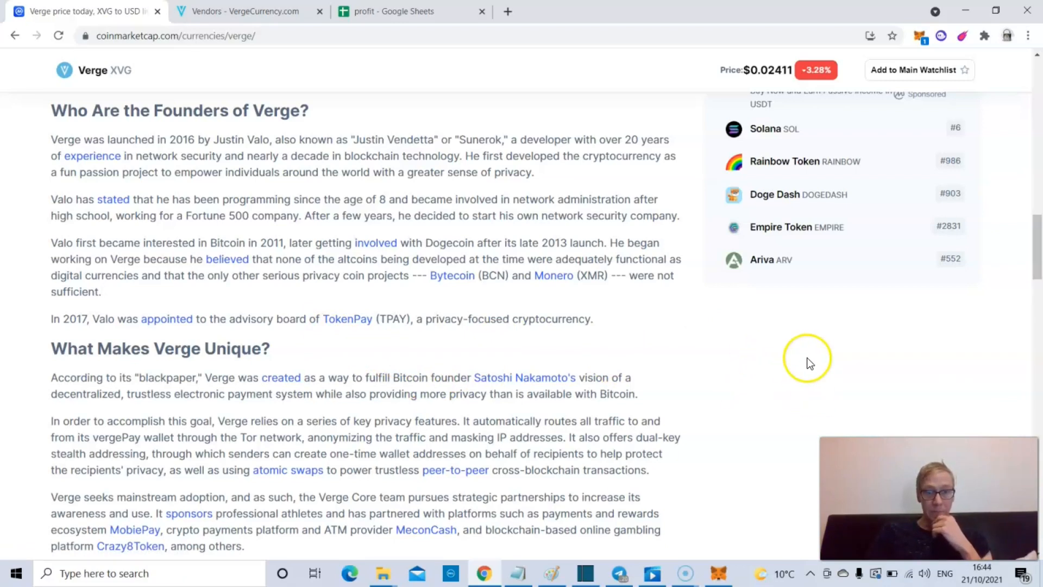
pyautogui.moveTo(968, 306)
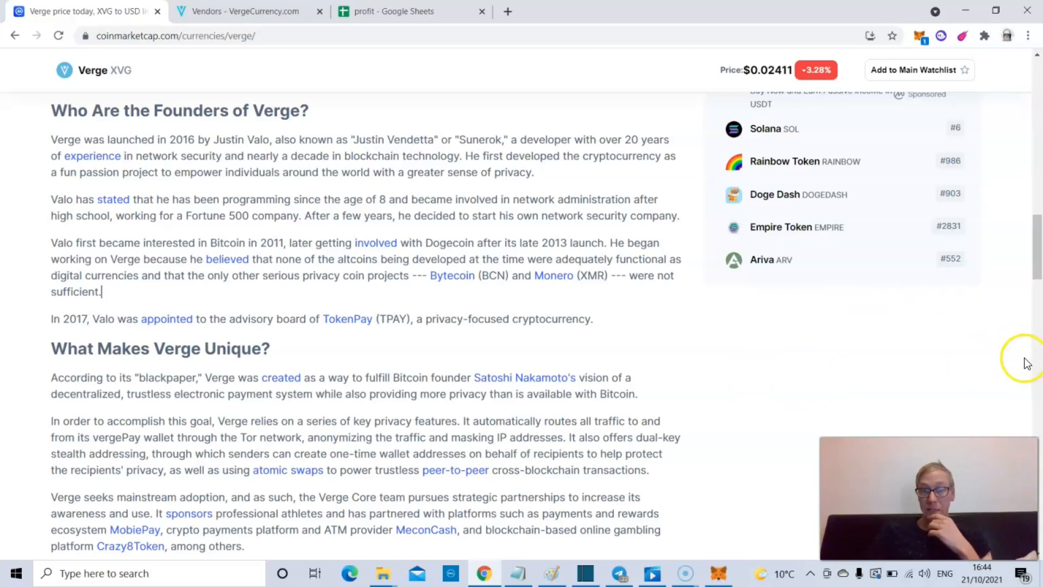
# Step: Read 'What Makes Verge Unique?' and 'Related Pages', then switch to the Vendors - VergeCurrency.com tab
pyautogui.scroll(-3)
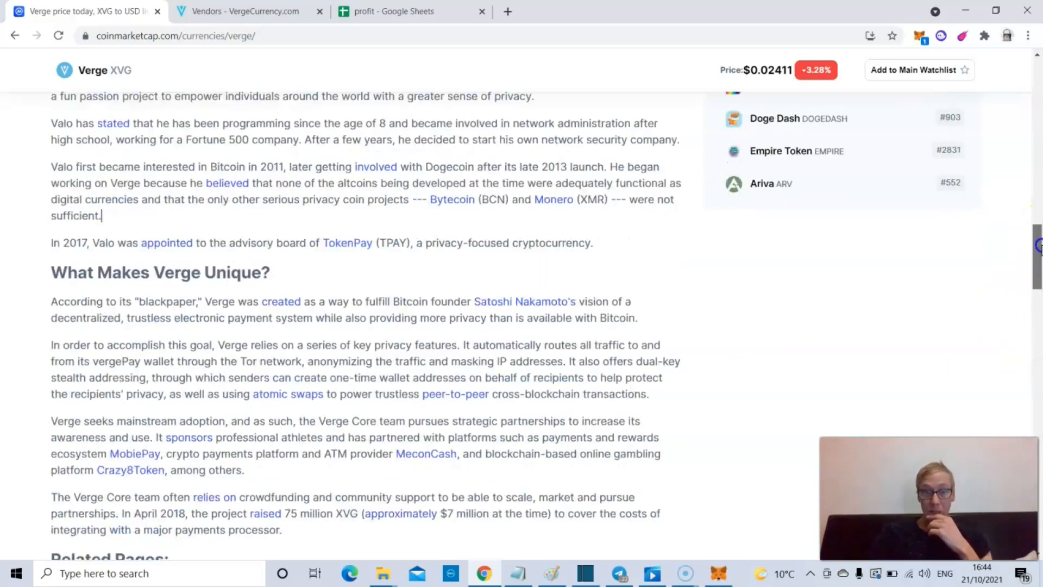
pyautogui.scroll(-3)
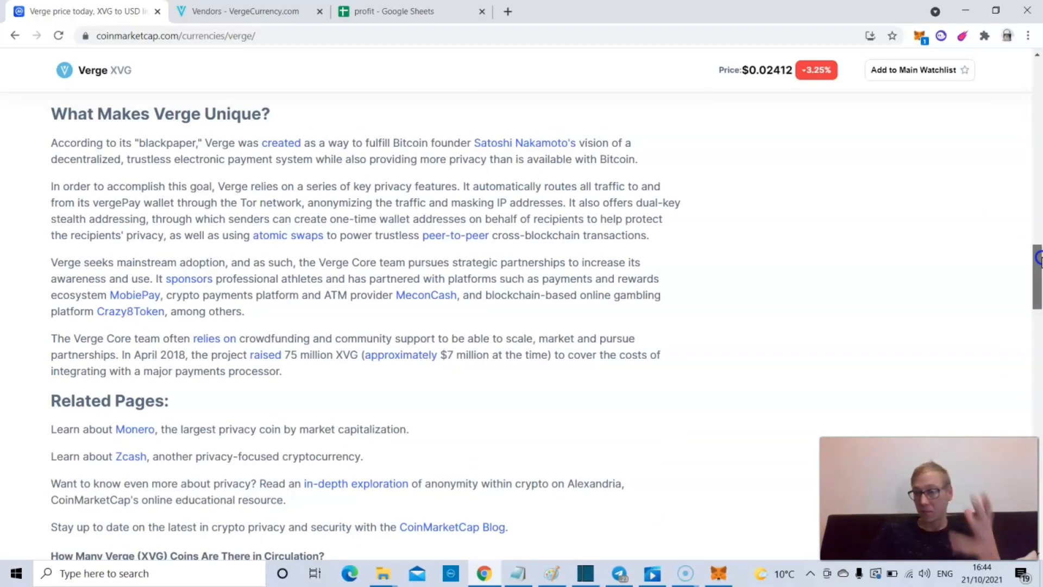
pyautogui.scroll(-3)
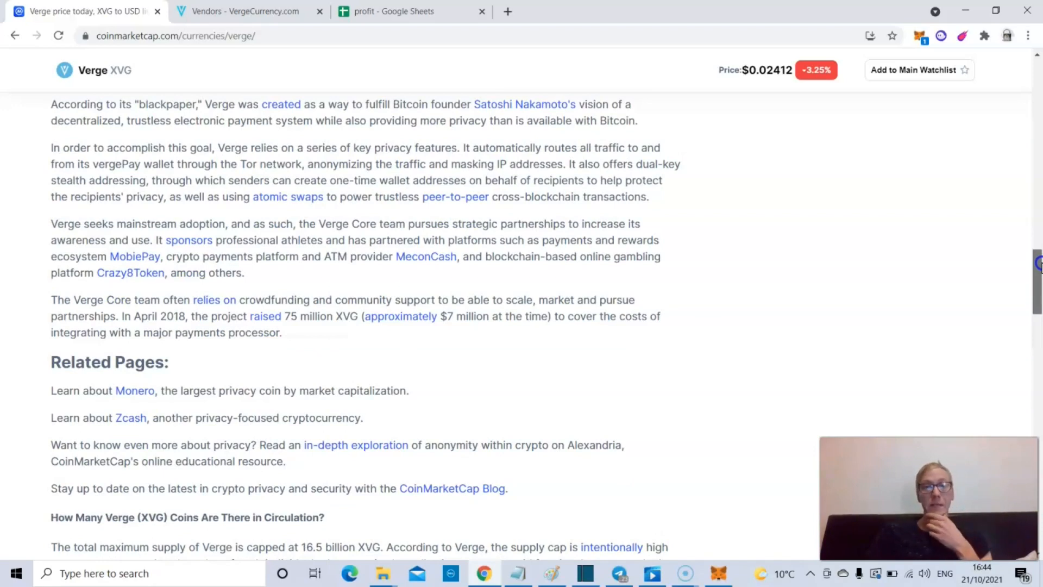
pyautogui.scroll(-3)
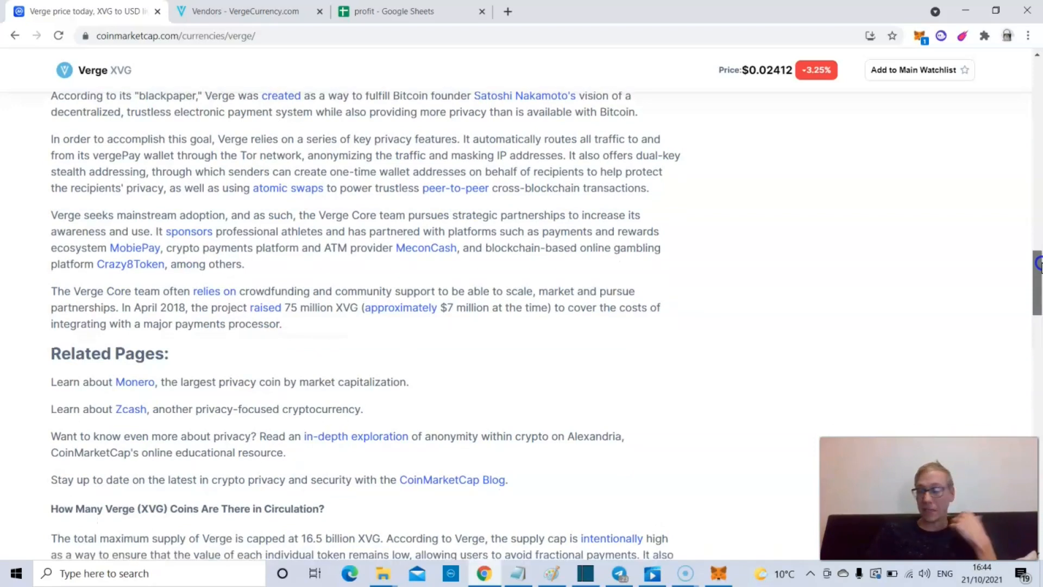
pyautogui.scroll(-3)
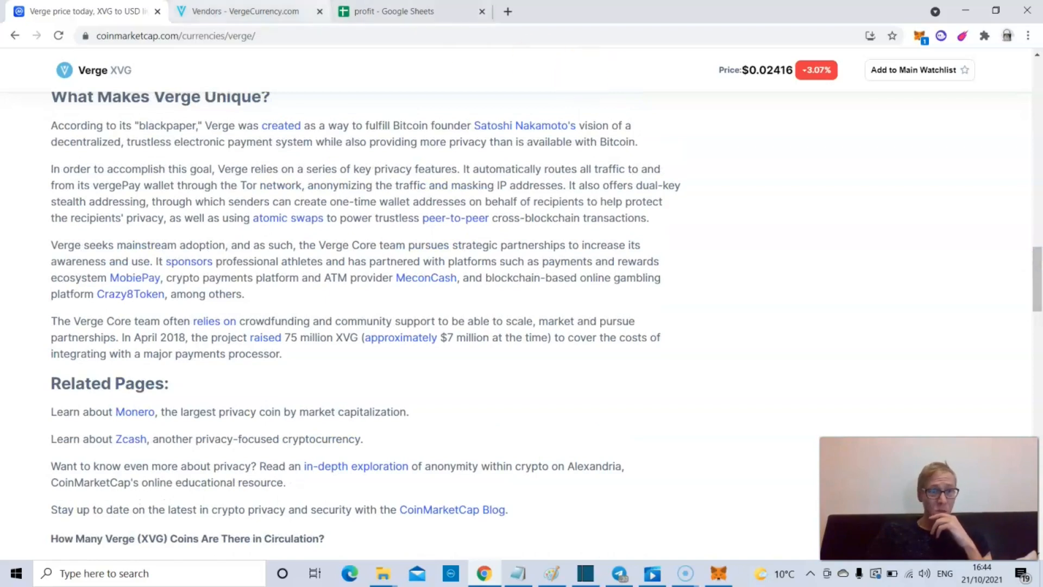
pyautogui.click(246, 11)
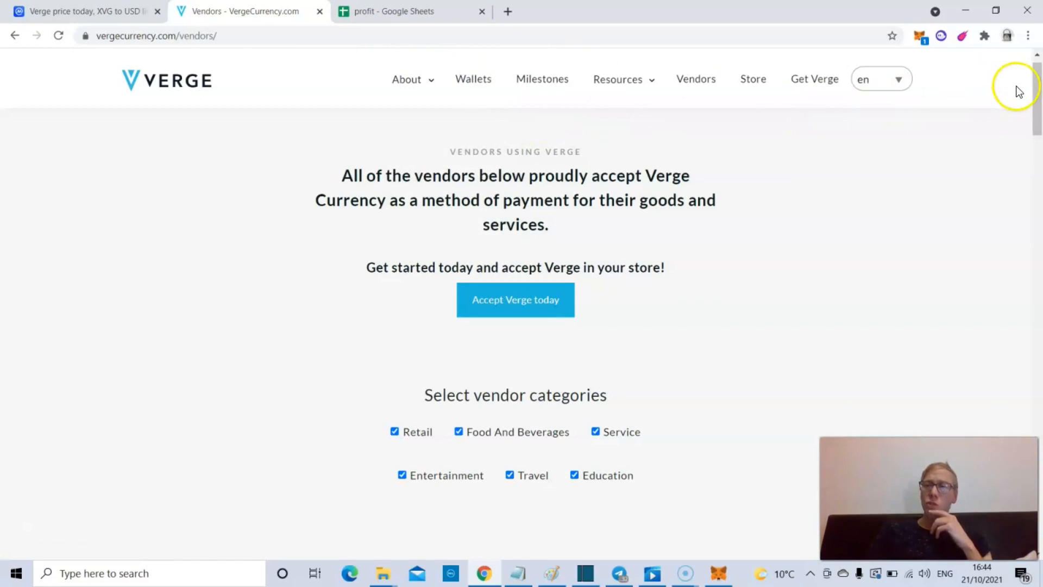
pyautogui.scroll(-3)
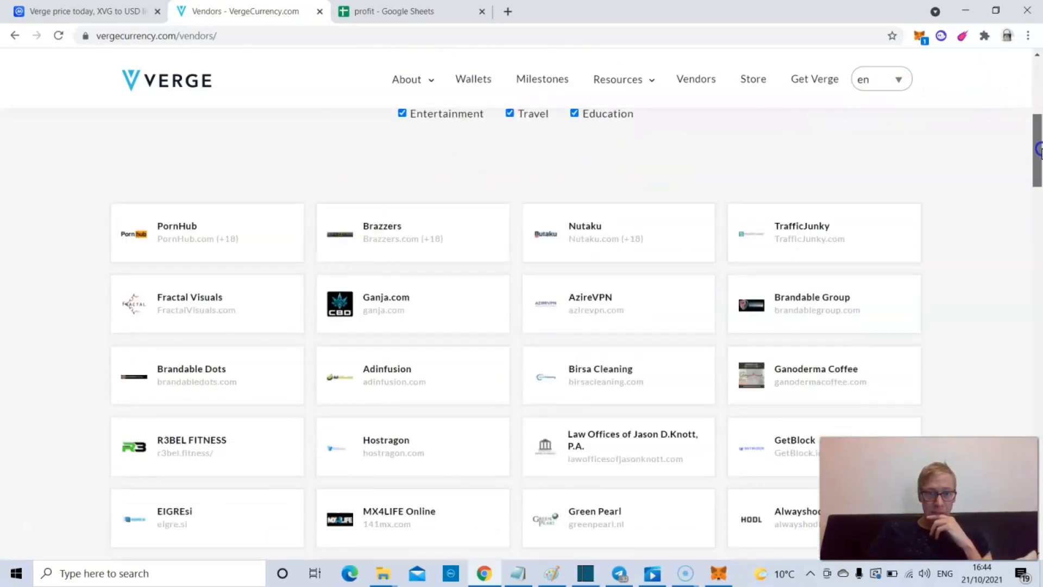
pyautogui.scroll(-3)
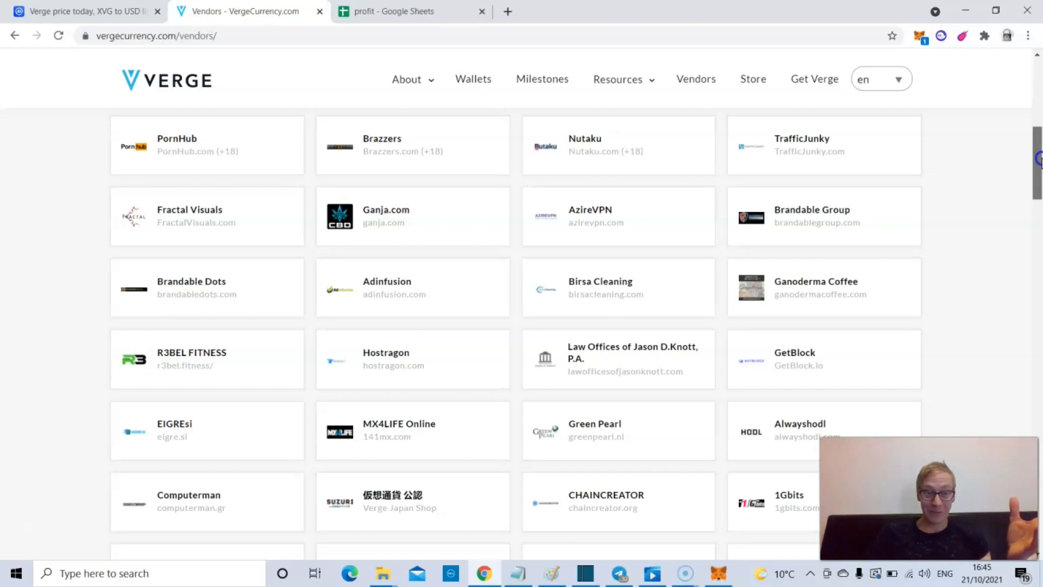
pyautogui.scroll(-3)
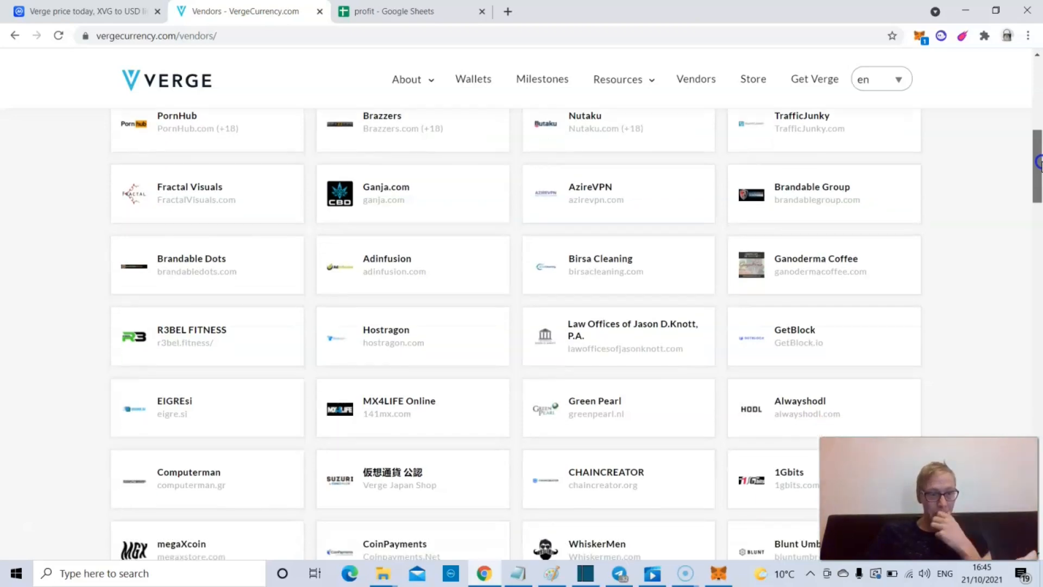
pyautogui.scroll(-3)
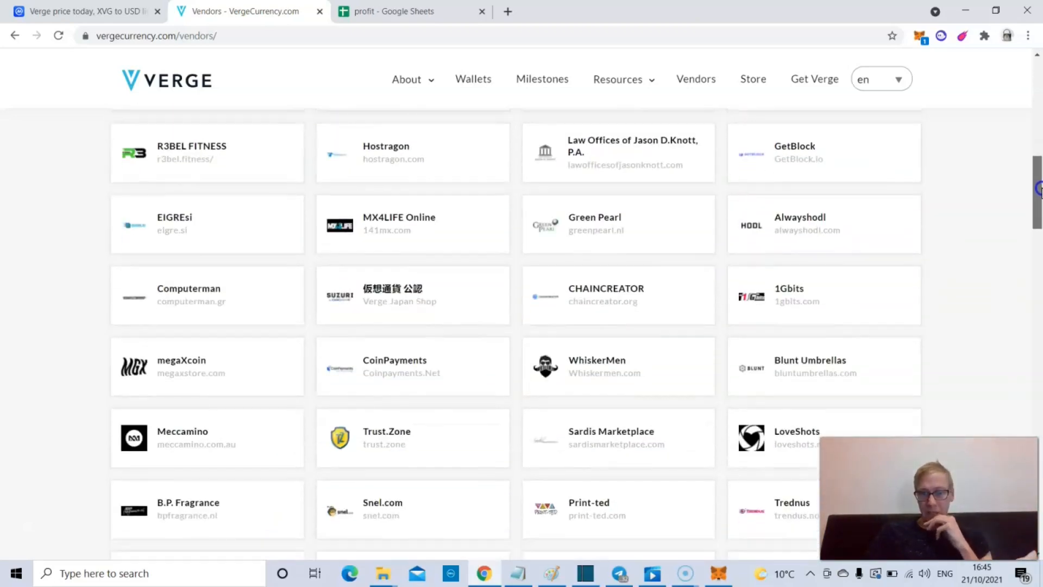
pyautogui.scroll(-3)
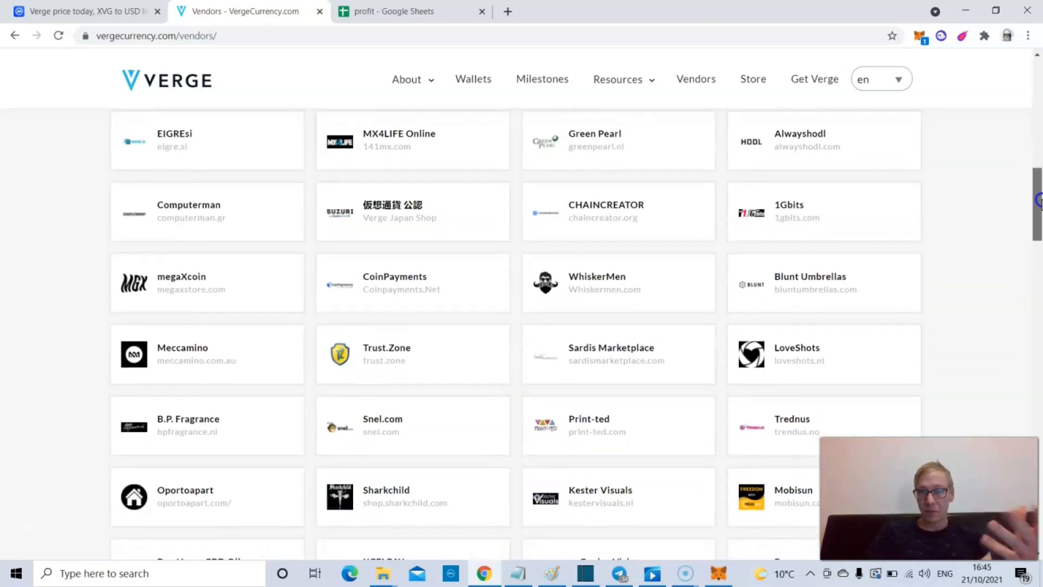
pyautogui.scroll(-3)
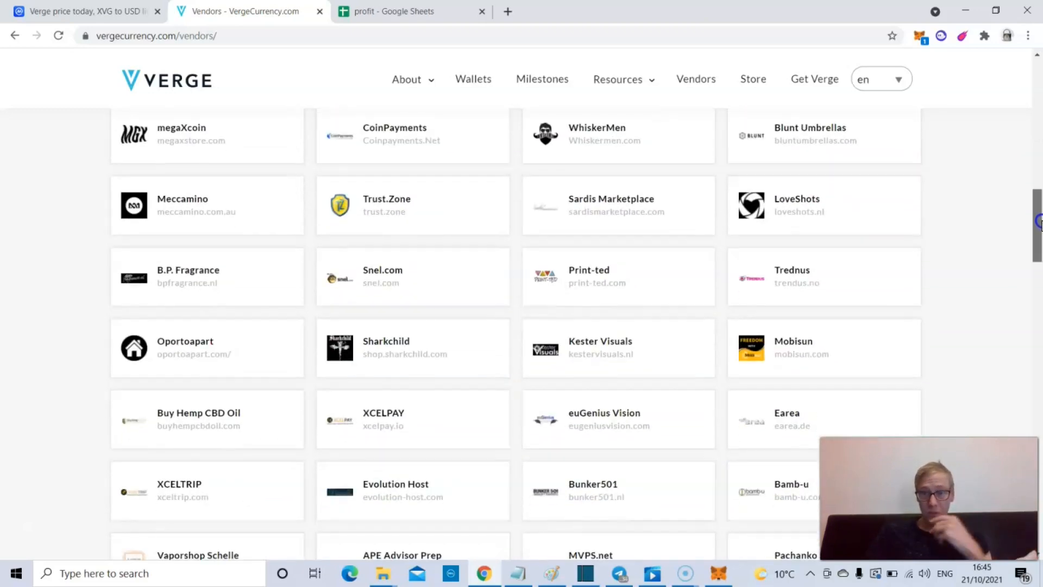
pyautogui.scroll(-3)
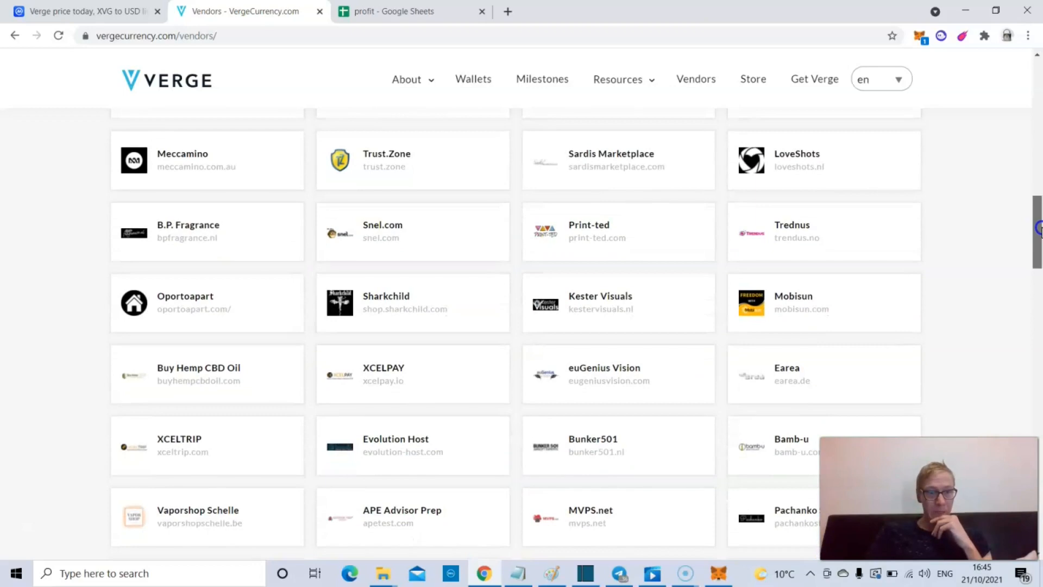
pyautogui.scroll(-3)
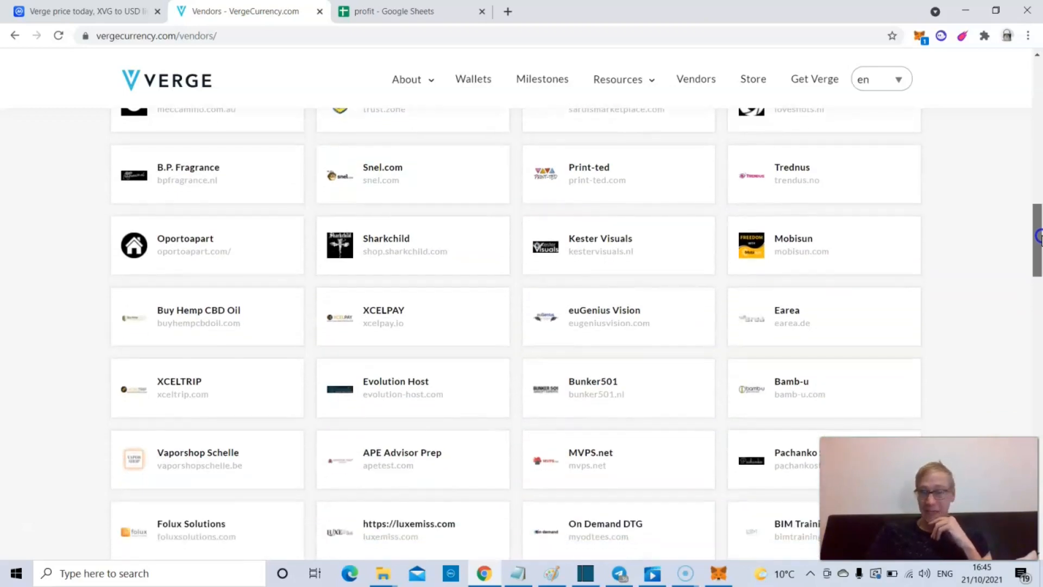
pyautogui.scroll(-3)
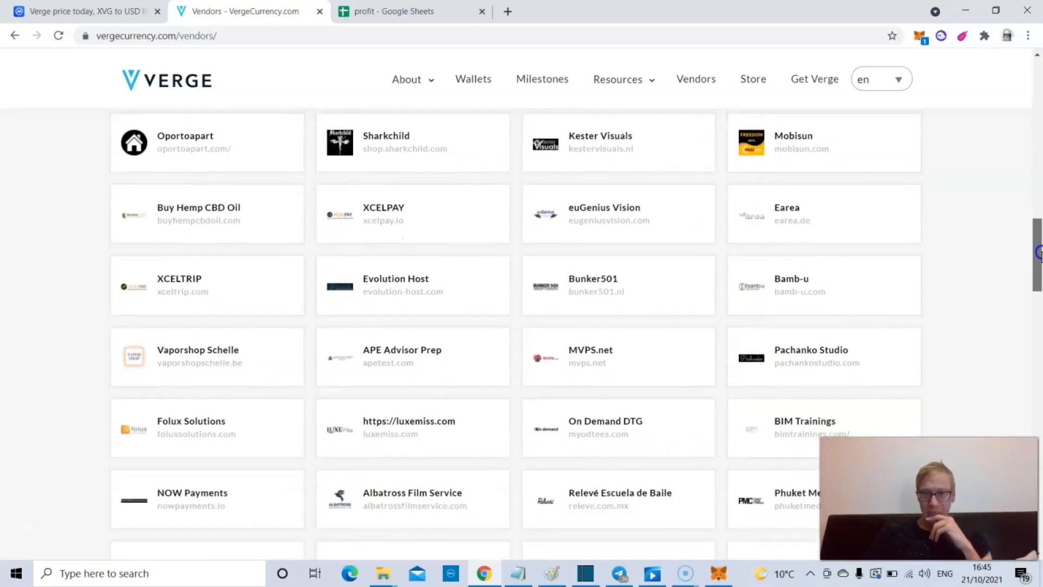
pyautogui.scroll(-3)
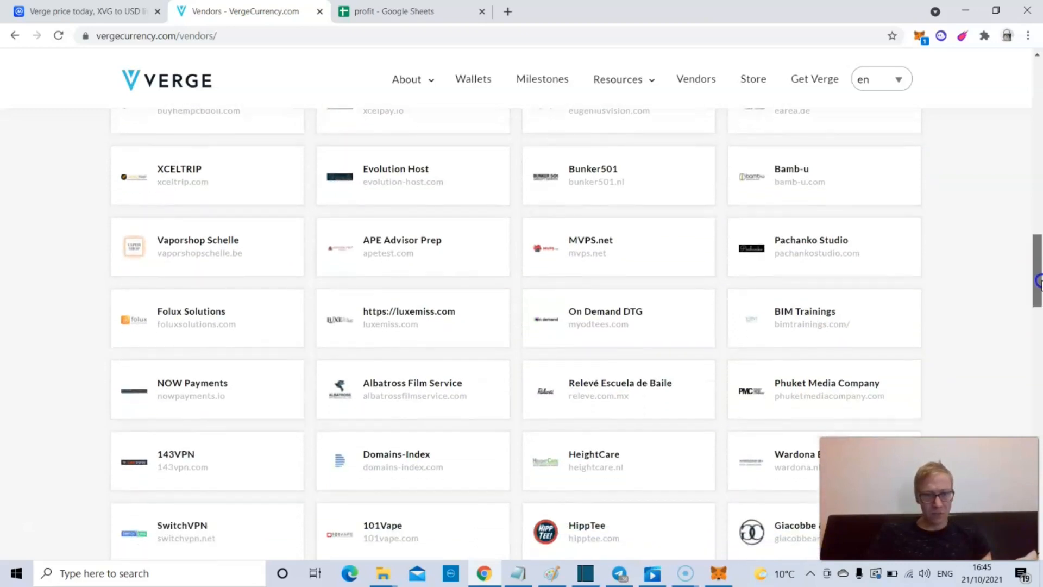
pyautogui.scroll(-3)
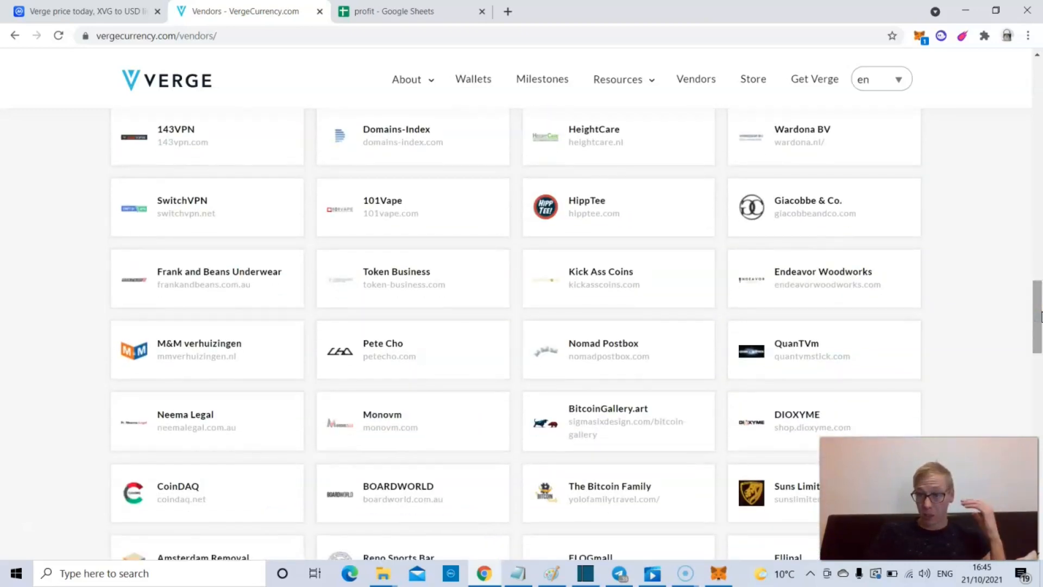
pyautogui.scroll(-3)
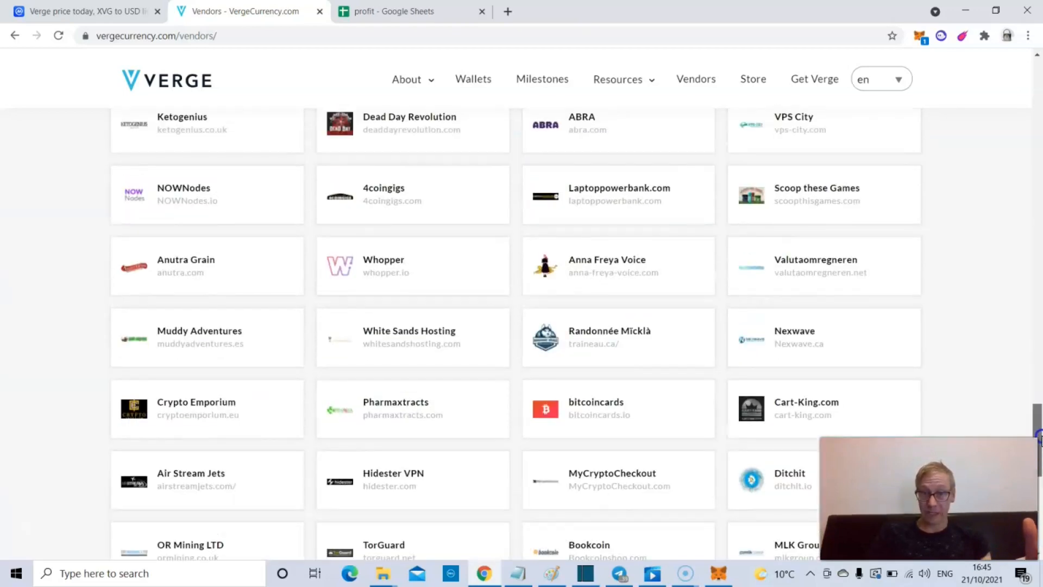
pyautogui.scroll(-3)
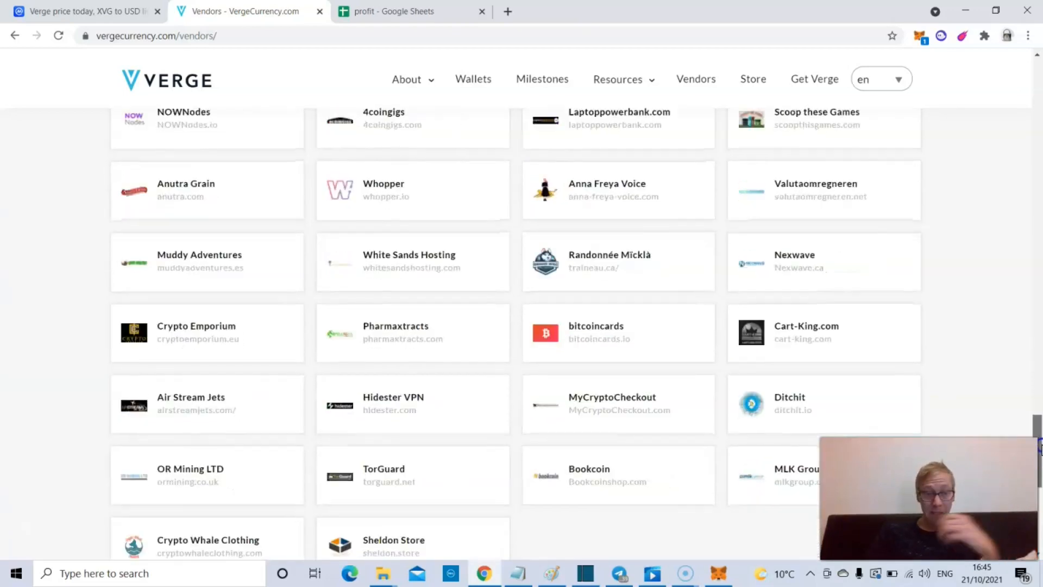
pyautogui.scroll(-3)
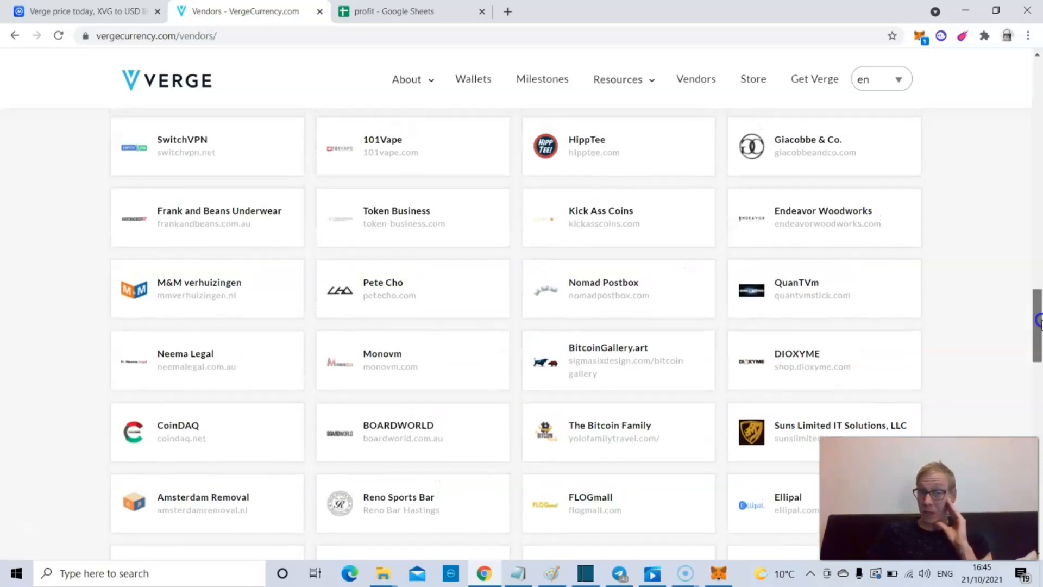
pyautogui.scroll(3)
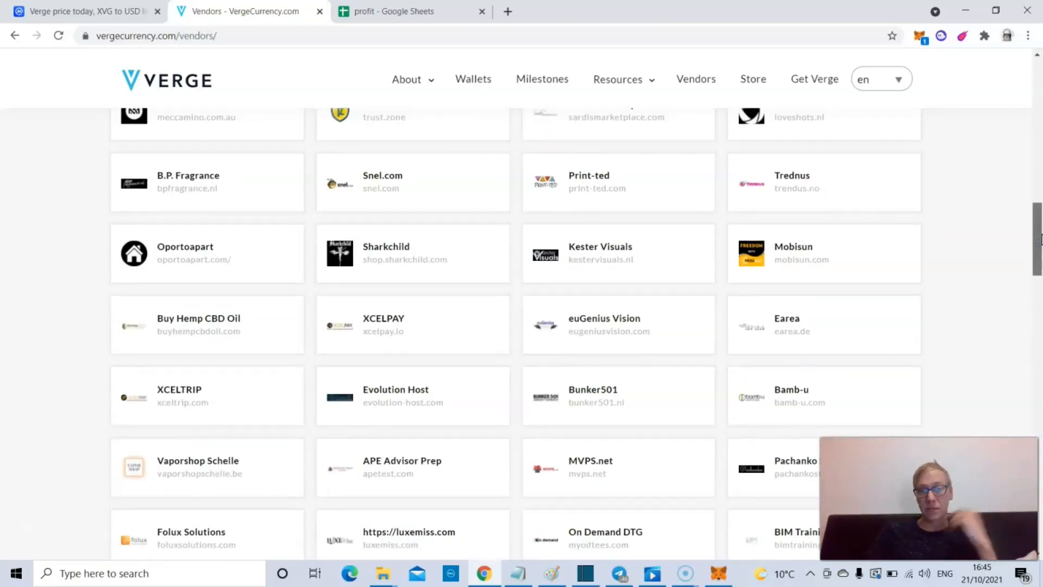
pyautogui.scroll(-3)
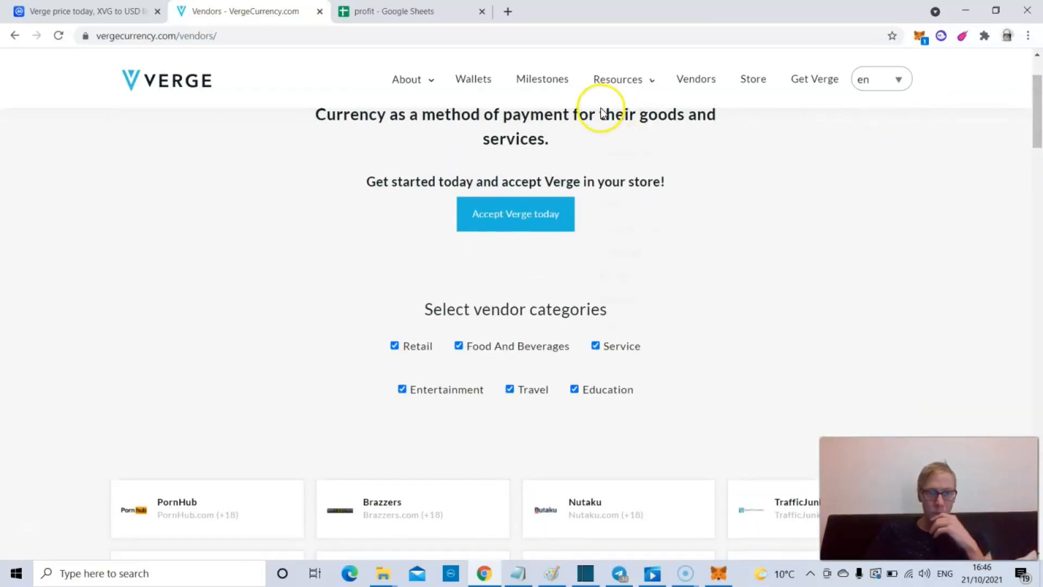
pyautogui.moveTo(416, 159)
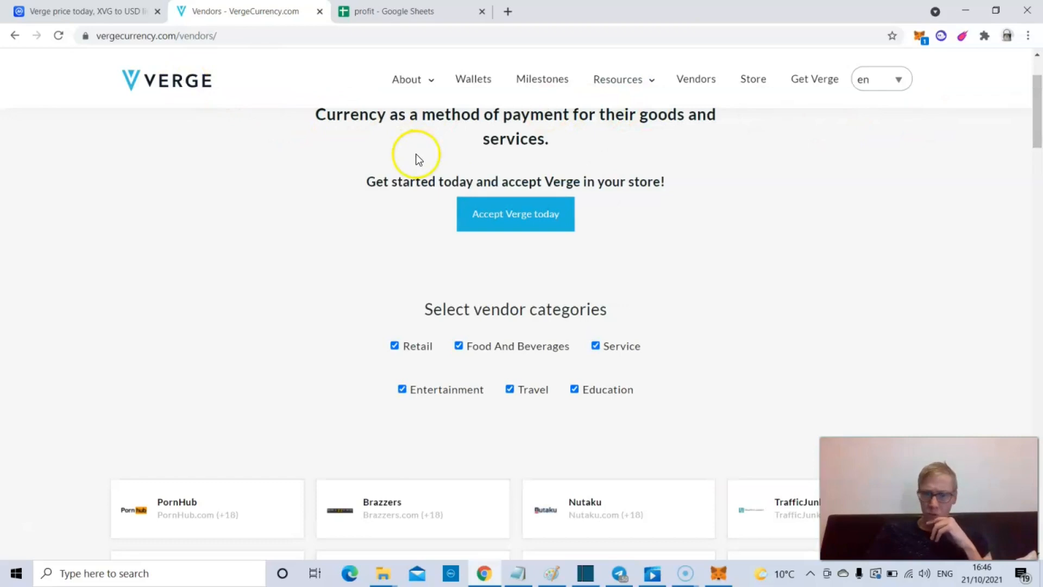
pyautogui.moveTo(229, 88)
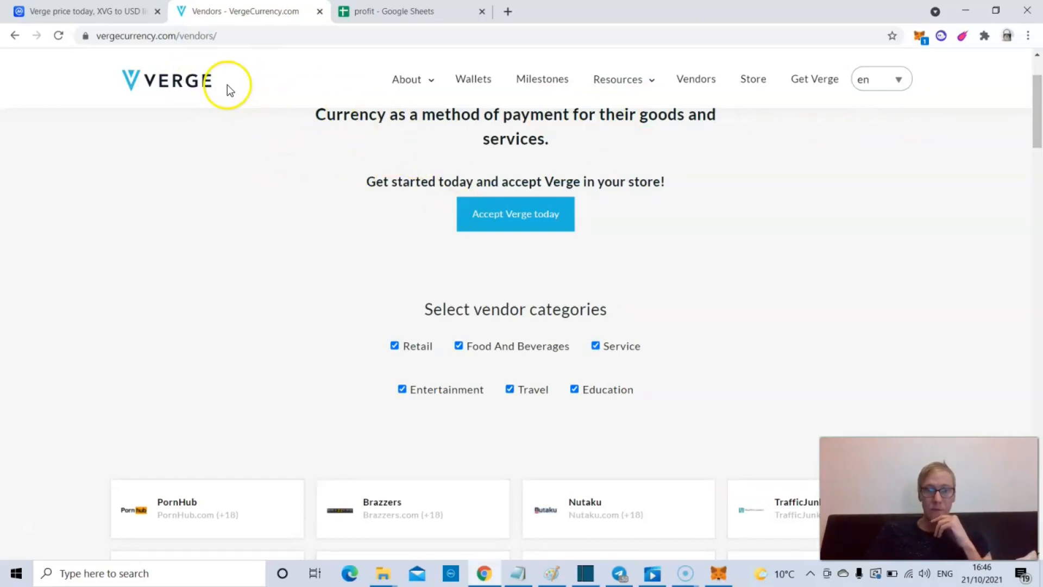
# Step: Go to the Verge Currency home page and skim below its secure, user-friendly digital currency banner
pyautogui.click(166, 79)
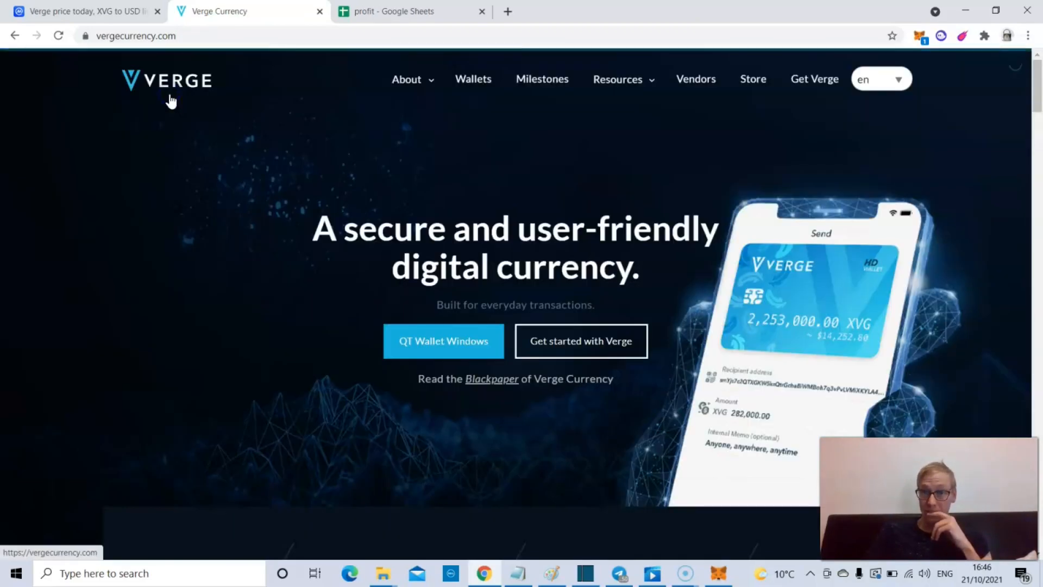
pyautogui.moveTo(778, 160)
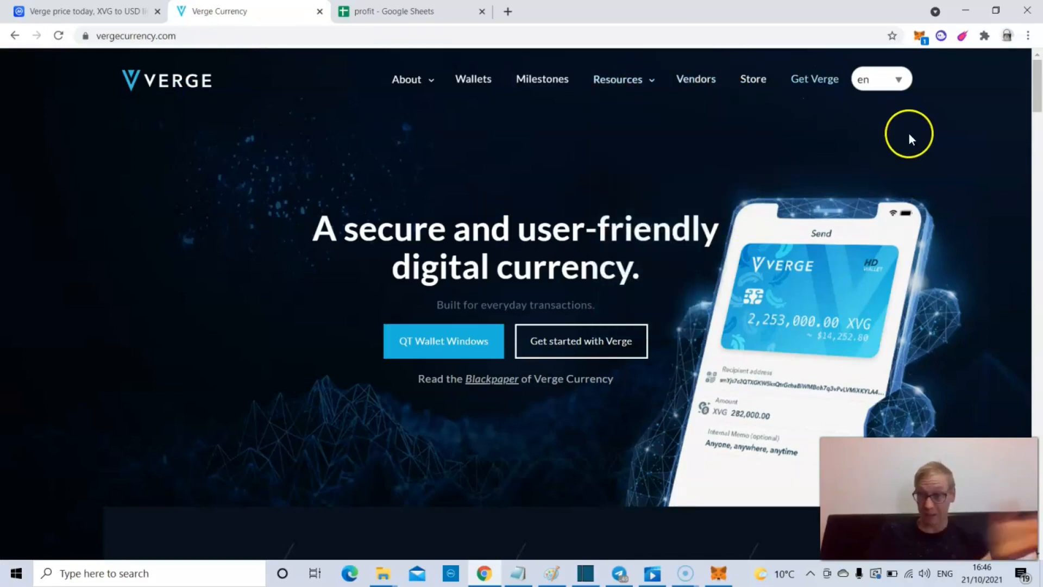
pyautogui.scroll(-3)
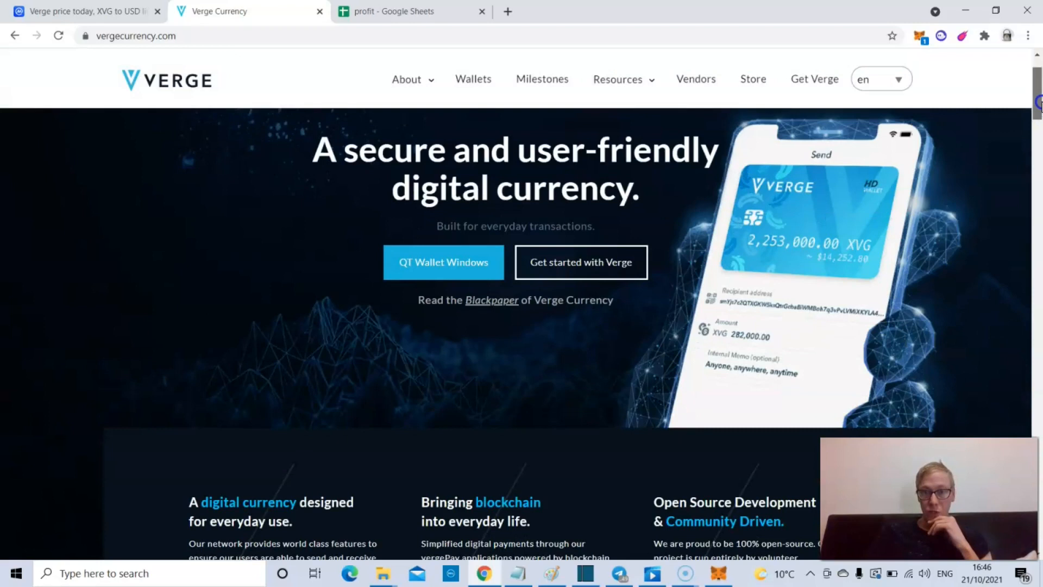
pyautogui.scroll(-3)
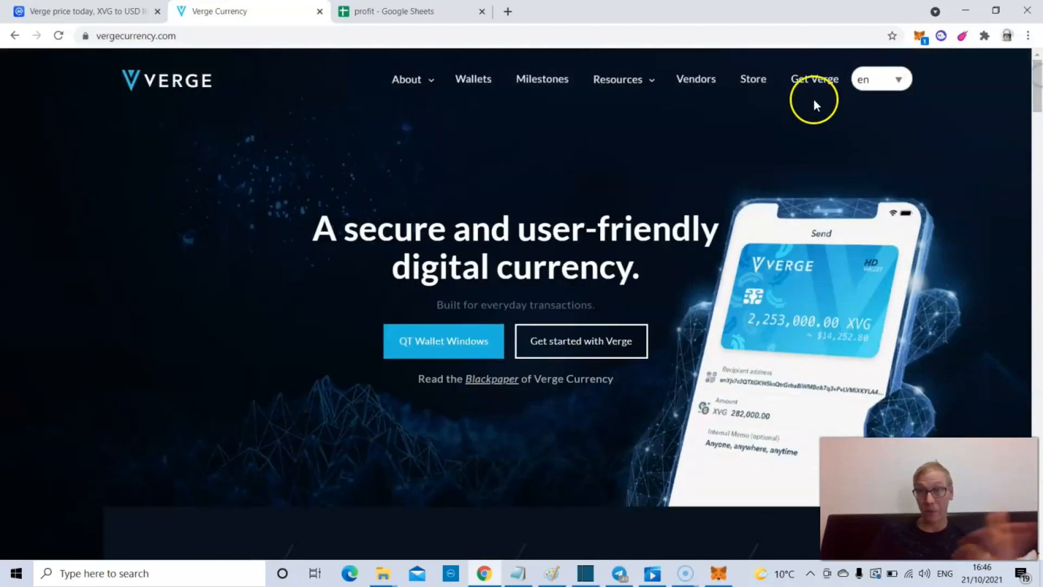
pyautogui.scroll(-3)
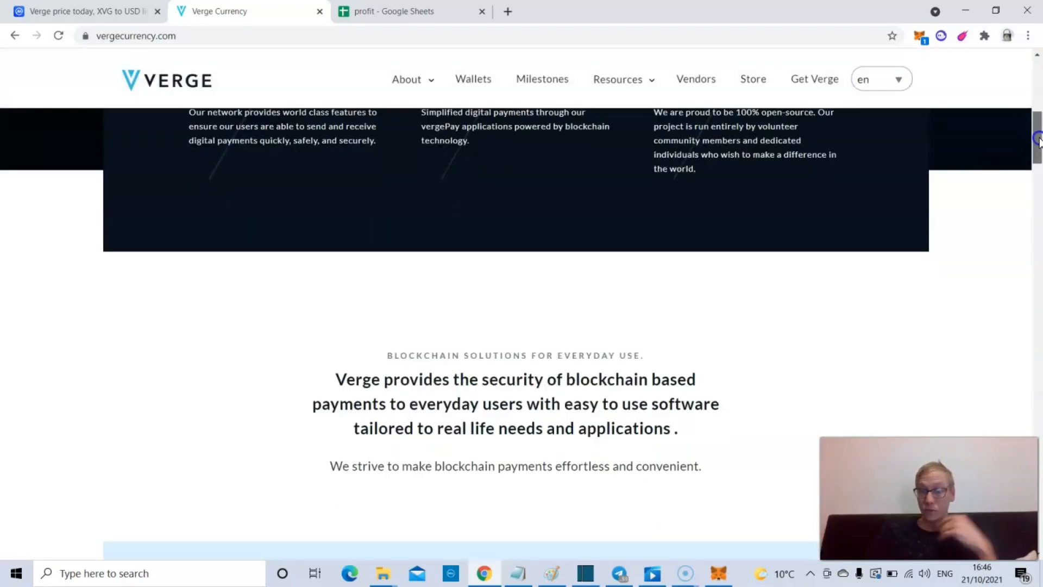
pyautogui.scroll(3)
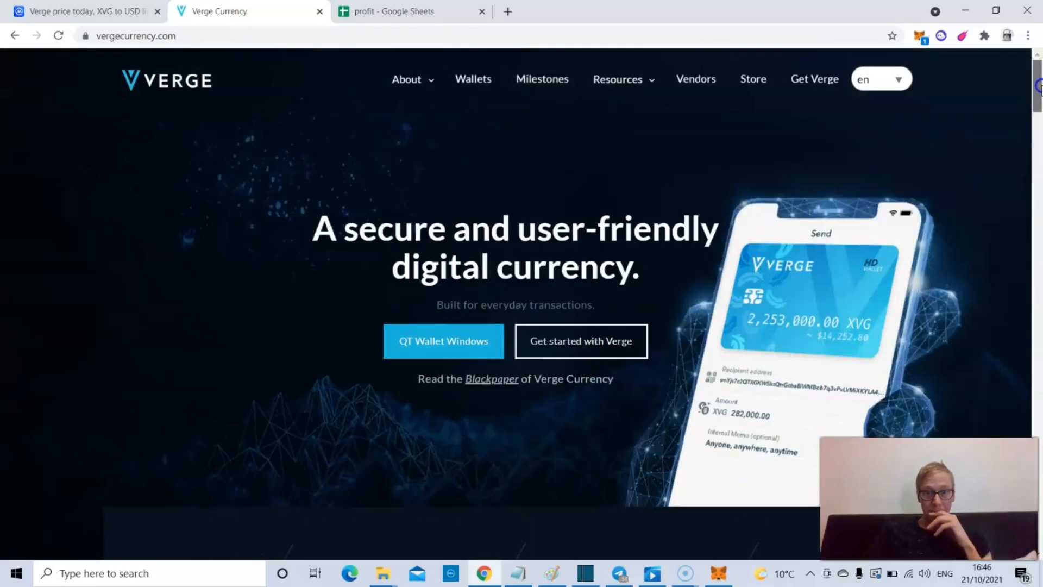
pyautogui.moveTo(605, 47)
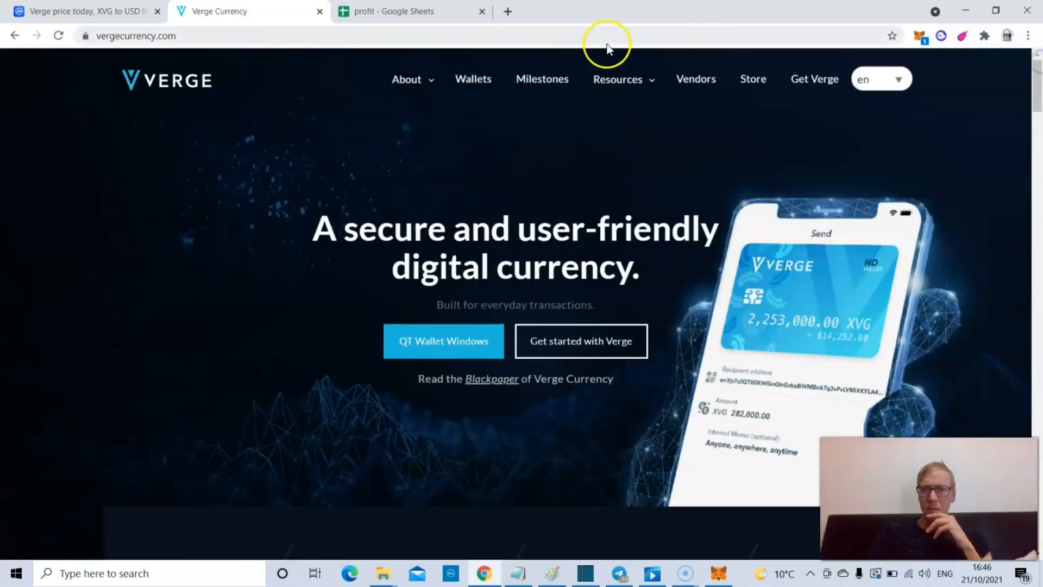
# Step: Go to the Milestones page and read down through the 2021 announcements such as Binance Pay support
pyautogui.click(541, 79)
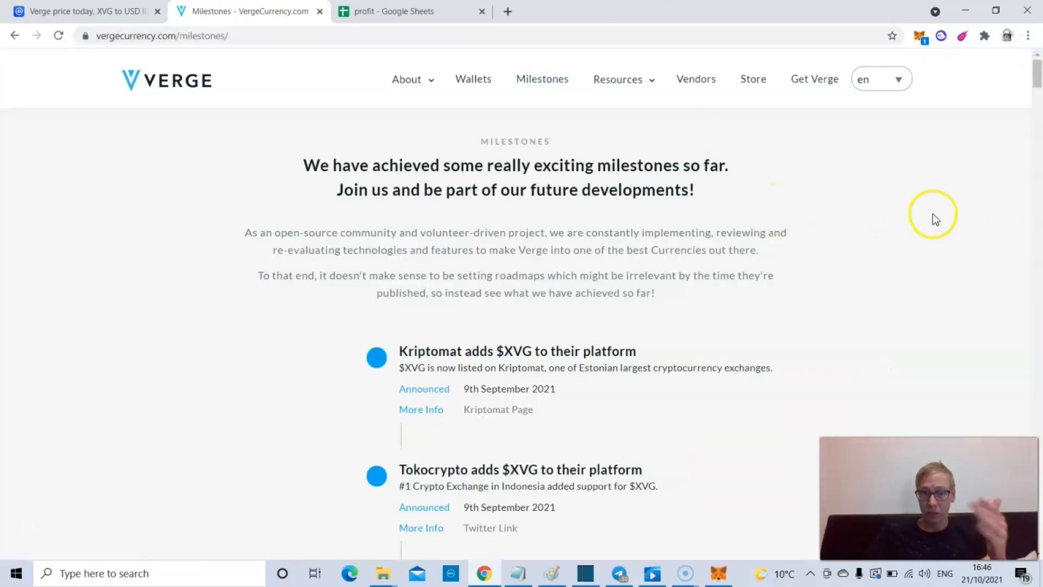
pyautogui.scroll(-3)
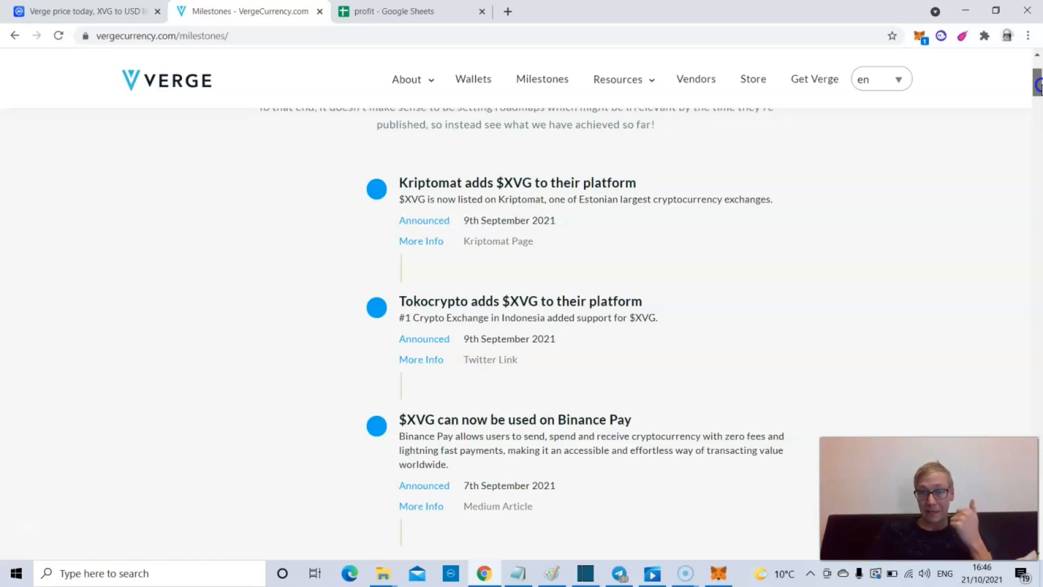
pyautogui.scroll(-3)
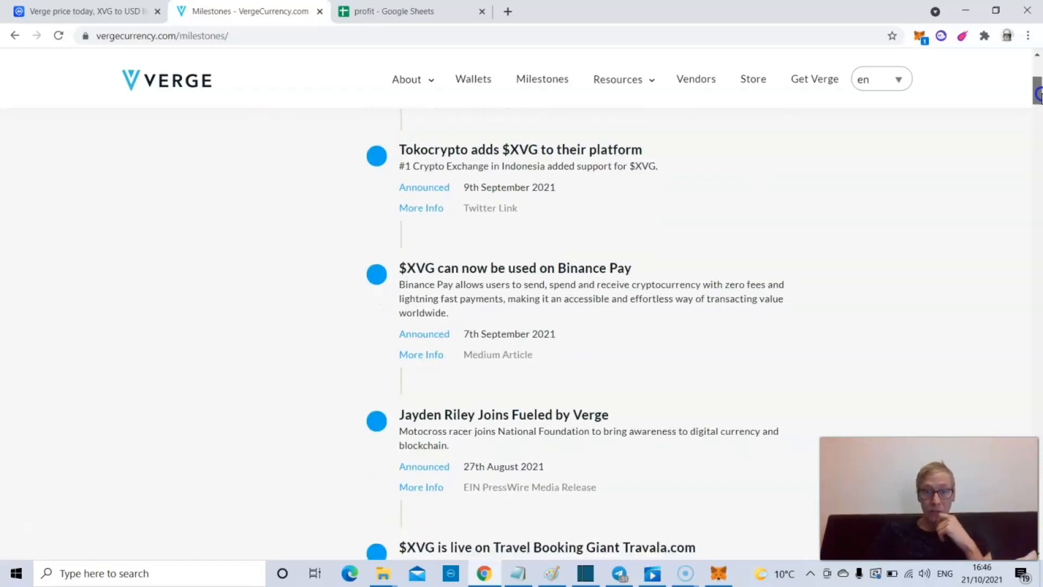
pyautogui.scroll(-3)
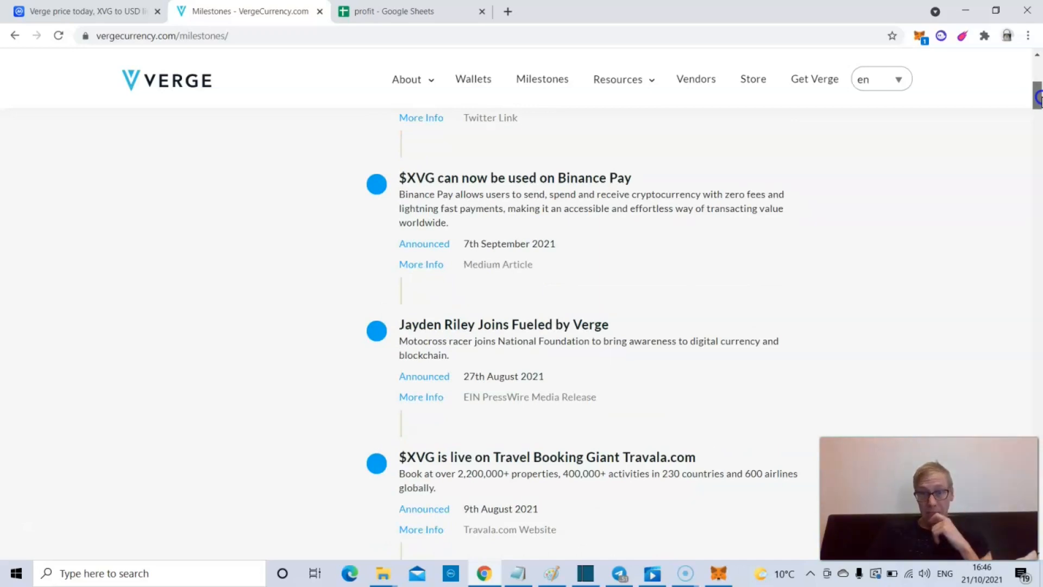
pyautogui.scroll(-3)
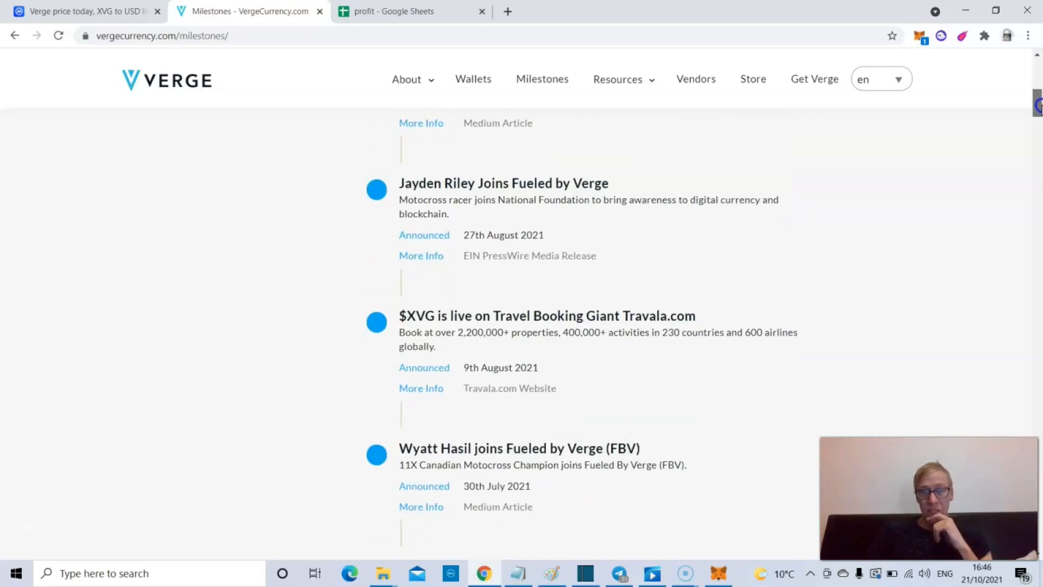
pyautogui.scroll(-3)
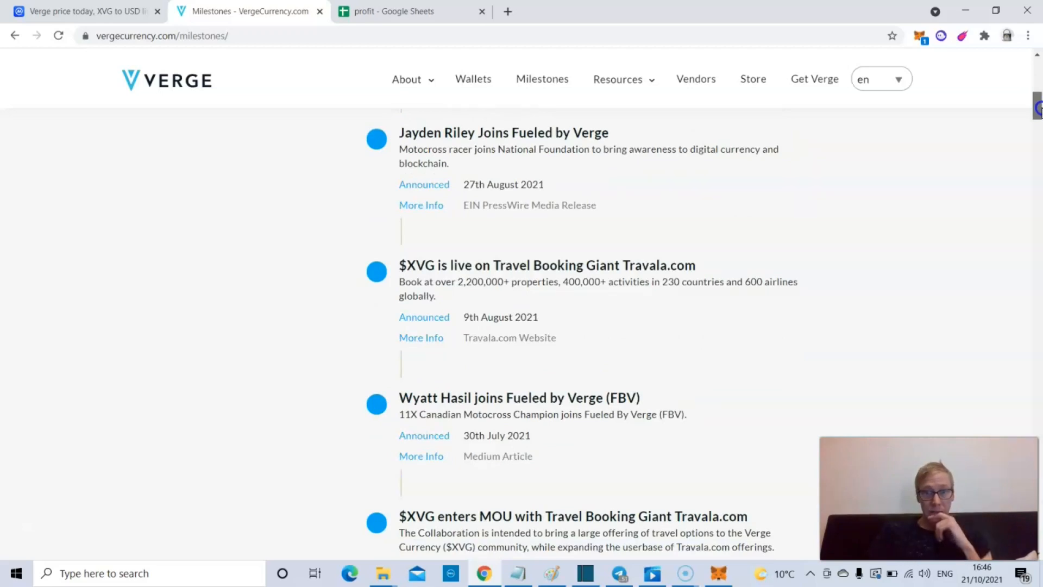
pyautogui.scroll(-3)
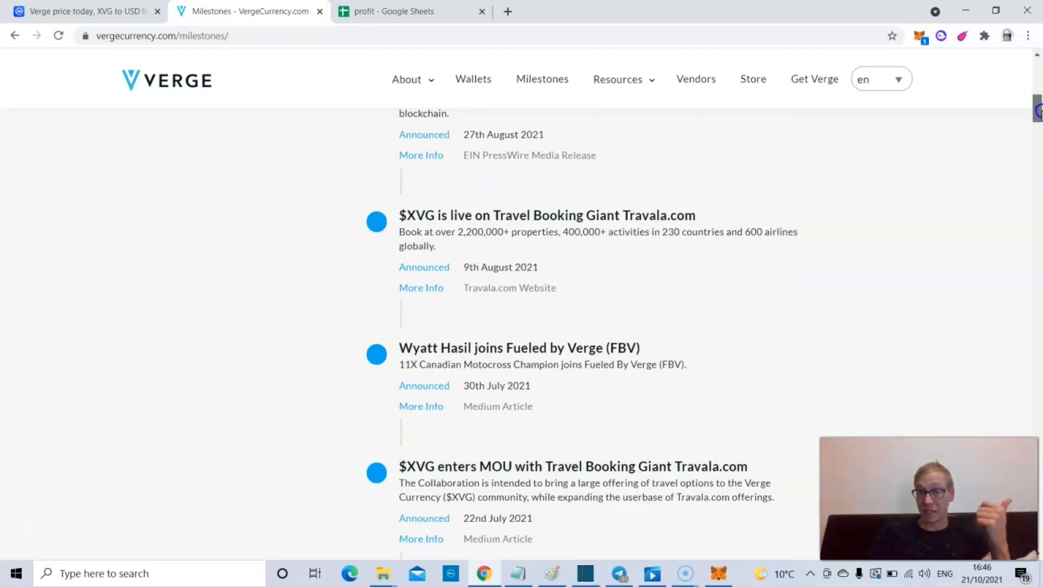
pyautogui.scroll(-3)
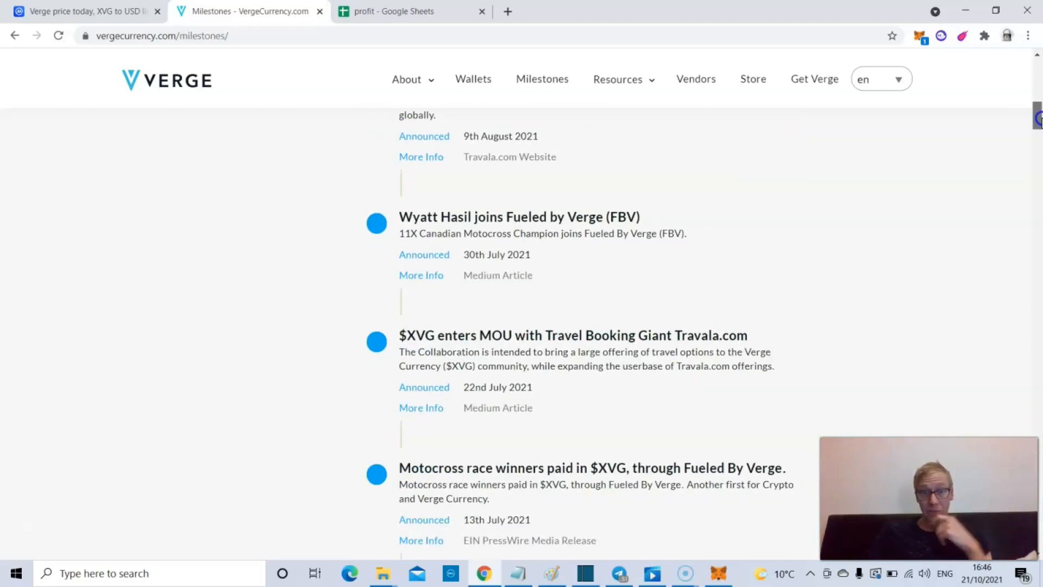
pyautogui.scroll(-3)
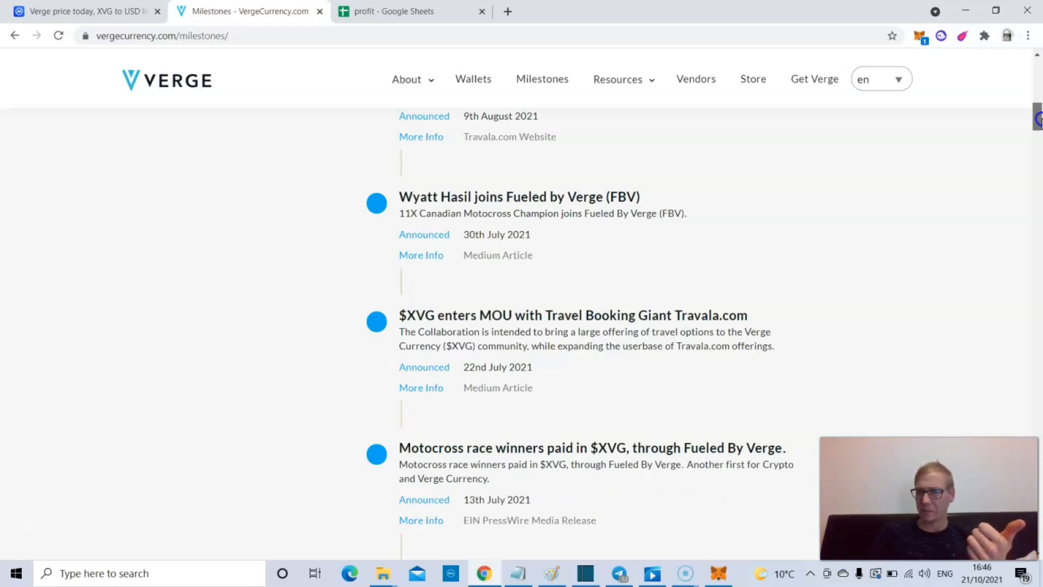
pyautogui.scroll(-3)
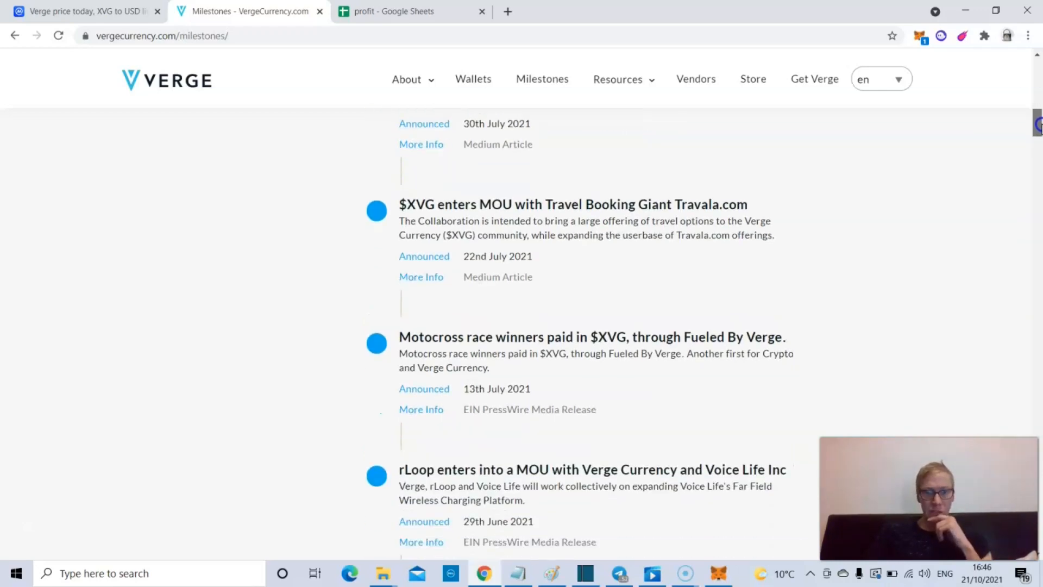
# Step: Continue through the mid-2021 milestones and return toward the September 2021 exchange listings at the top
pyautogui.scroll(-3)
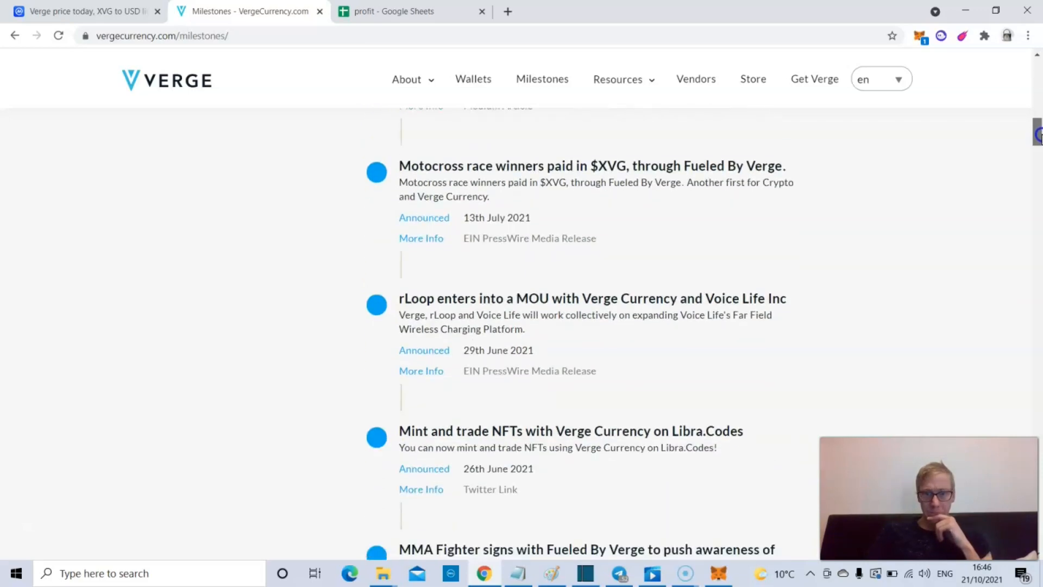
pyautogui.scroll(-3)
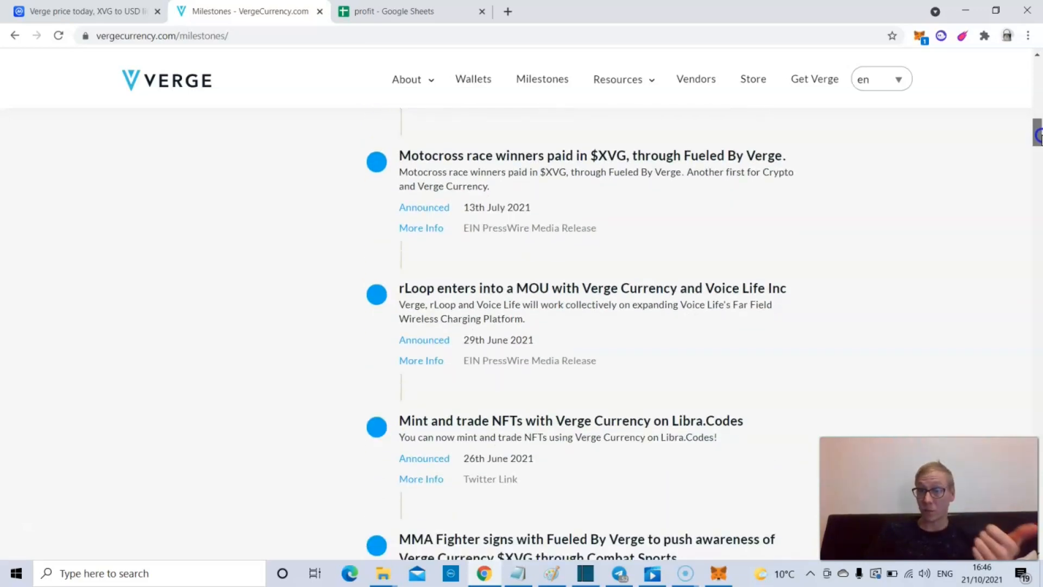
pyautogui.scroll(-3)
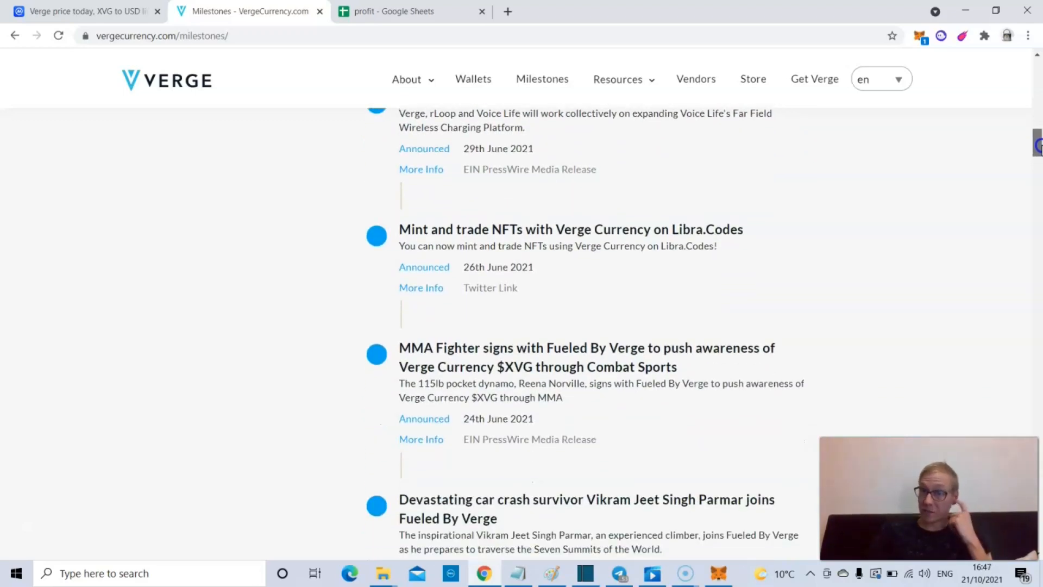
pyautogui.scroll(-3)
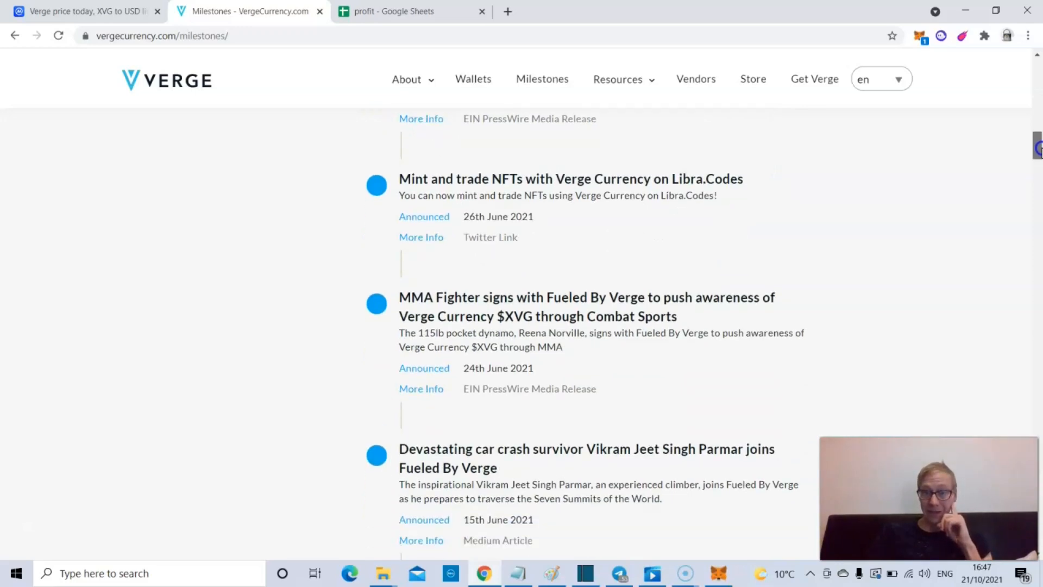
pyautogui.scroll(-3)
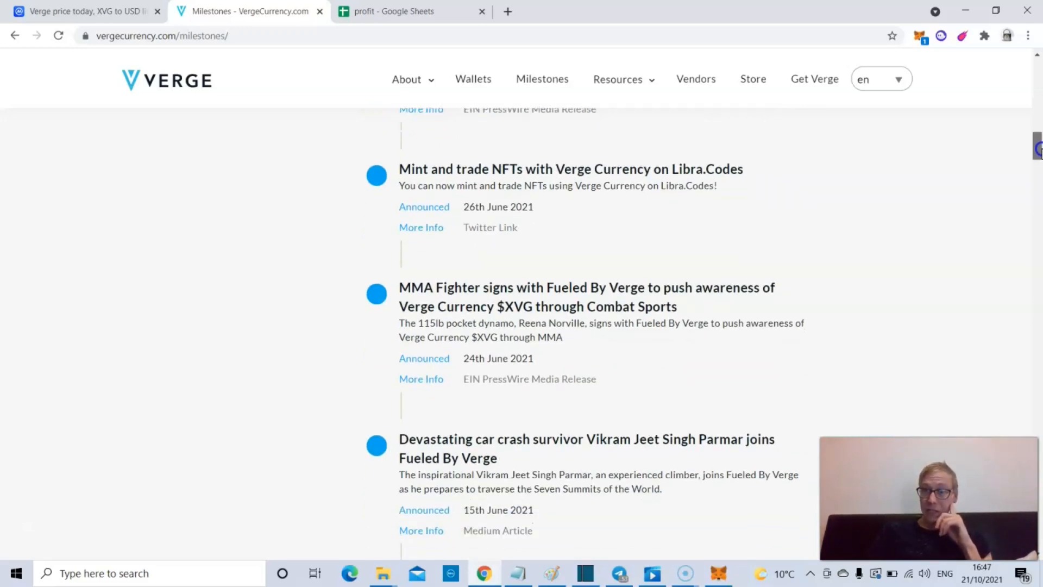
pyautogui.scroll(-3)
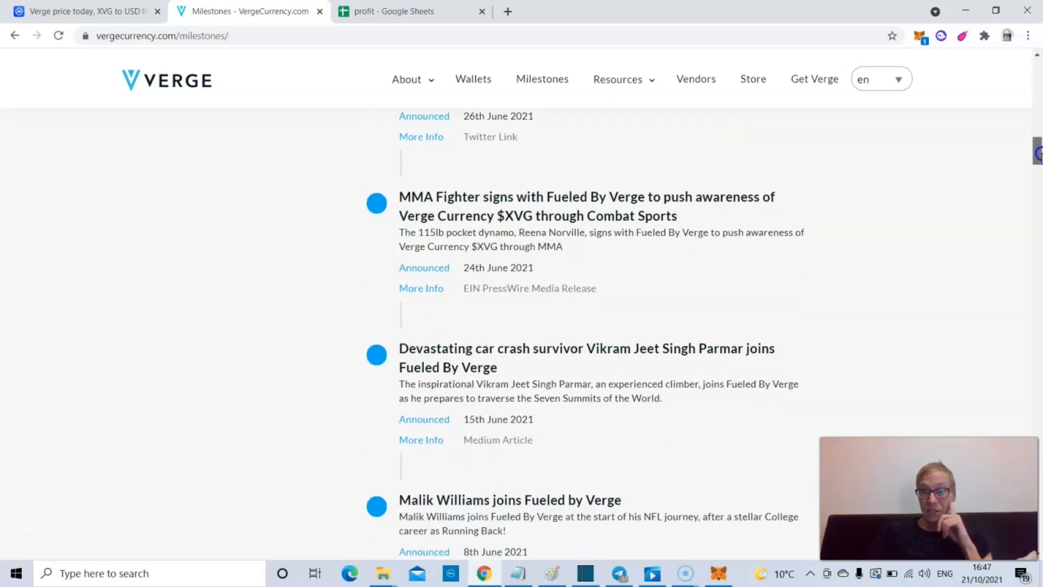
pyautogui.scroll(-3)
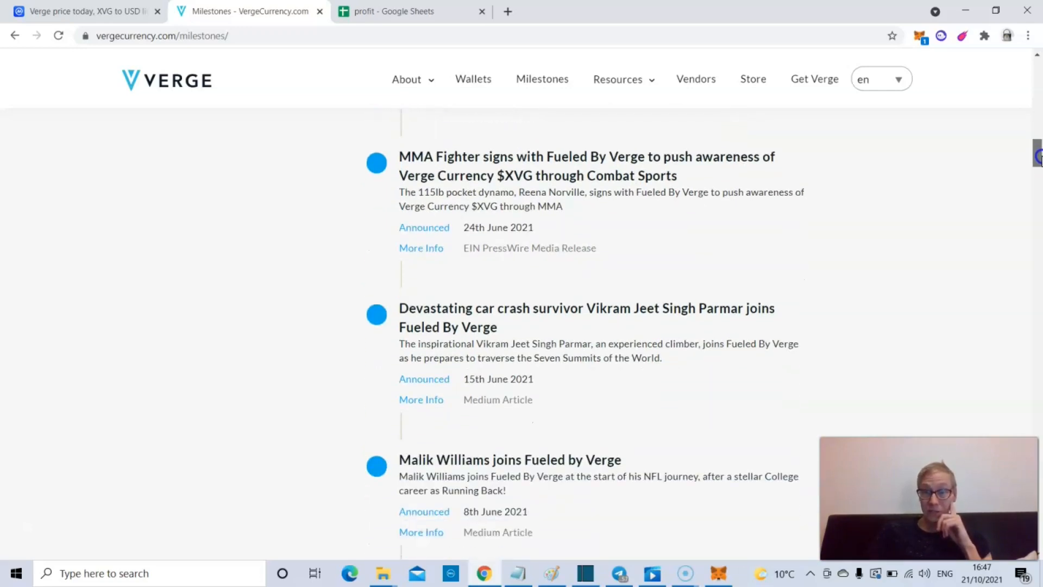
pyautogui.scroll(-3)
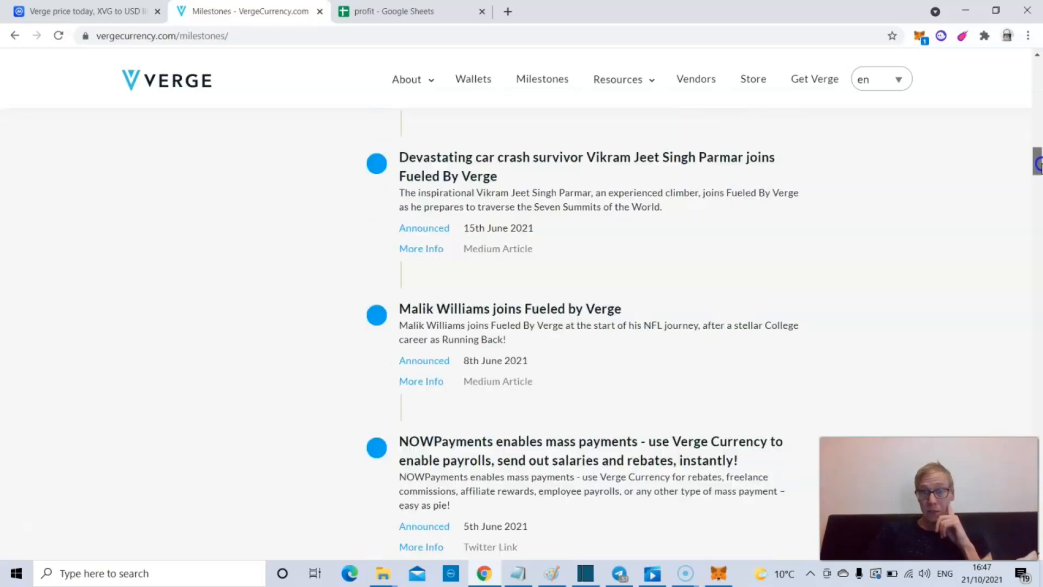
pyautogui.scroll(-3)
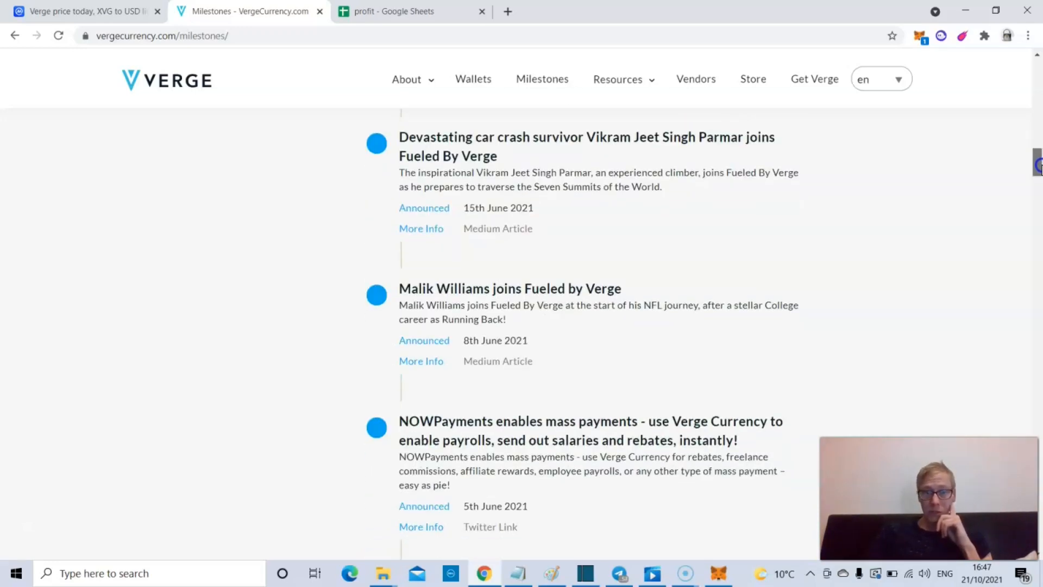
pyautogui.scroll(-3)
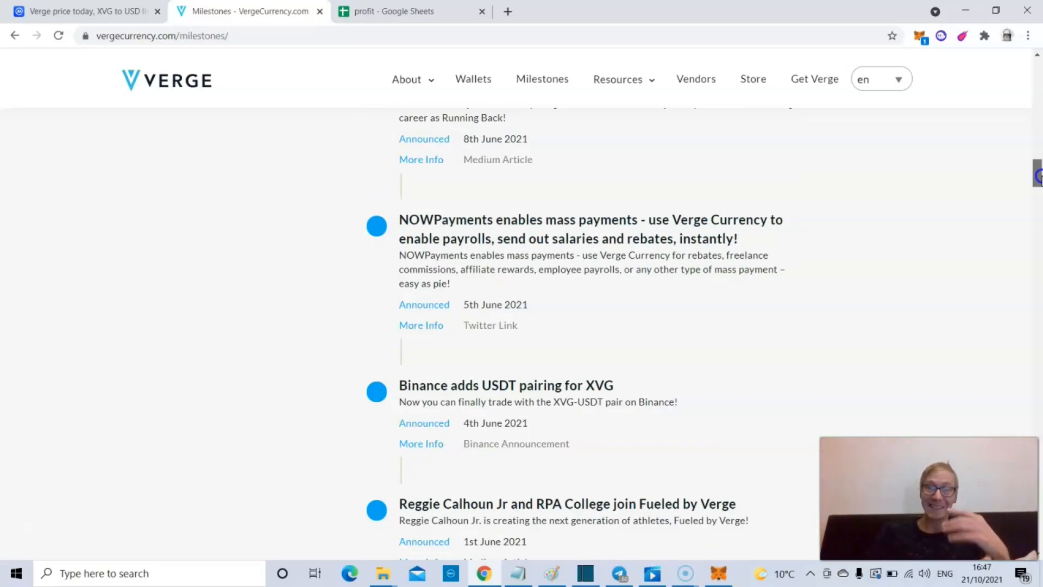
pyautogui.scroll(3)
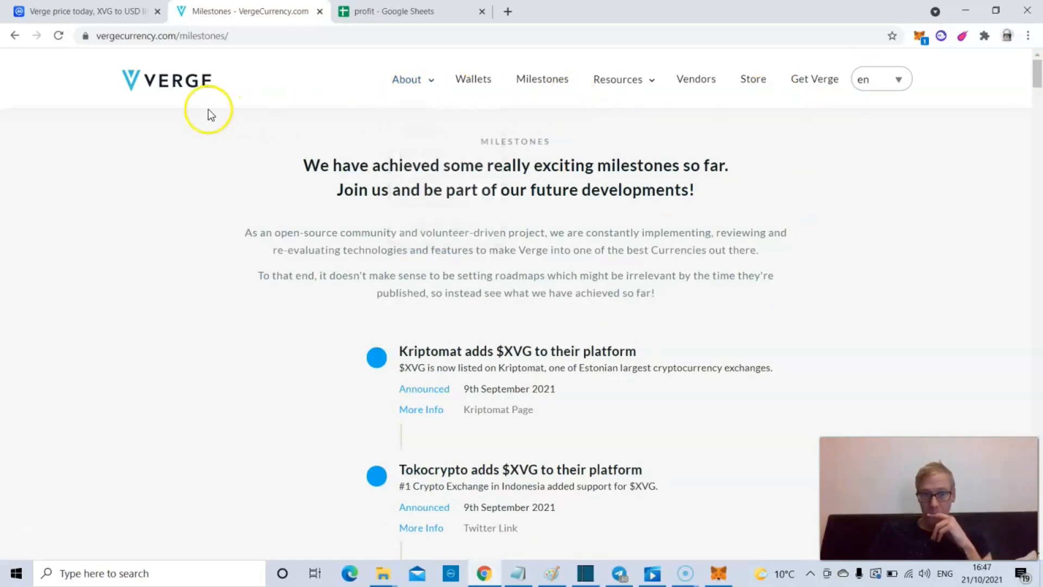
# Step: Return to the Verge Currency home page via the logo, peek at Resources, then switch back to CoinMarketCap's Verge tab
pyautogui.click(406, 79)
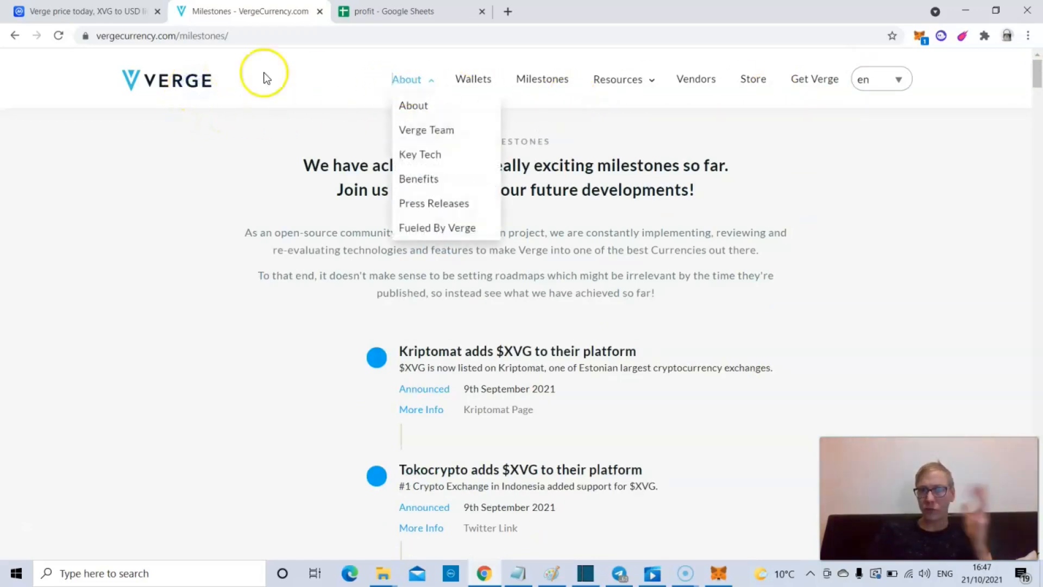
pyautogui.click(165, 79)
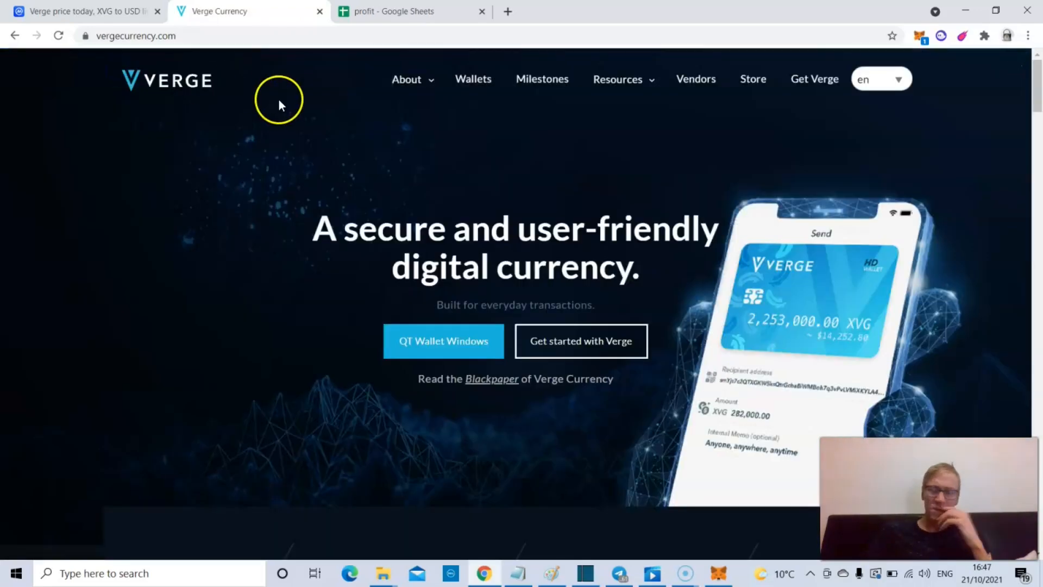
pyautogui.moveTo(479, 223)
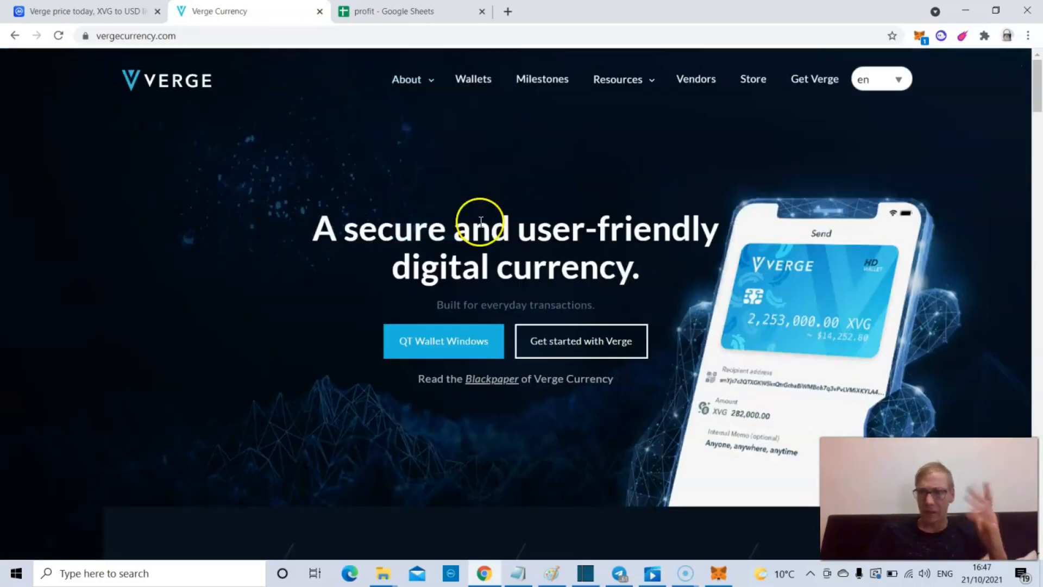
pyautogui.moveTo(272, 100)
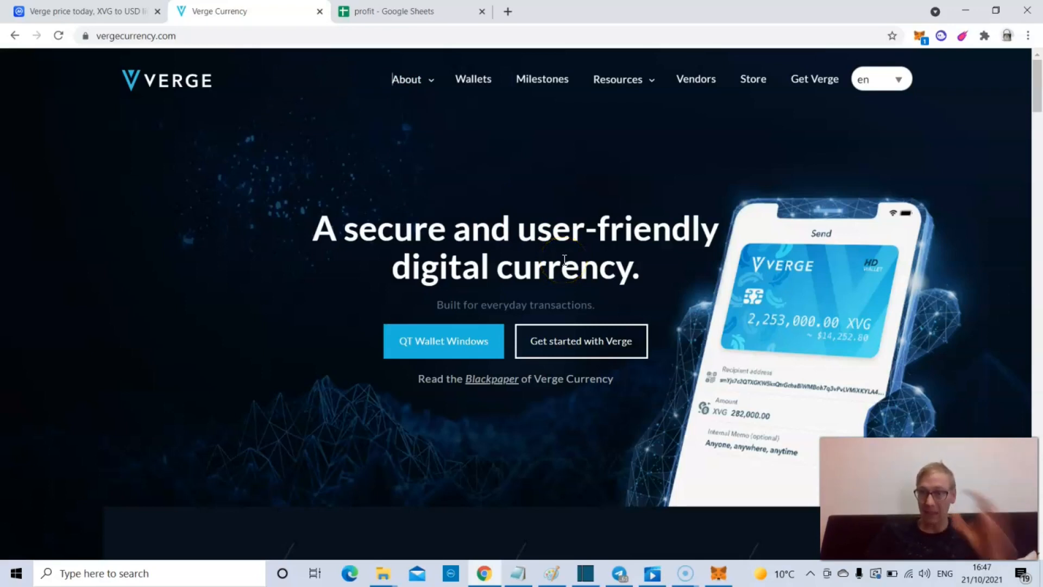
pyautogui.moveTo(526, 399)
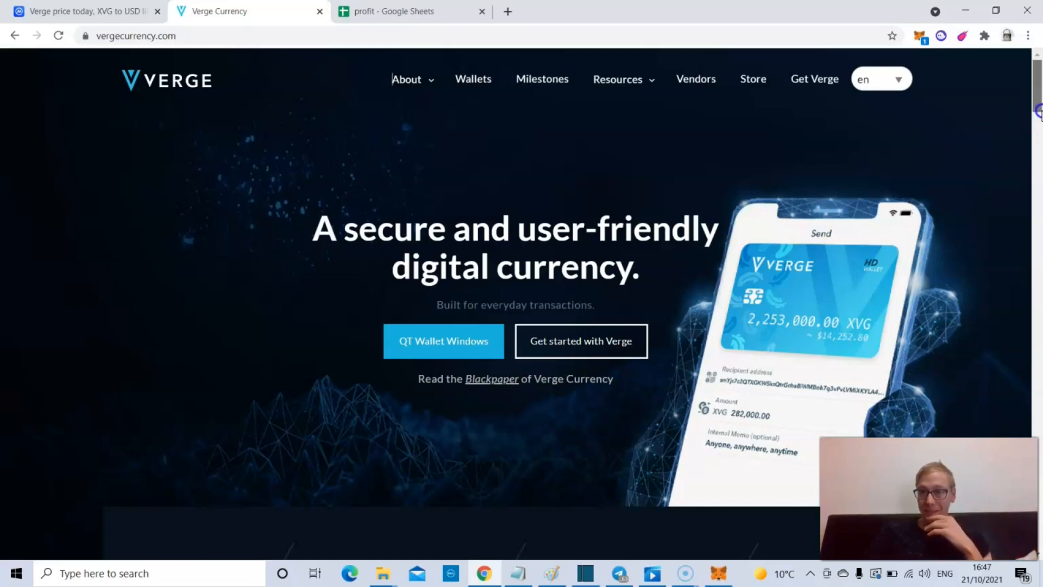
pyautogui.scroll(-3)
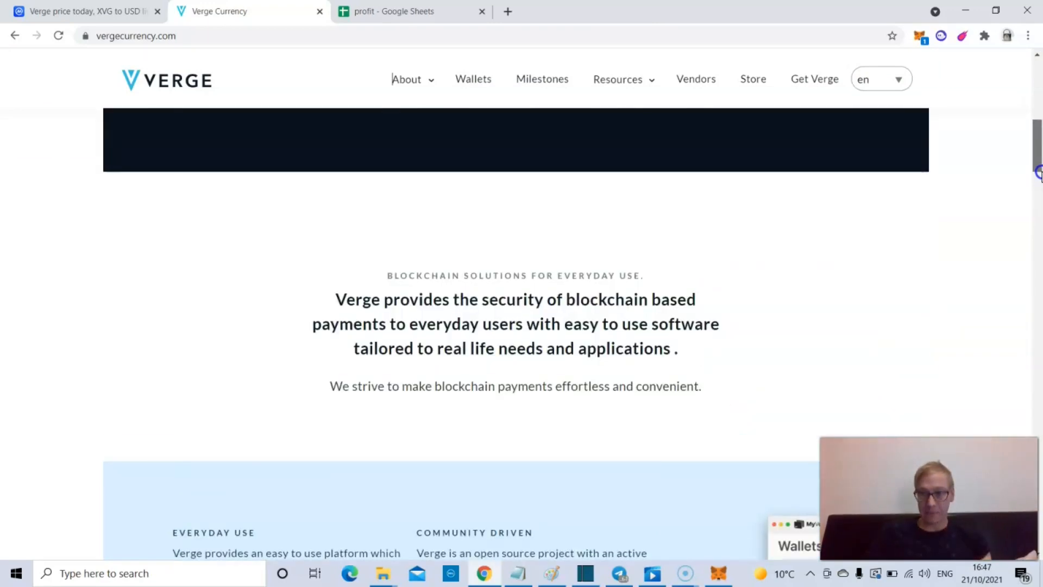
pyautogui.scroll(3)
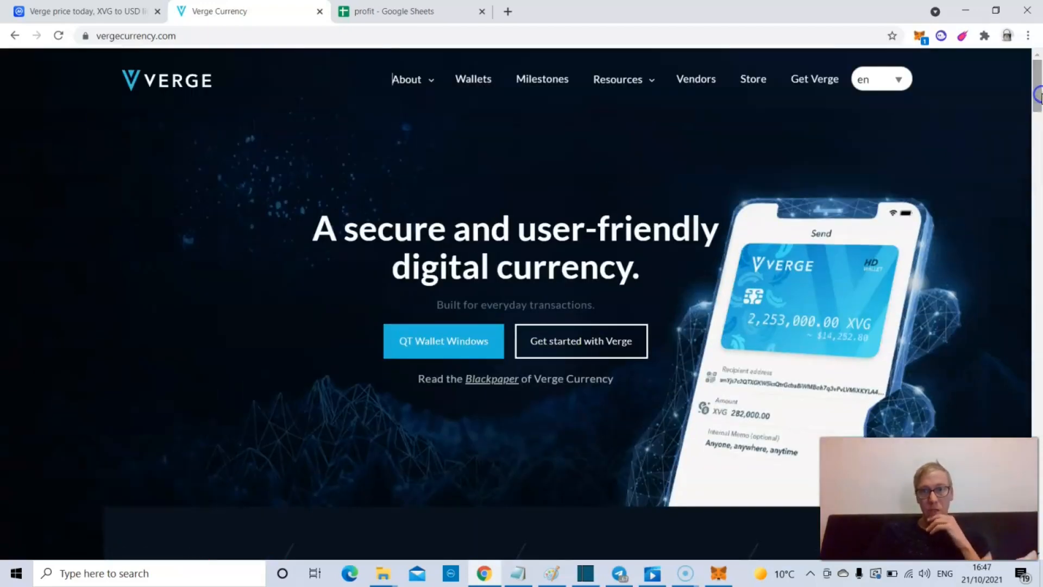
pyautogui.click(619, 80)
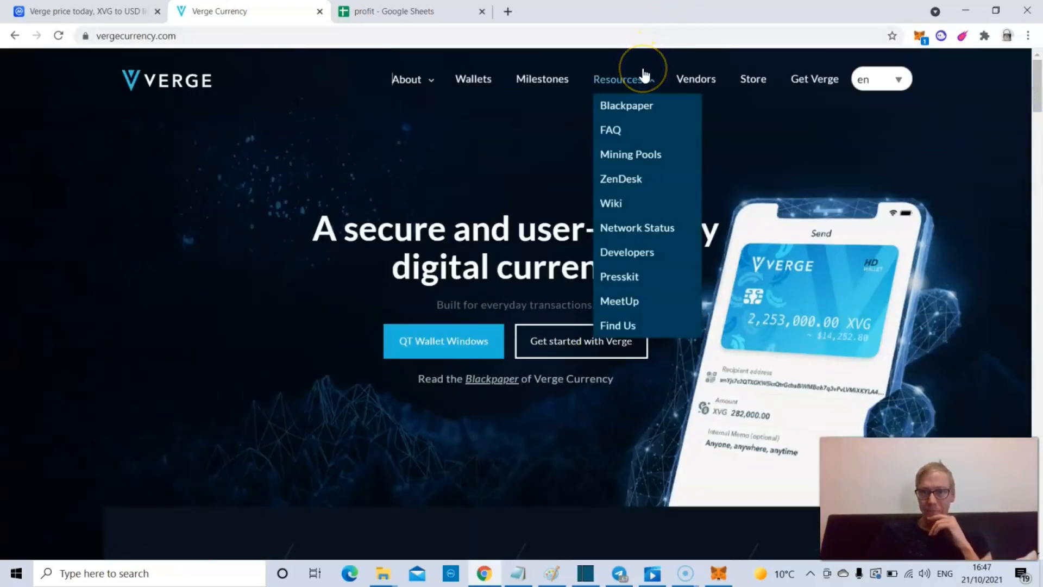
pyautogui.click(80, 11)
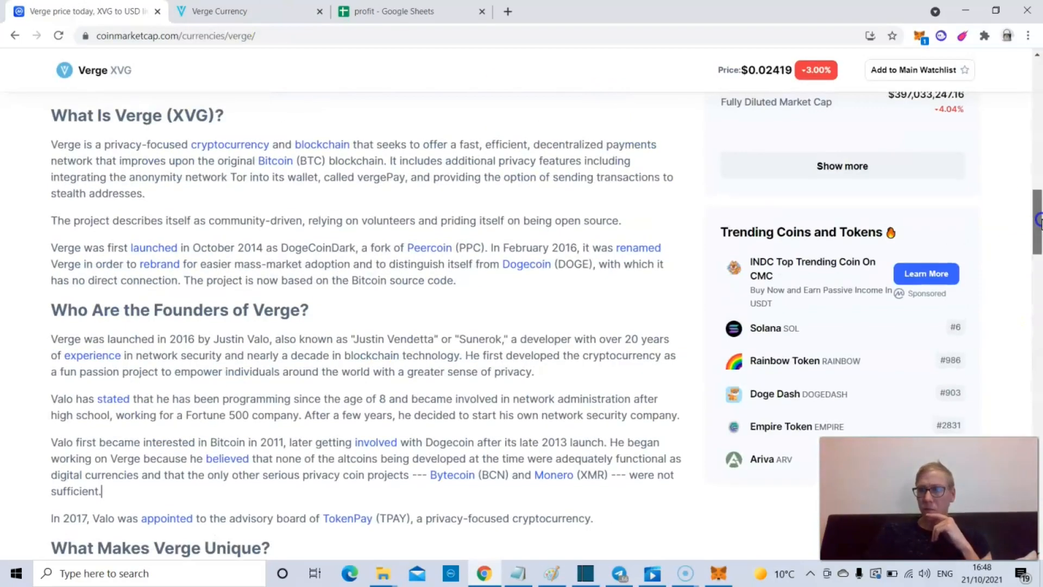
# Step: Scroll Verge's page past supply stats and description to 'Where Can You Buy', then switch to the Verge Currency tab
pyautogui.scroll(3)
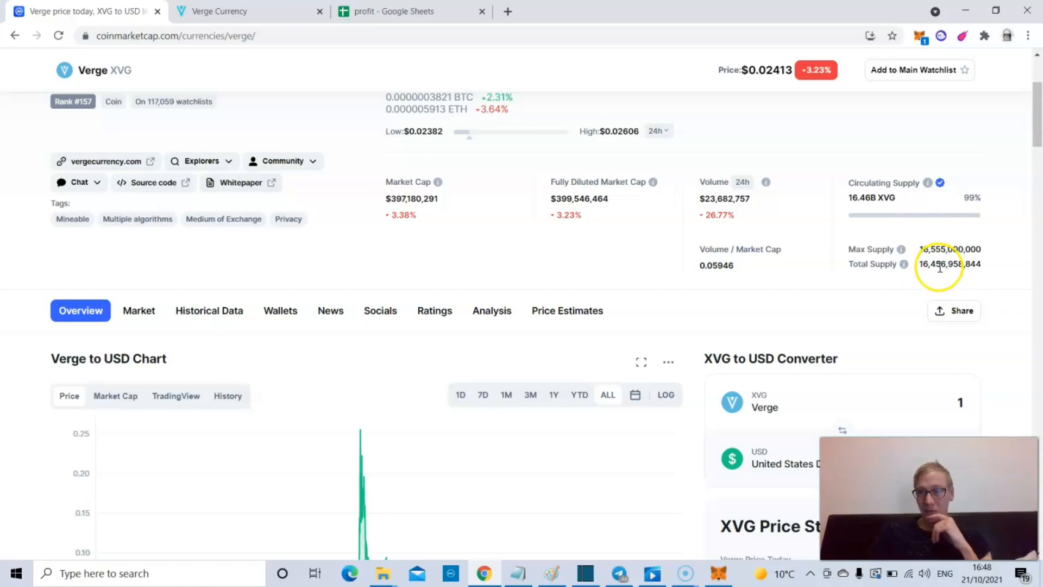
pyautogui.moveTo(1010, 212)
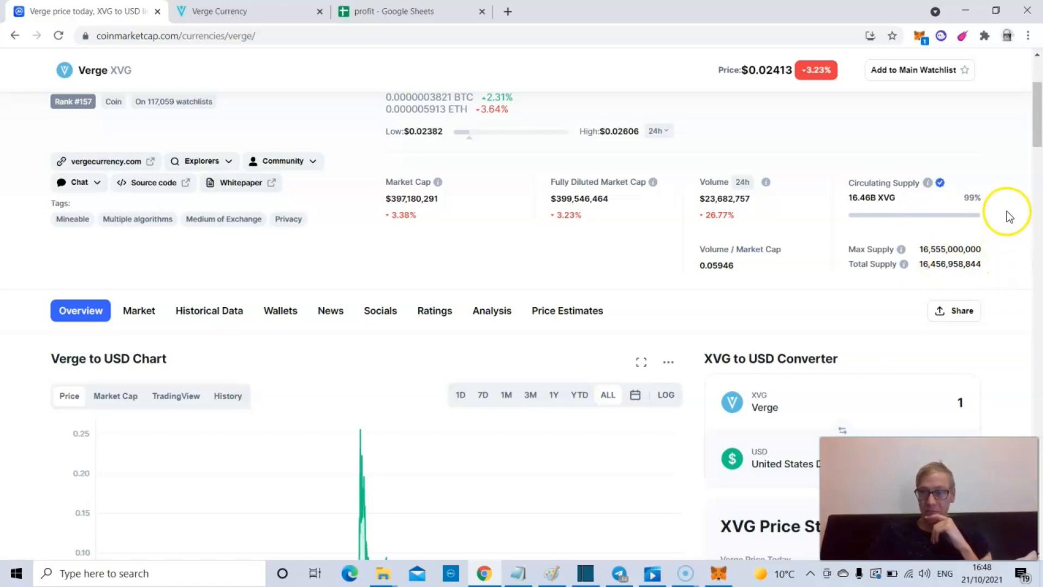
pyautogui.scroll(-3)
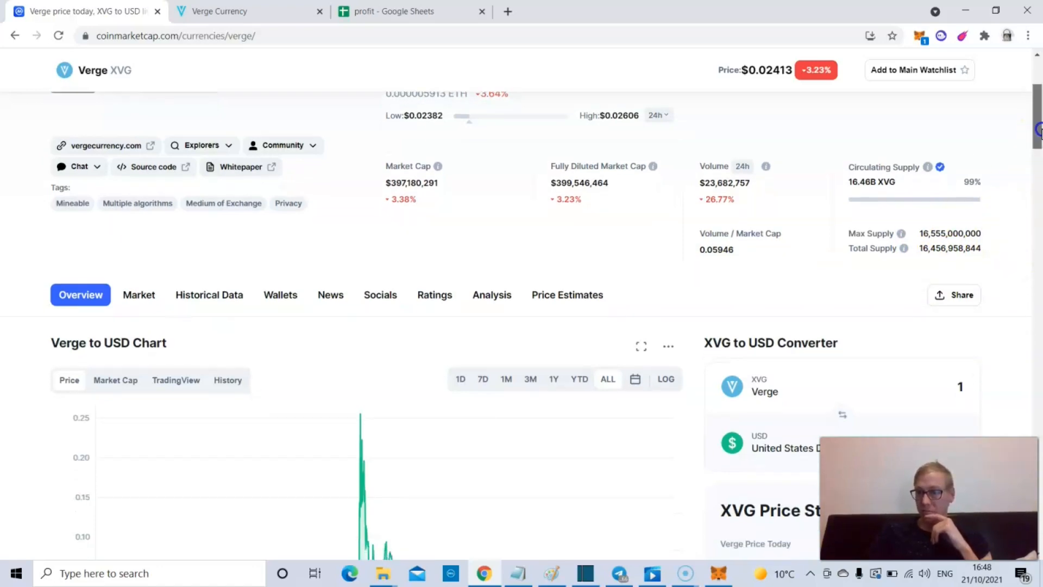
pyautogui.scroll(-3)
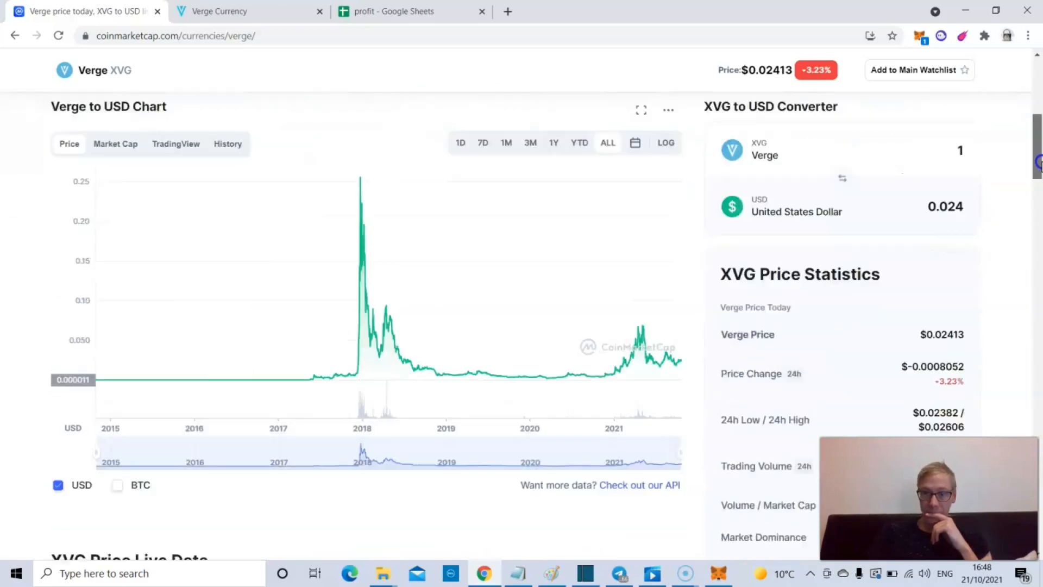
pyautogui.scroll(-3)
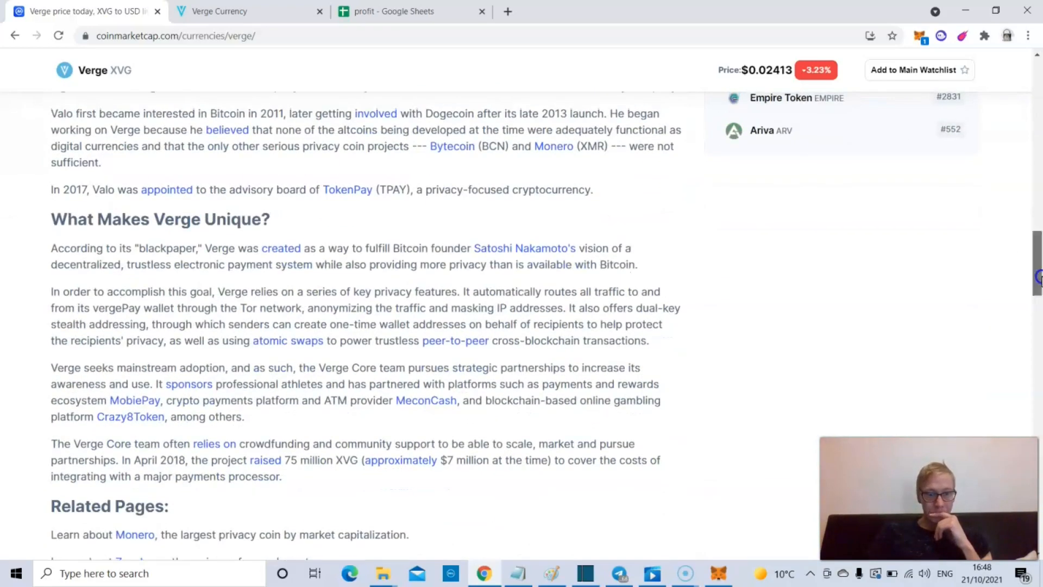
pyautogui.scroll(-3)
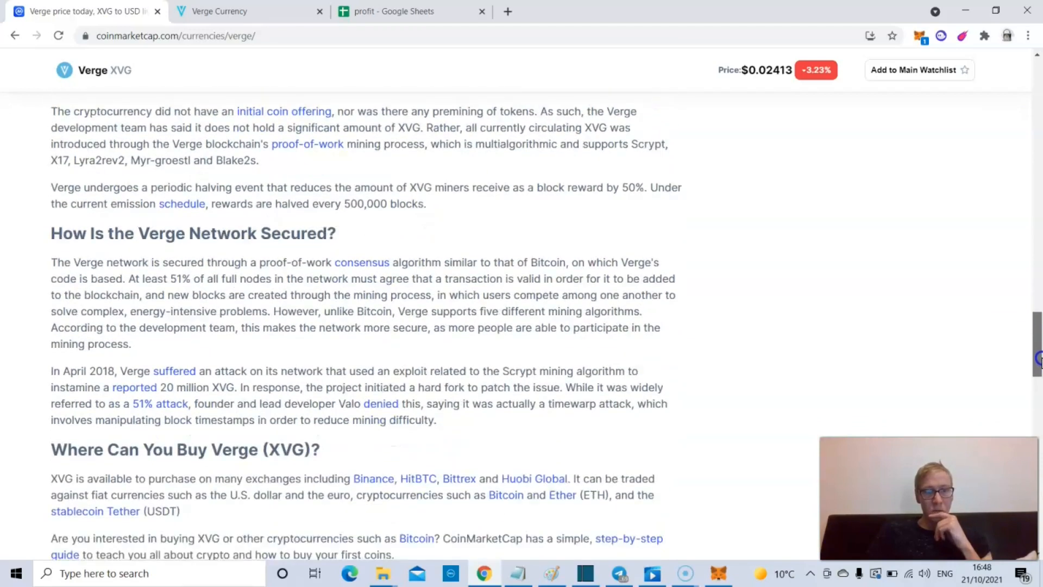
pyautogui.scroll(-3)
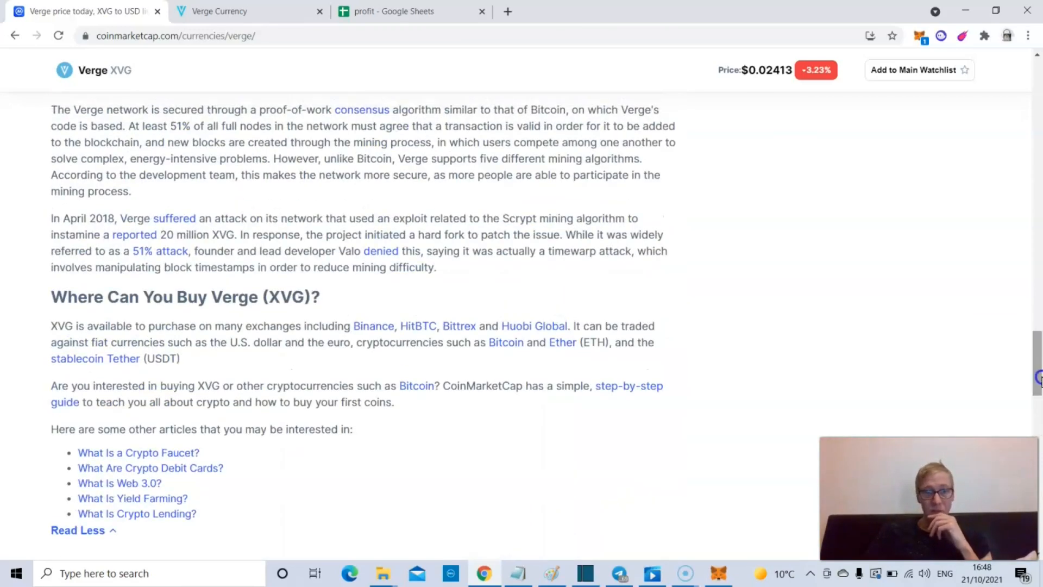
pyautogui.click(219, 11)
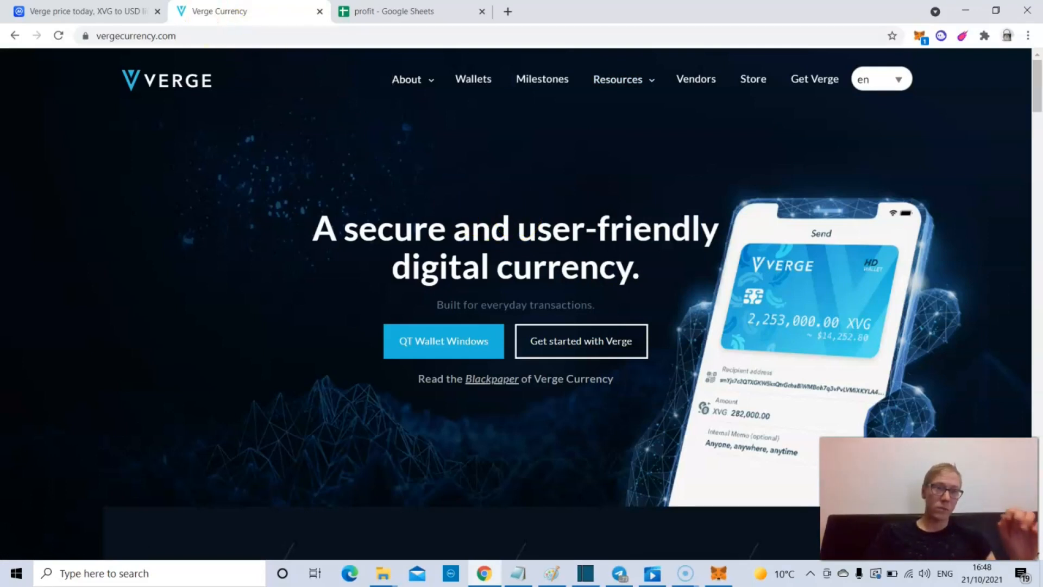
pyautogui.click(78, 11)
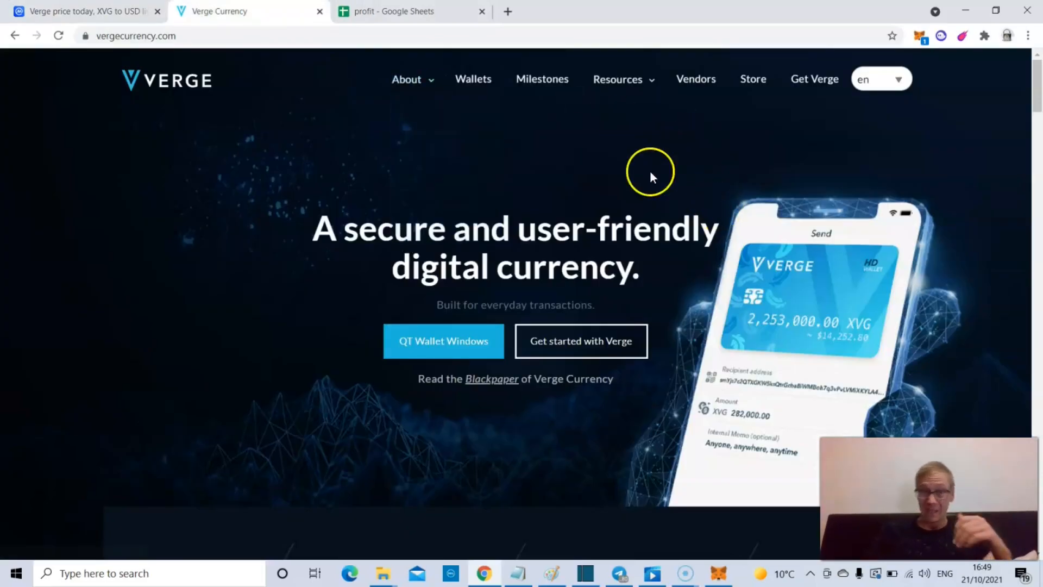
pyautogui.moveTo(699, 118)
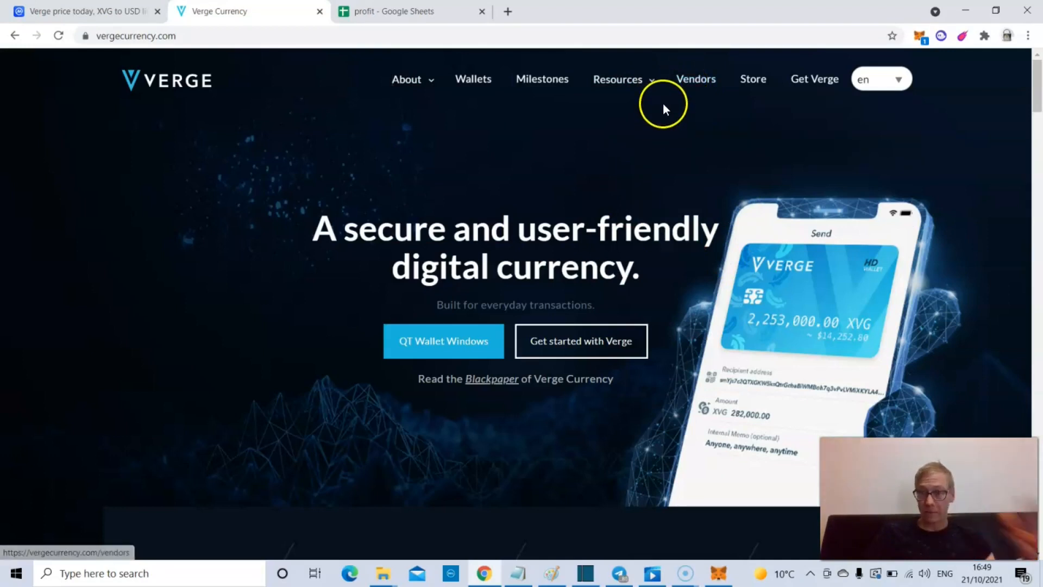
pyautogui.click(617, 78)
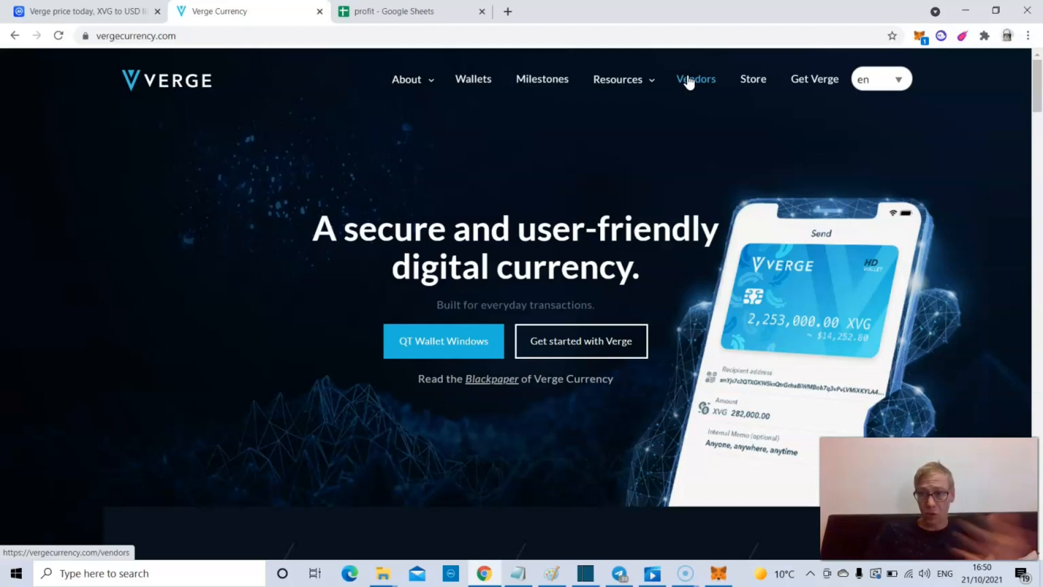
pyautogui.moveTo(339, 57)
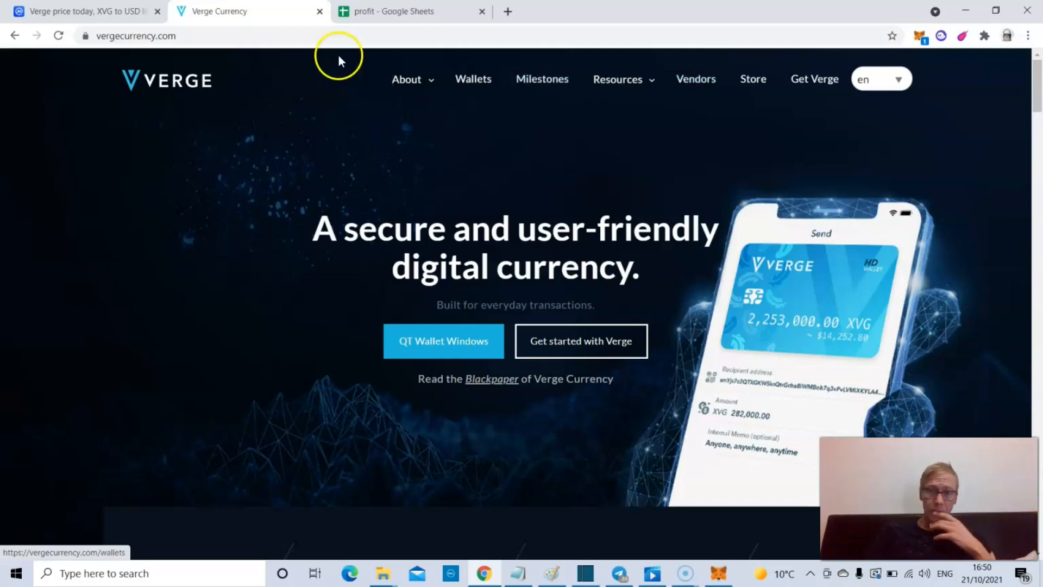
# Step: Back on CoinMarketCap's Verge page, examine 2019–2021 price points on the all-time chart, then return to the overview stats
pyautogui.click(79, 11)
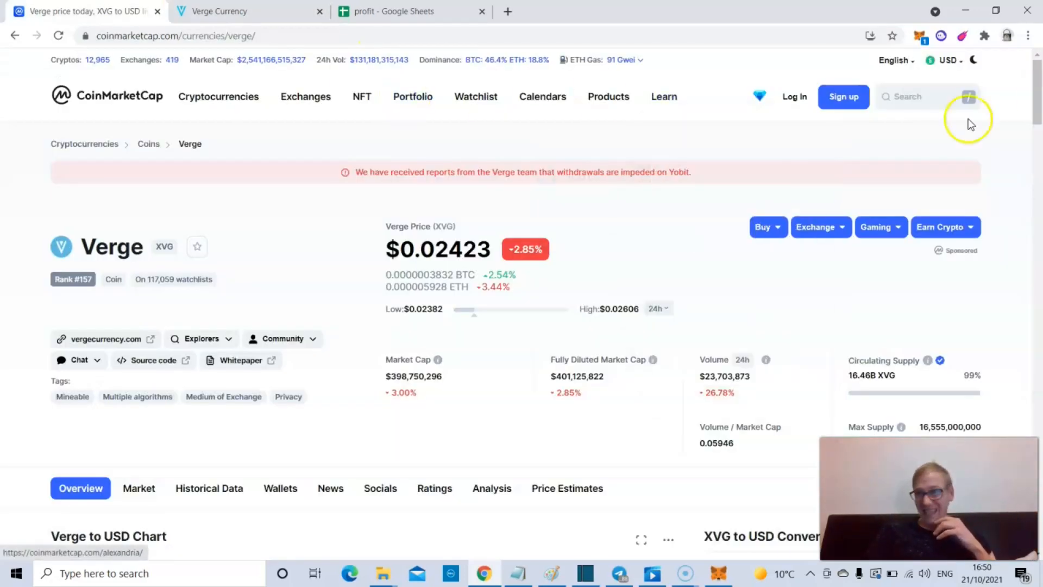
pyautogui.scroll(-3)
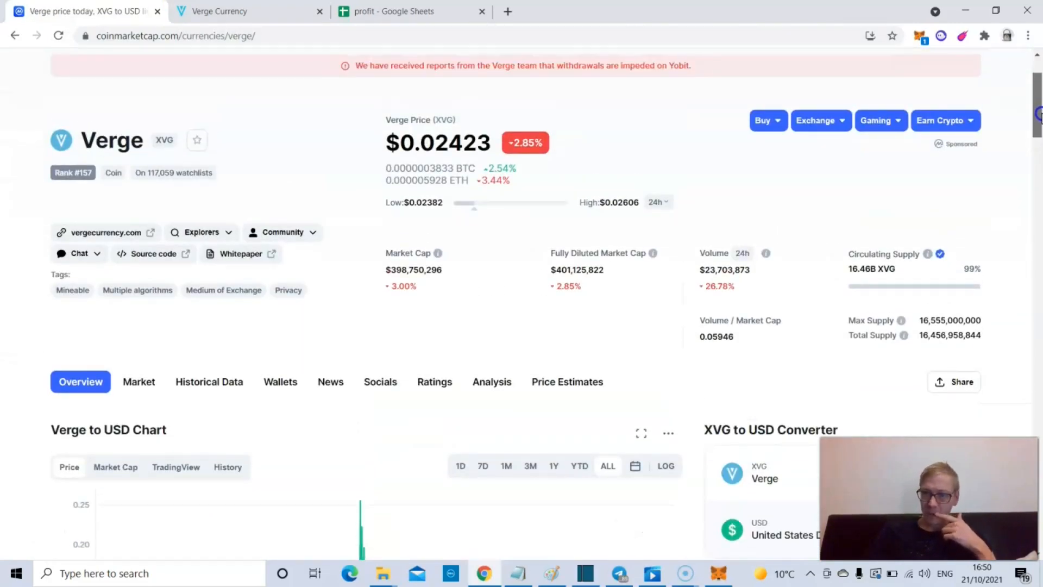
pyautogui.scroll(-3)
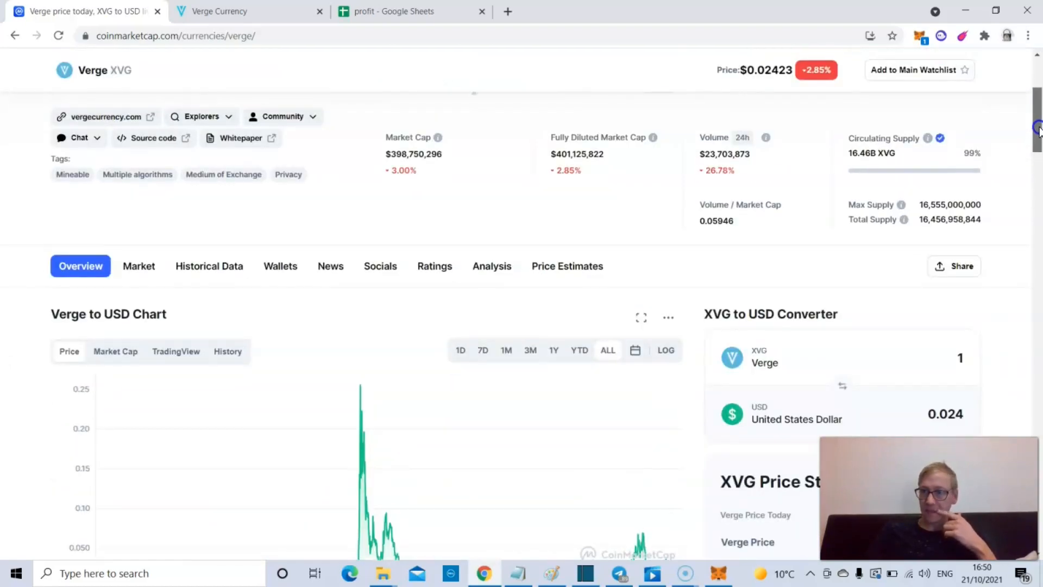
pyautogui.scroll(-3)
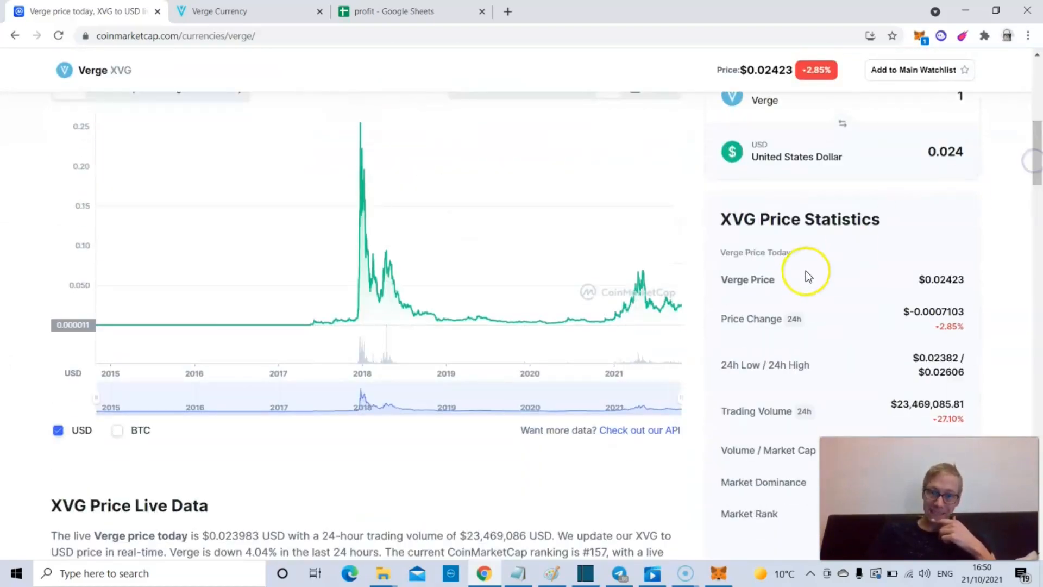
pyautogui.moveTo(606, 314)
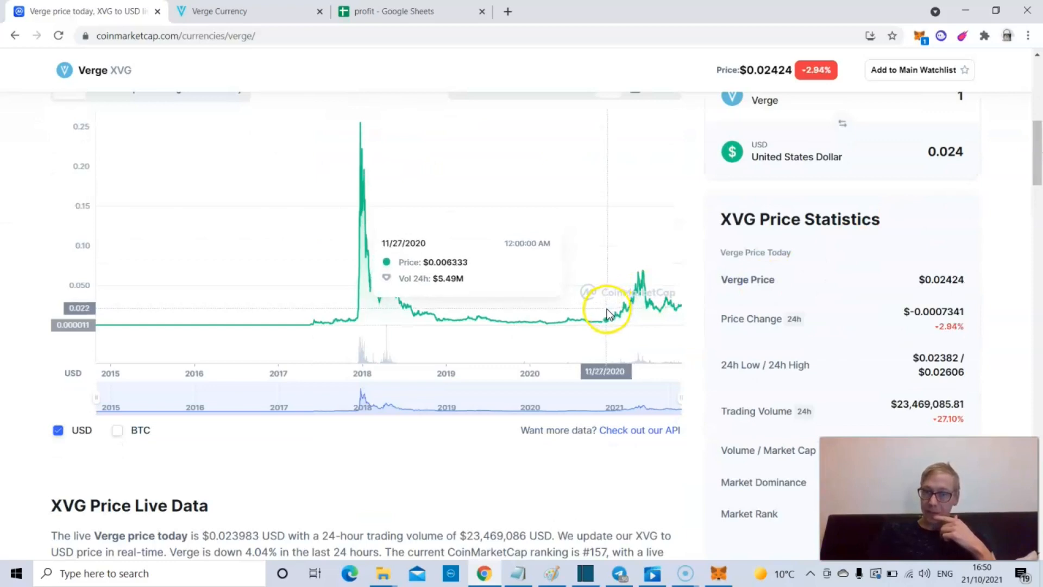
pyautogui.moveTo(571, 326)
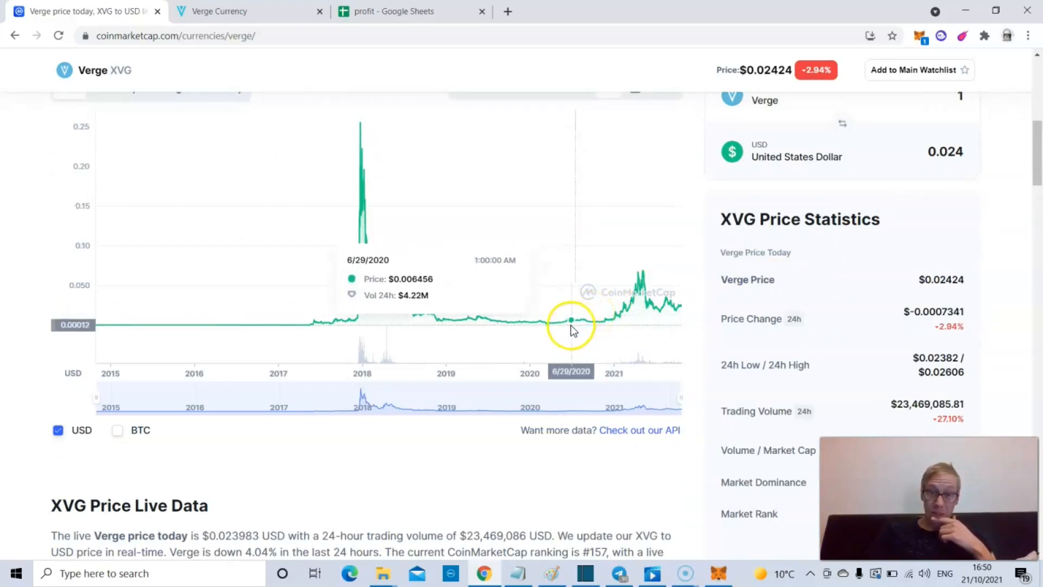
pyautogui.moveTo(564, 332)
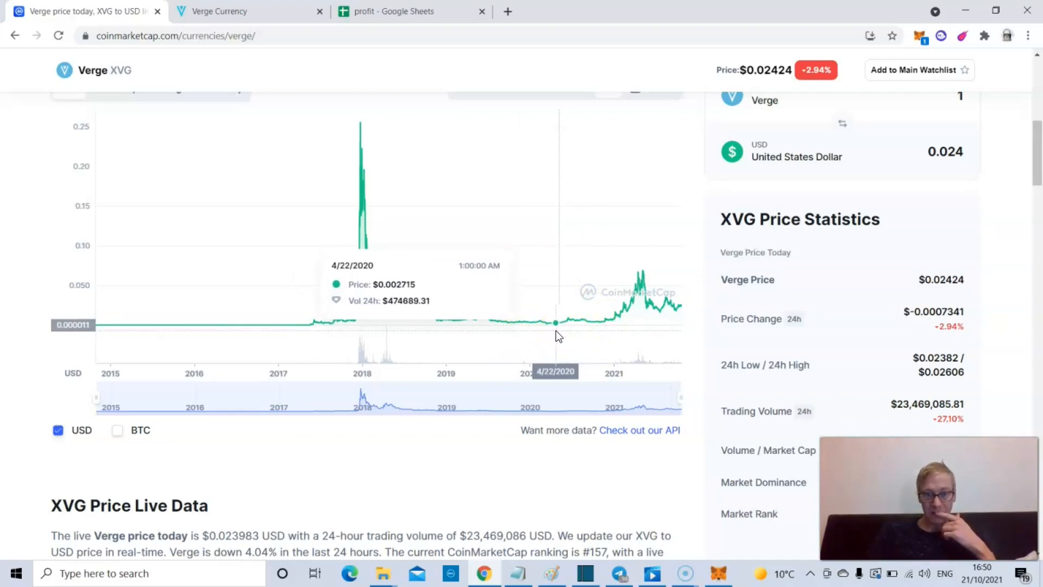
pyautogui.moveTo(560, 323)
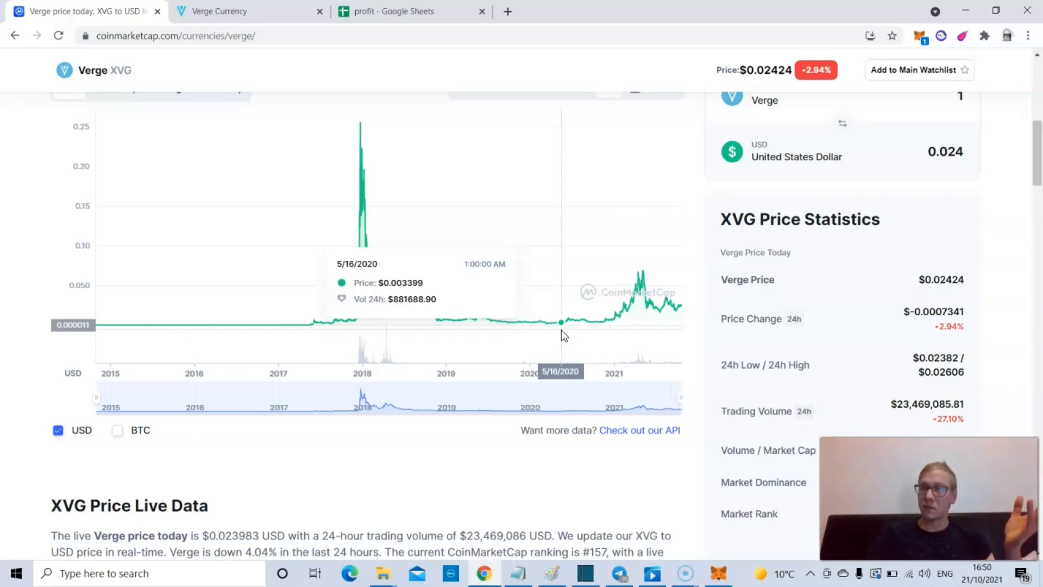
pyautogui.moveTo(555, 333)
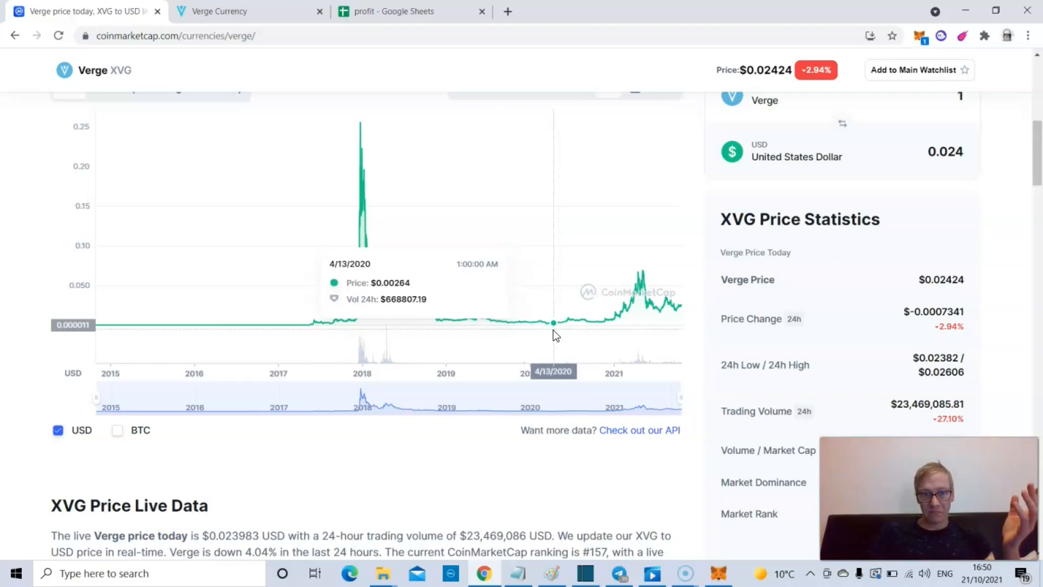
pyautogui.moveTo(549, 324)
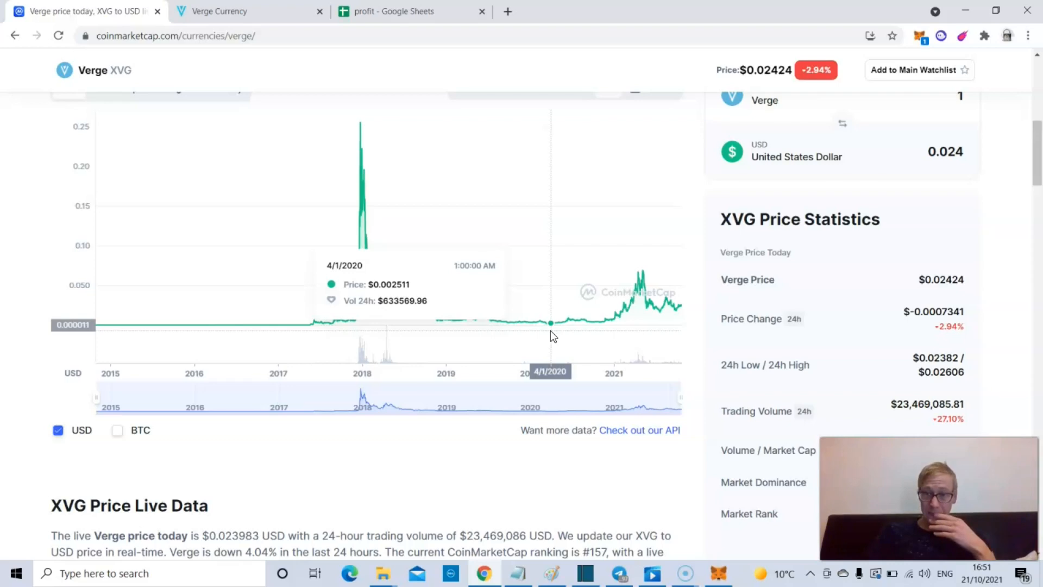
pyautogui.moveTo(646, 276)
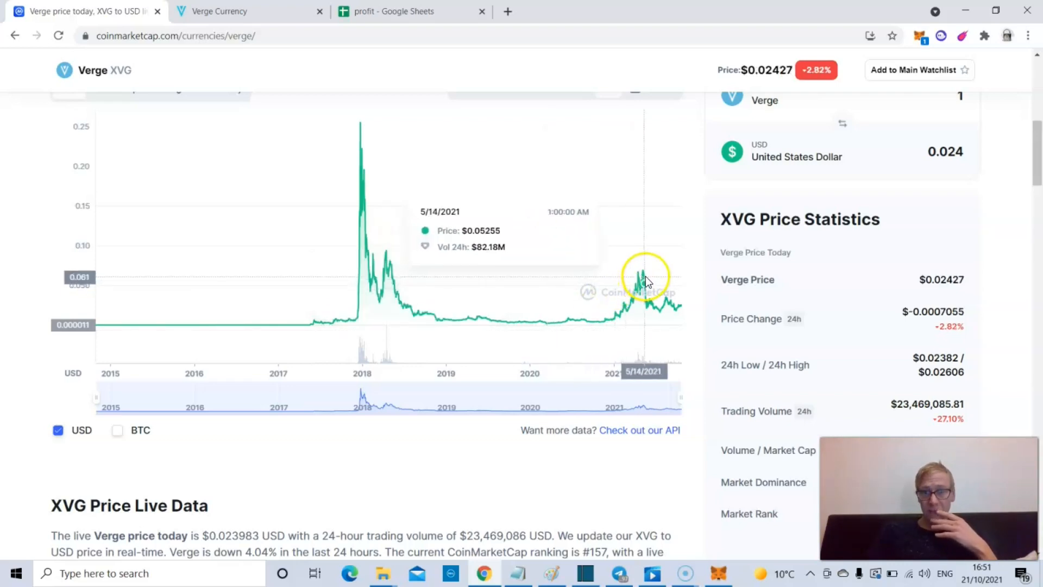
pyautogui.moveTo(642, 276)
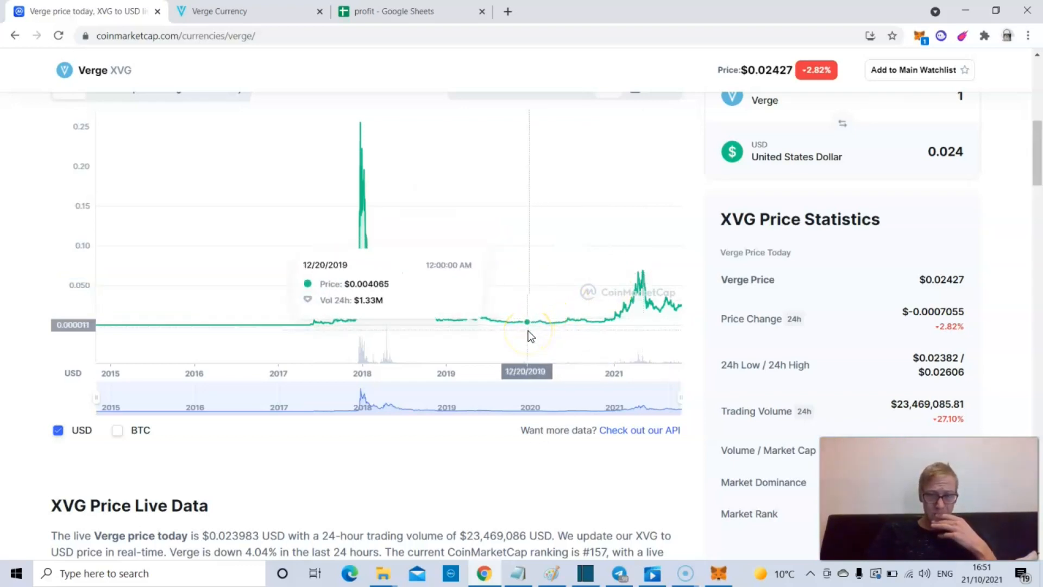
pyautogui.moveTo(533, 322)
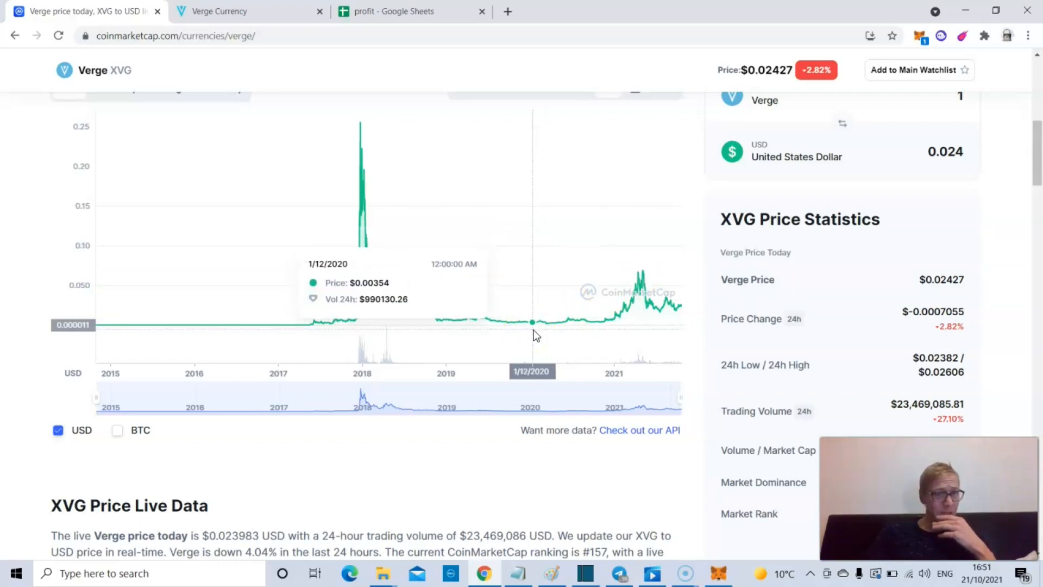
pyautogui.moveTo(454, 322)
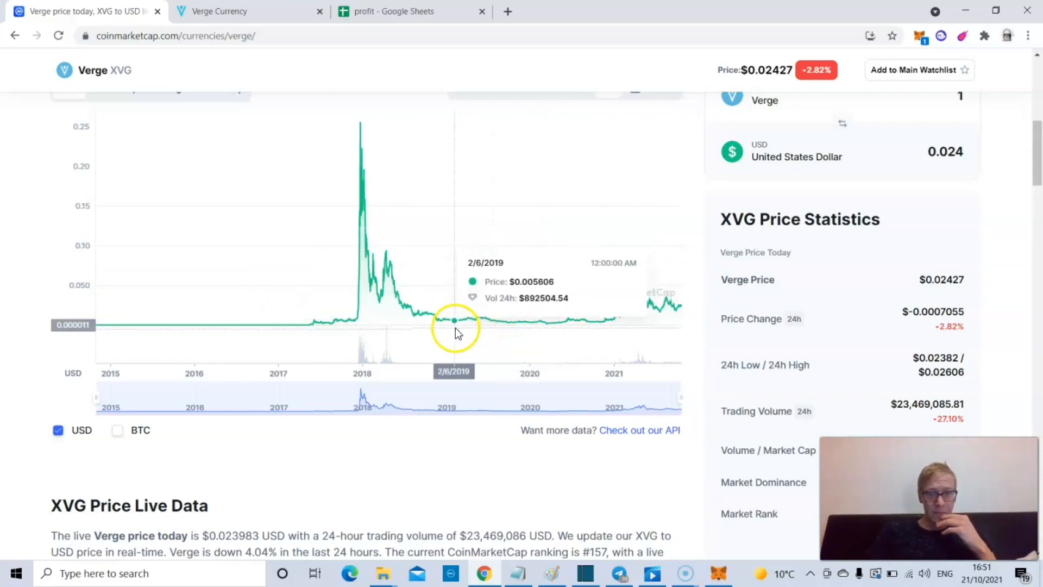
pyautogui.moveTo(725, 345)
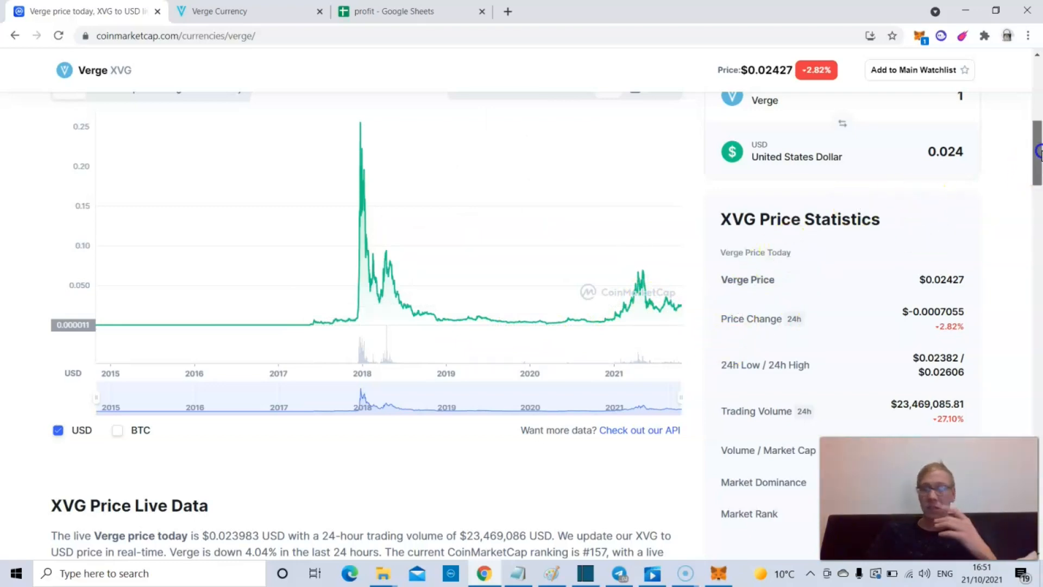
pyautogui.scroll(3)
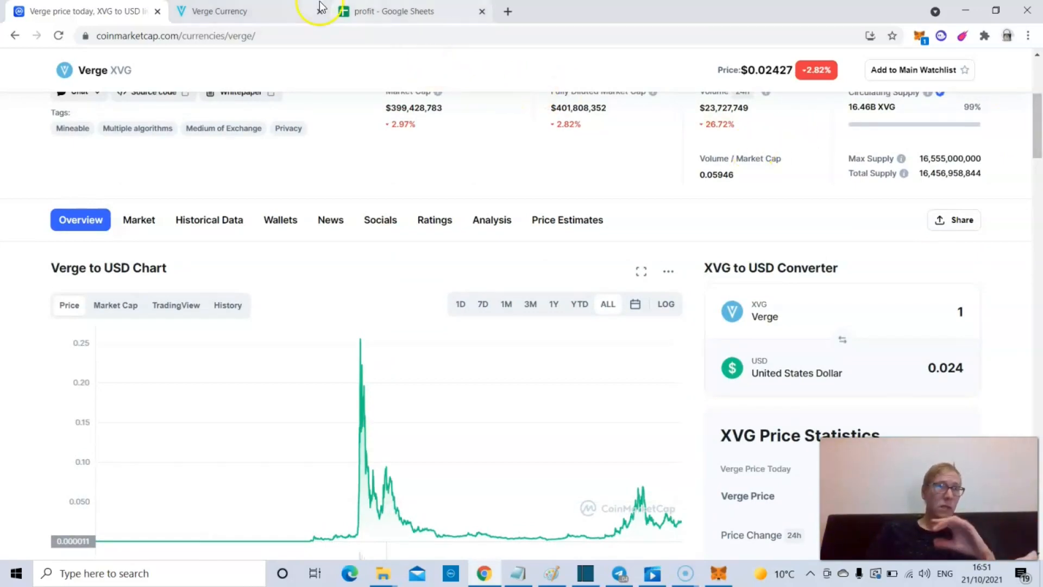
pyautogui.click(219, 11)
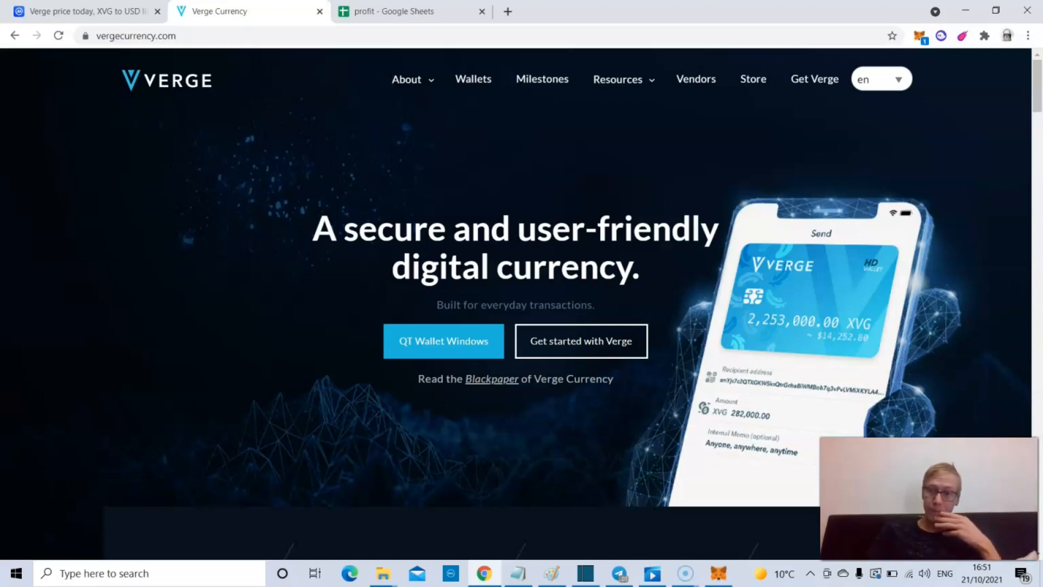
pyautogui.click(80, 11)
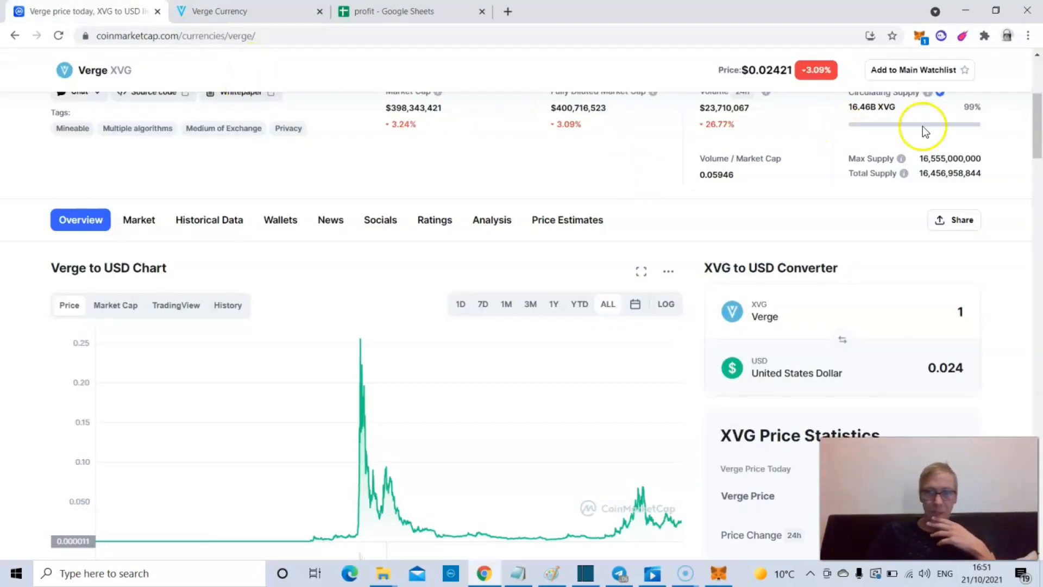
# Step: Read Verge's description down through founders, network security and buying sections, then return to the top
pyautogui.scroll(3)
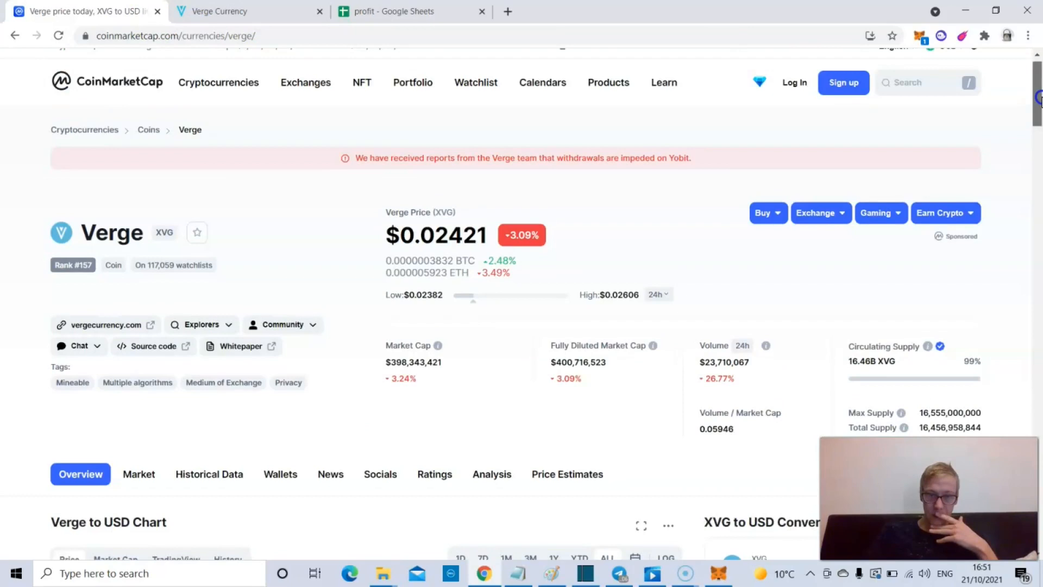
pyautogui.scroll(-3)
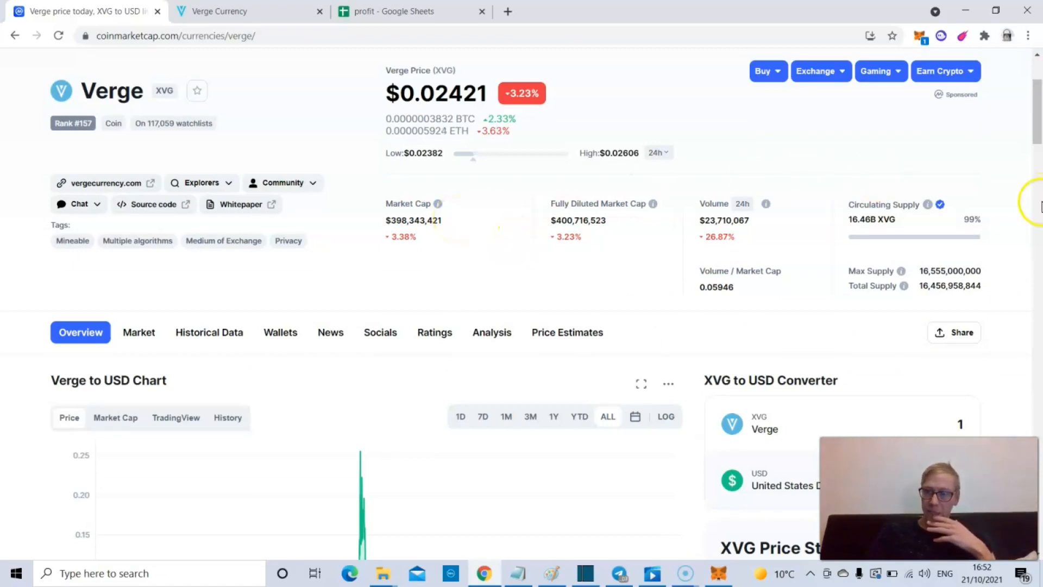
pyautogui.scroll(-3)
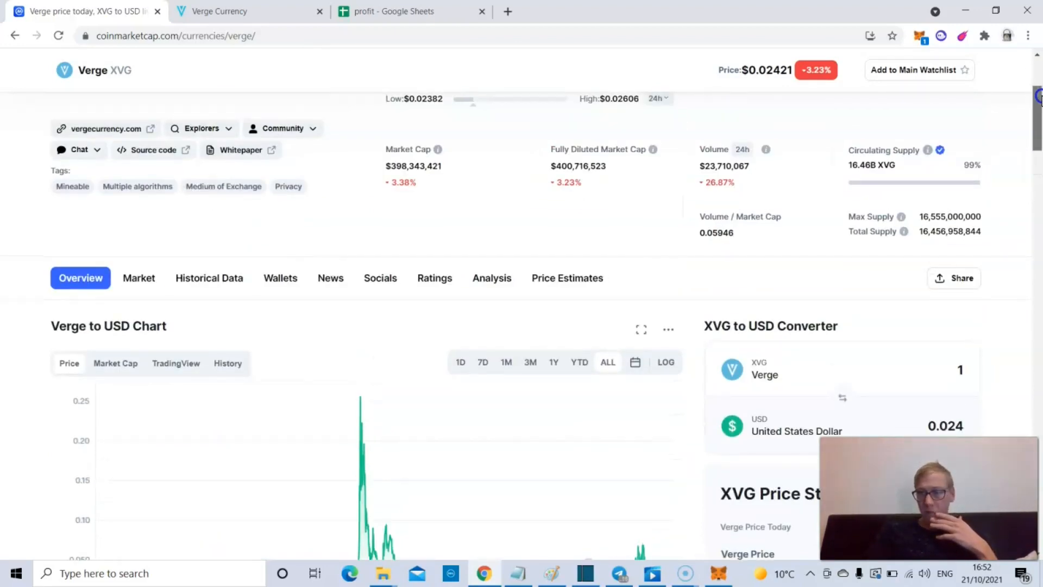
pyautogui.scroll(-3)
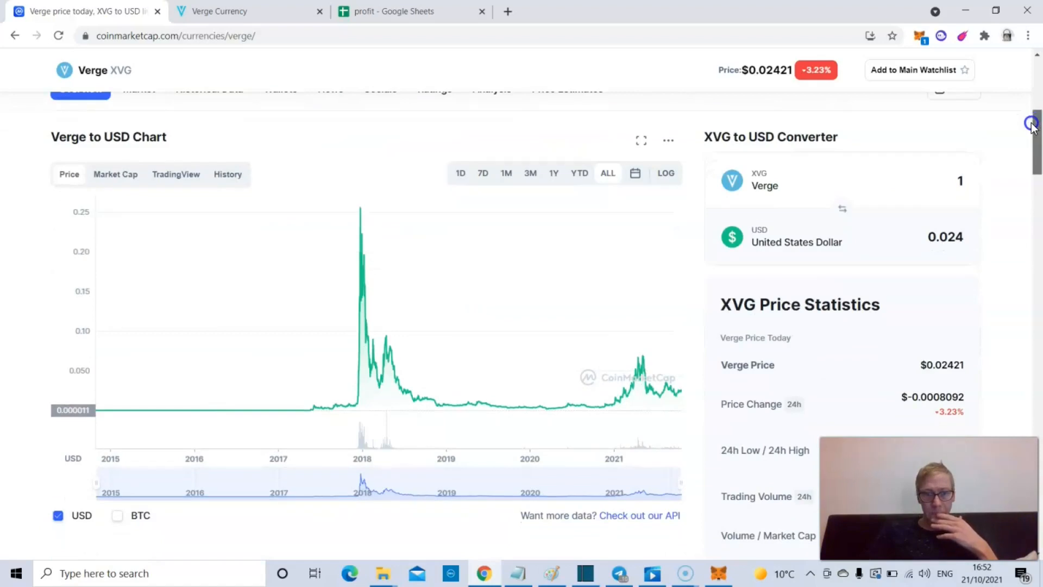
pyautogui.scroll(-3)
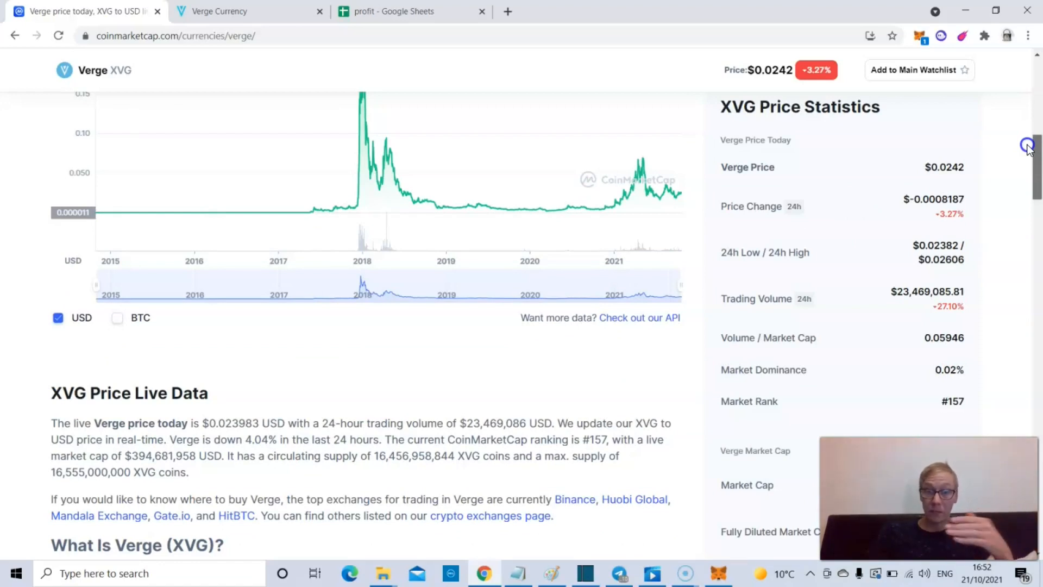
pyautogui.scroll(-3)
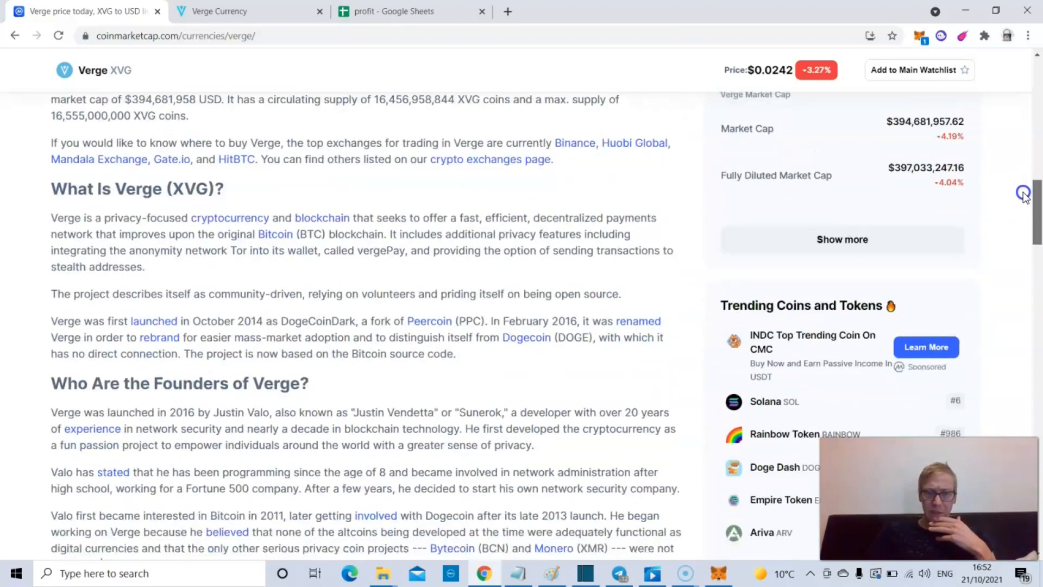
pyautogui.scroll(-3)
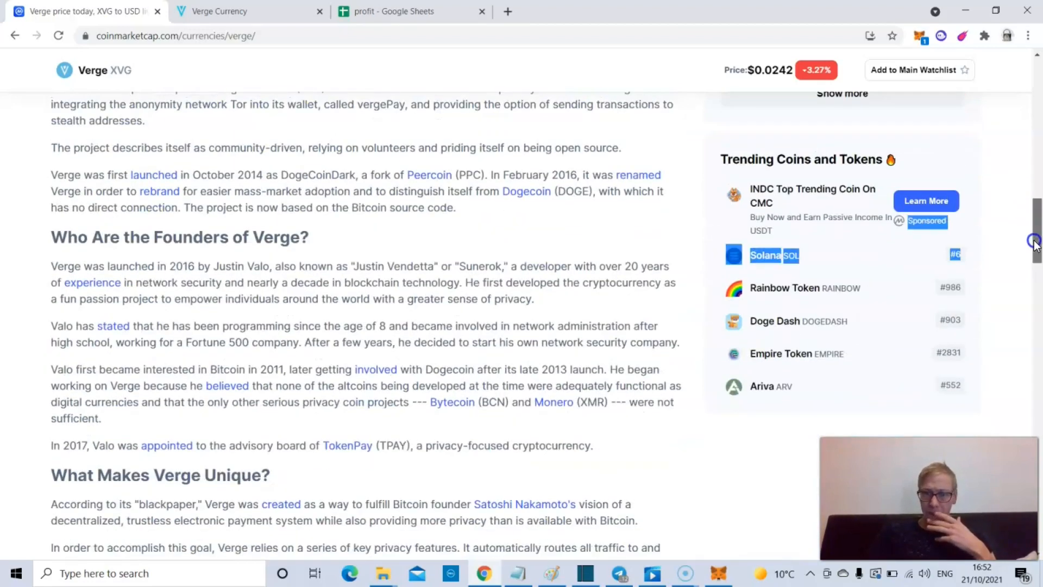
pyautogui.scroll(-3)
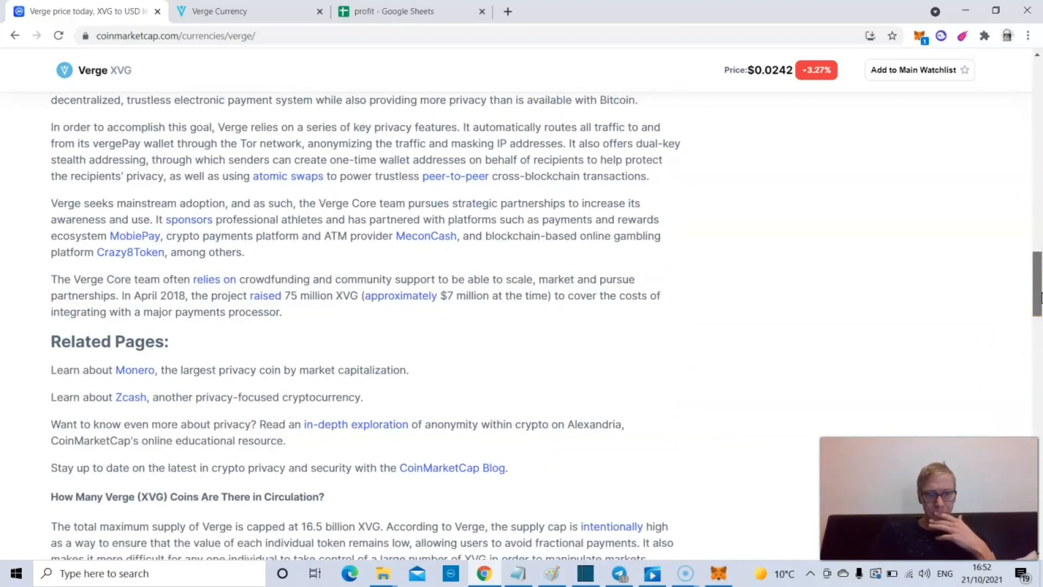
pyautogui.scroll(-3)
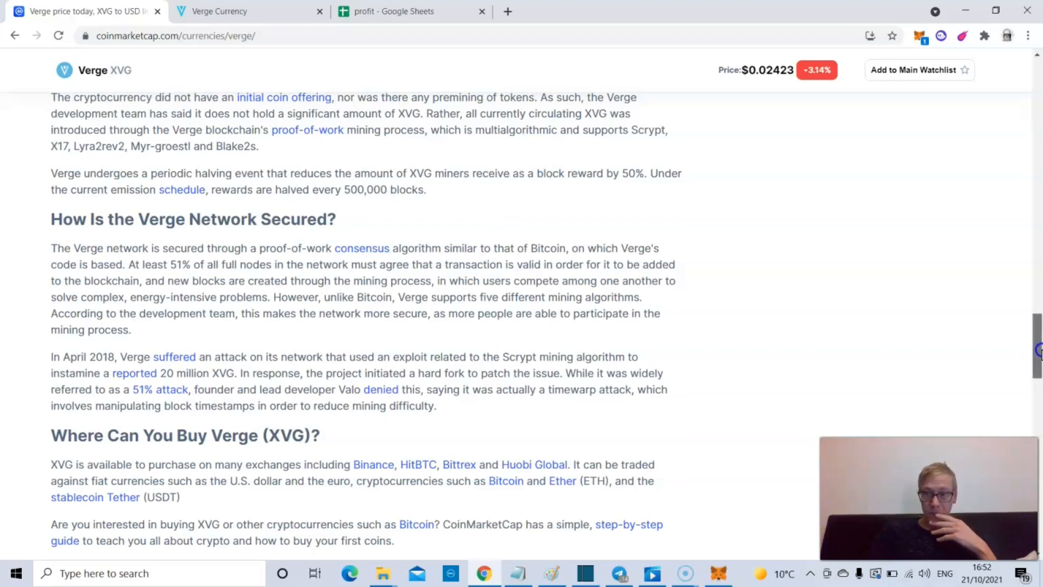
pyautogui.scroll(3)
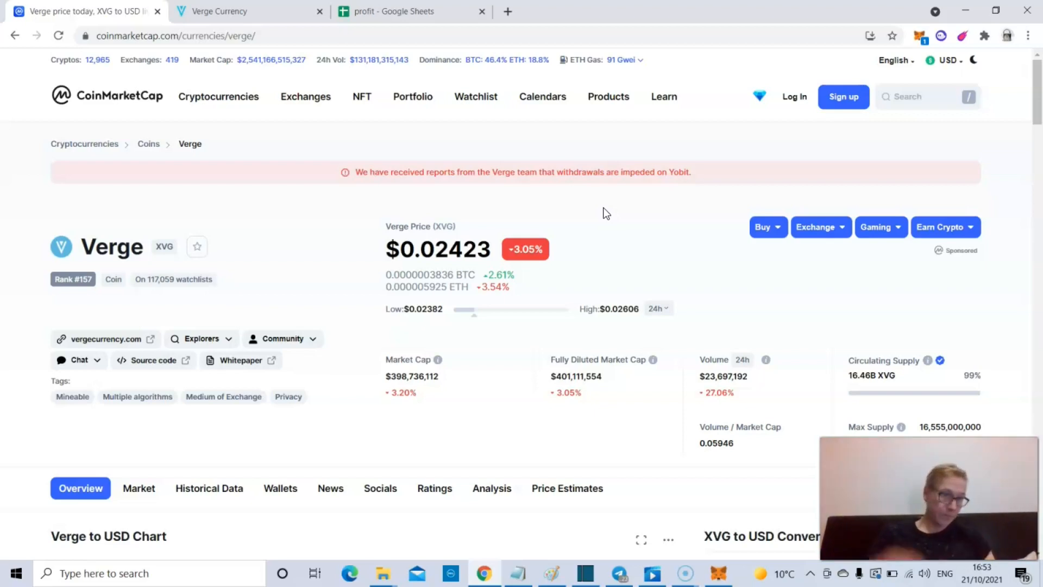
pyautogui.moveTo(476, 97)
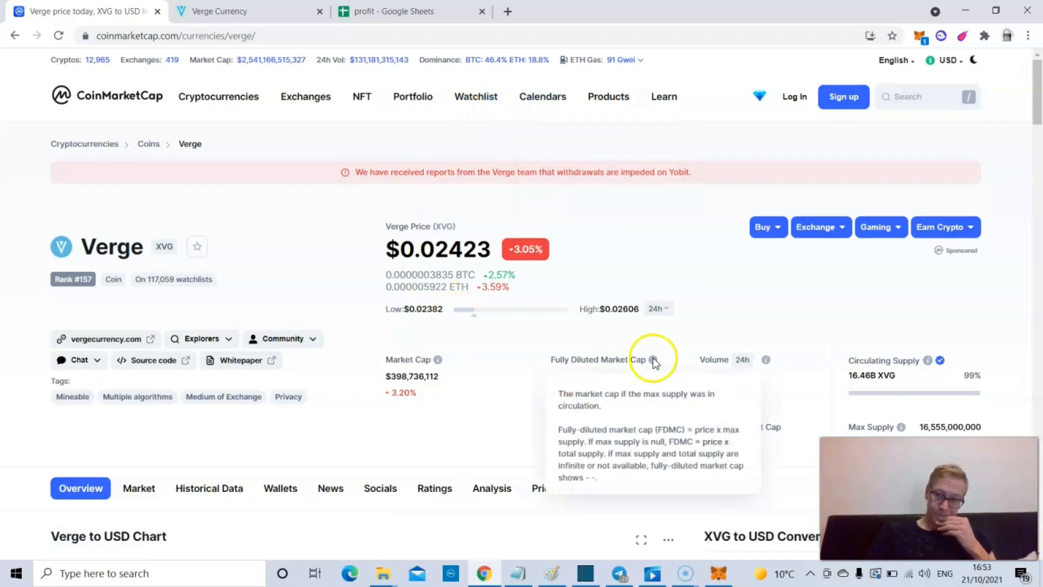
pyautogui.scroll(-3)
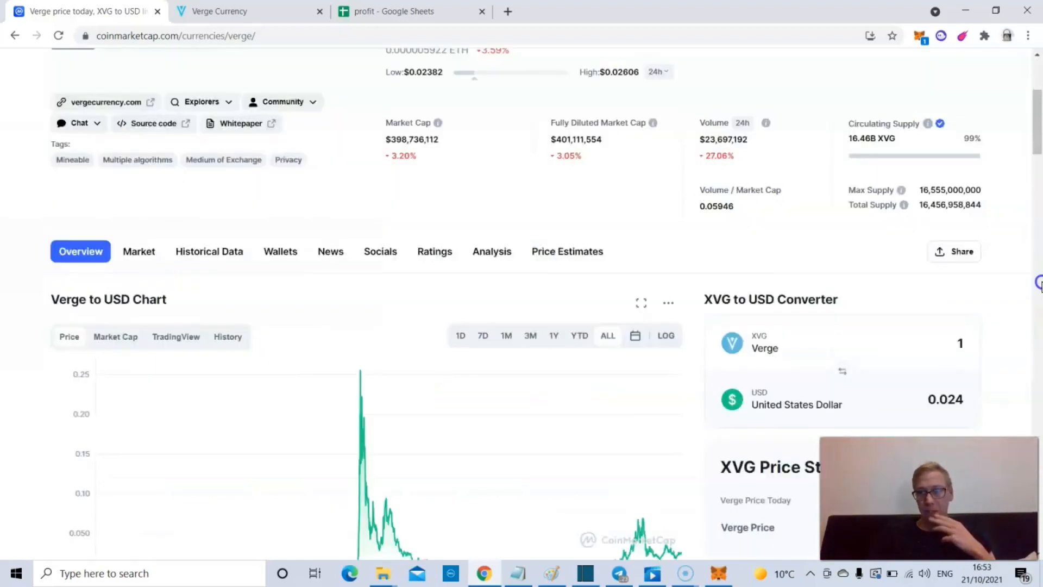
pyautogui.scroll(-3)
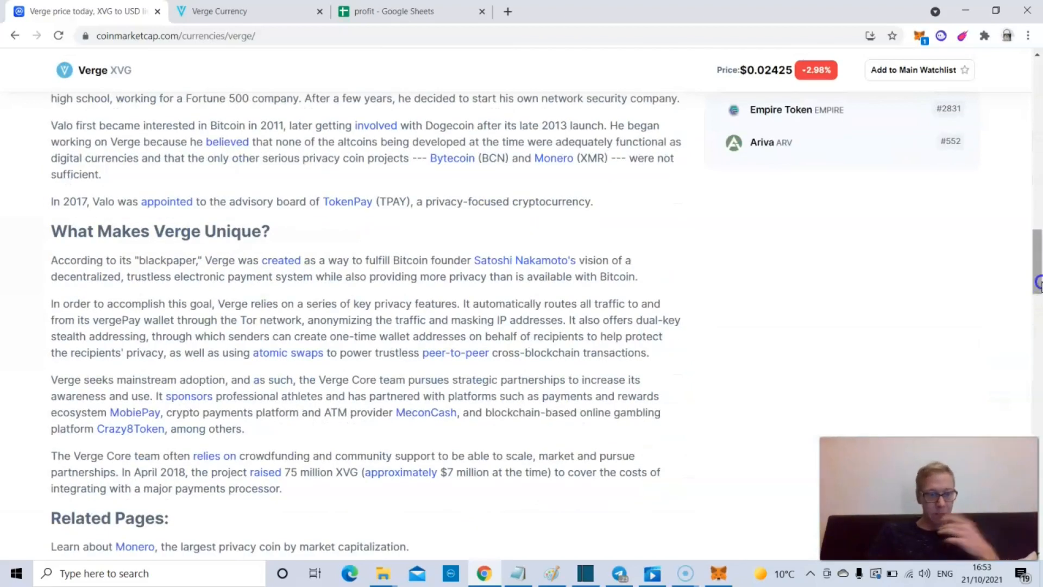
pyautogui.scroll(-3)
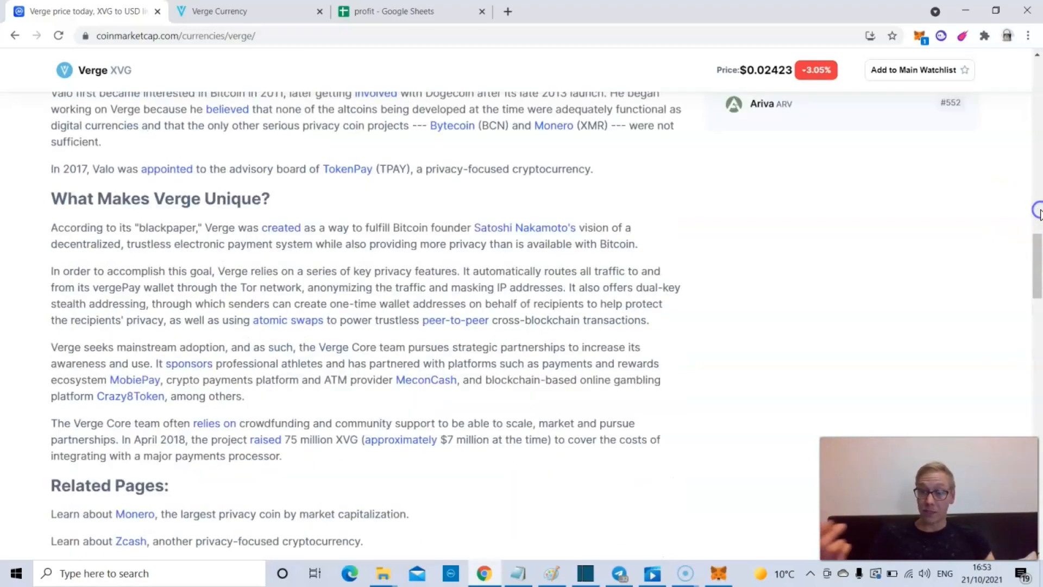
pyautogui.scroll(3)
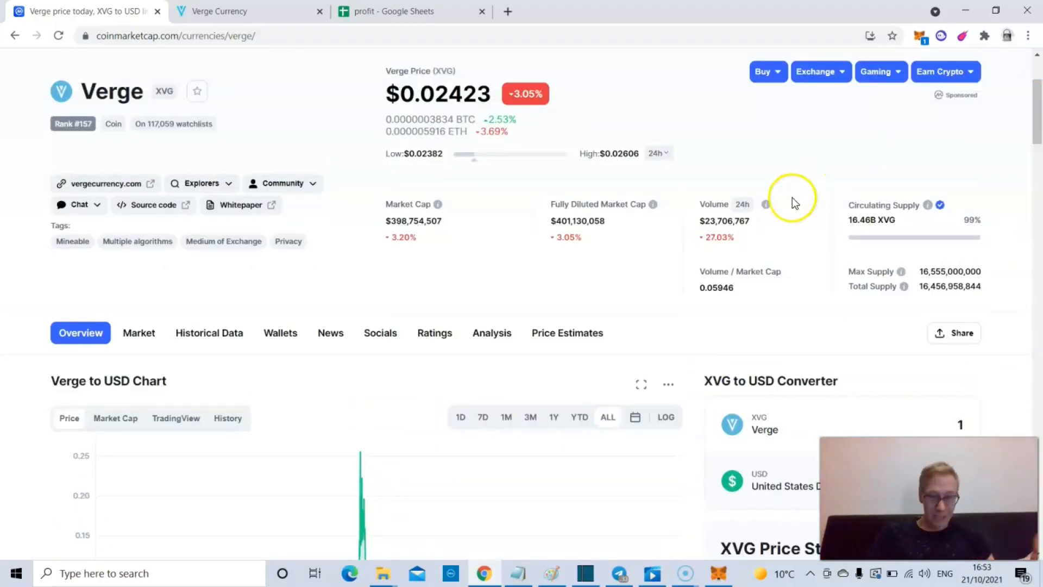
pyautogui.moveTo(163, 93)
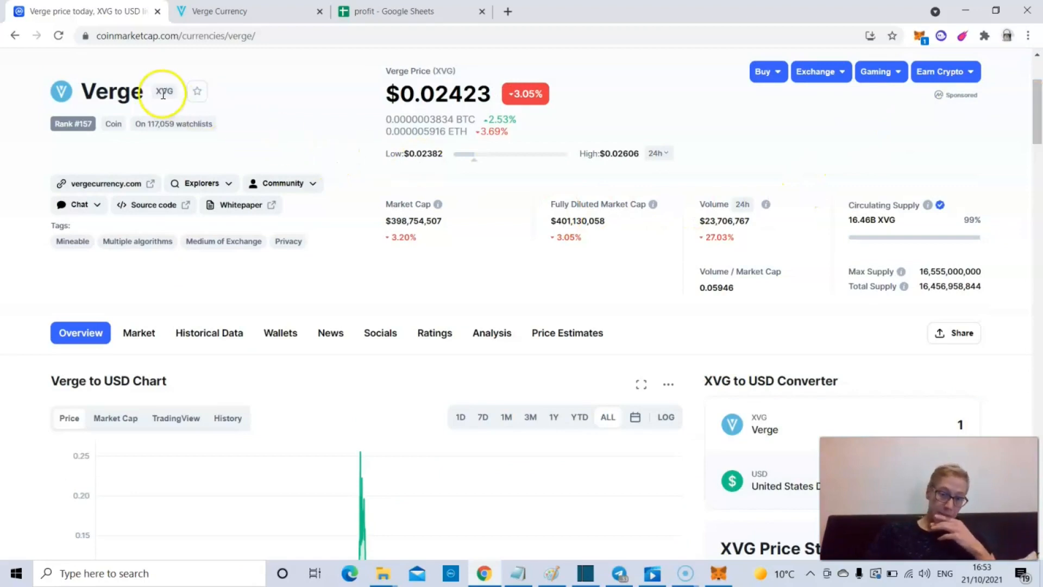
pyautogui.moveTo(229, 79)
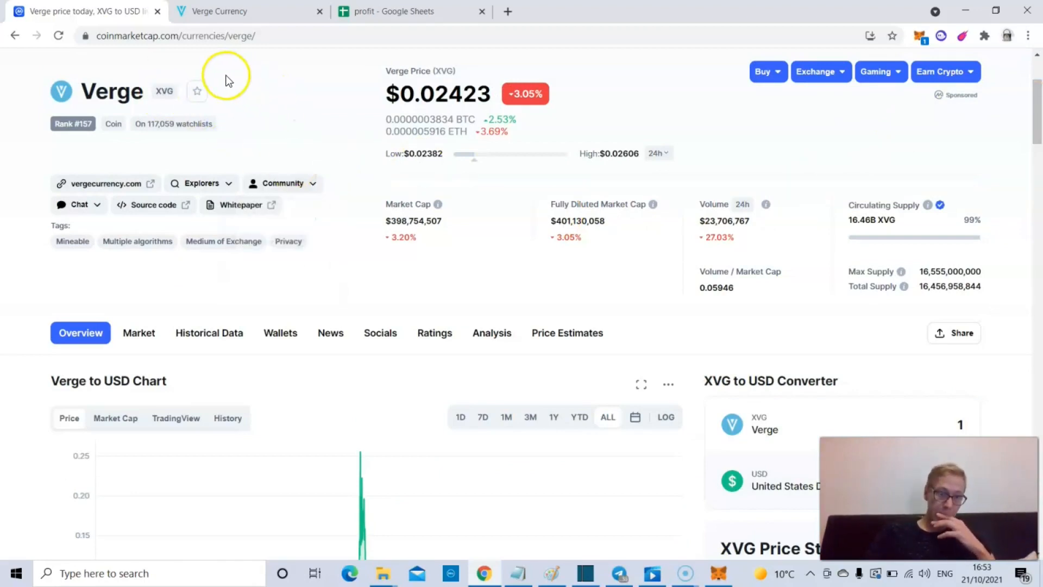
pyautogui.moveTo(1019, 156)
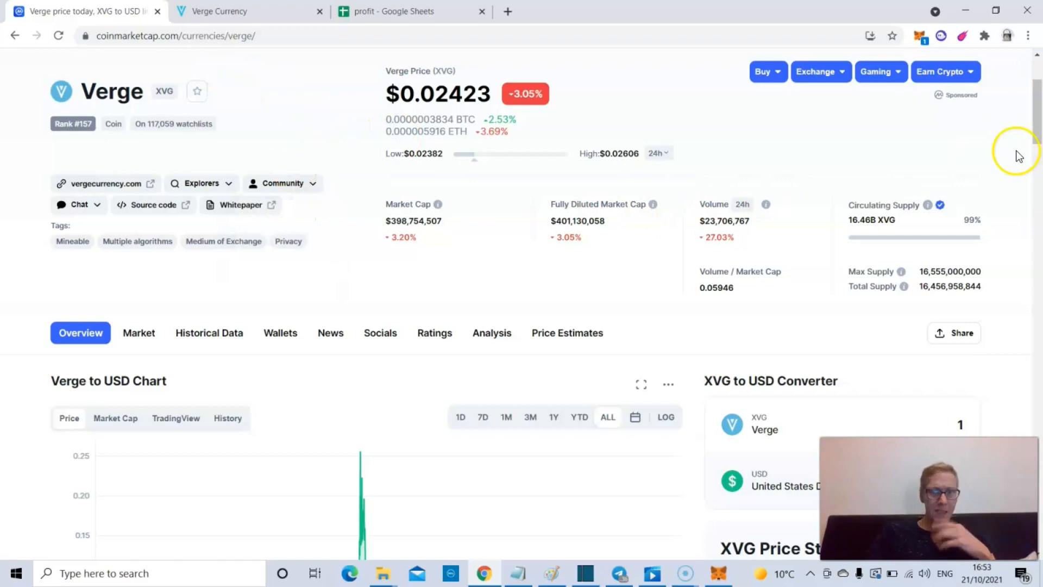
pyautogui.scroll(-3)
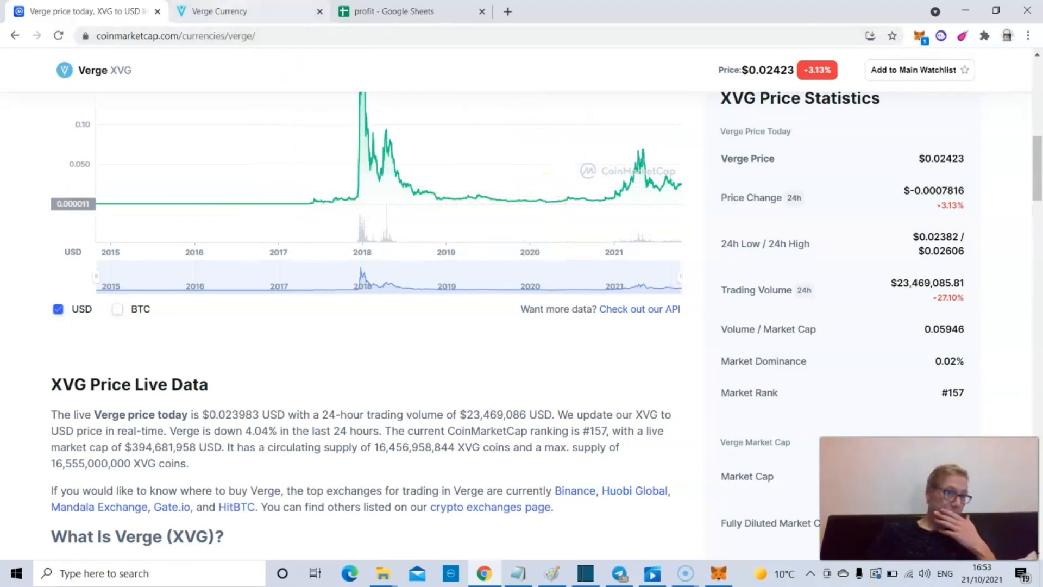
pyautogui.click(396, 11)
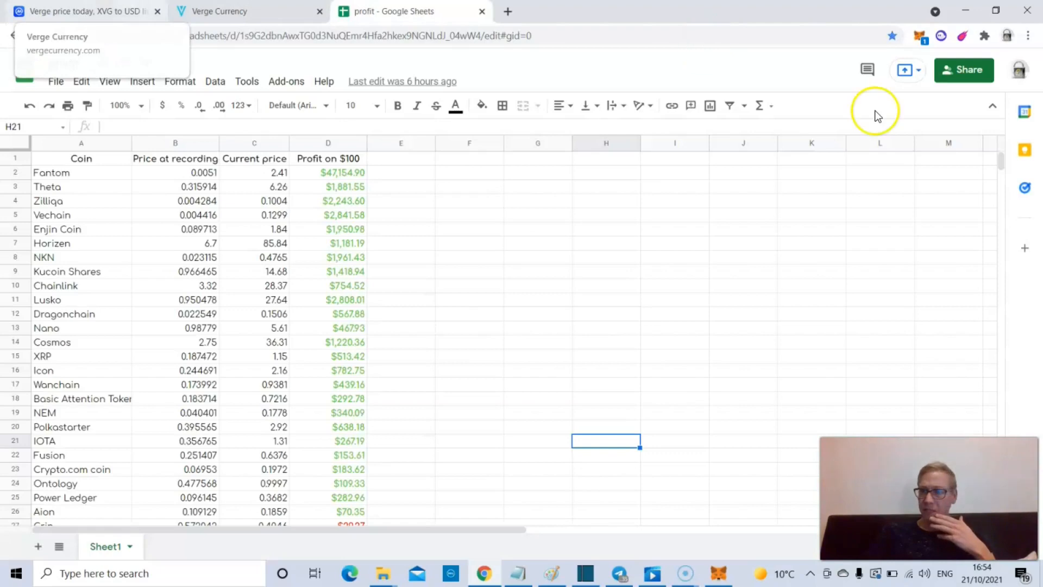
pyautogui.click(84, 11)
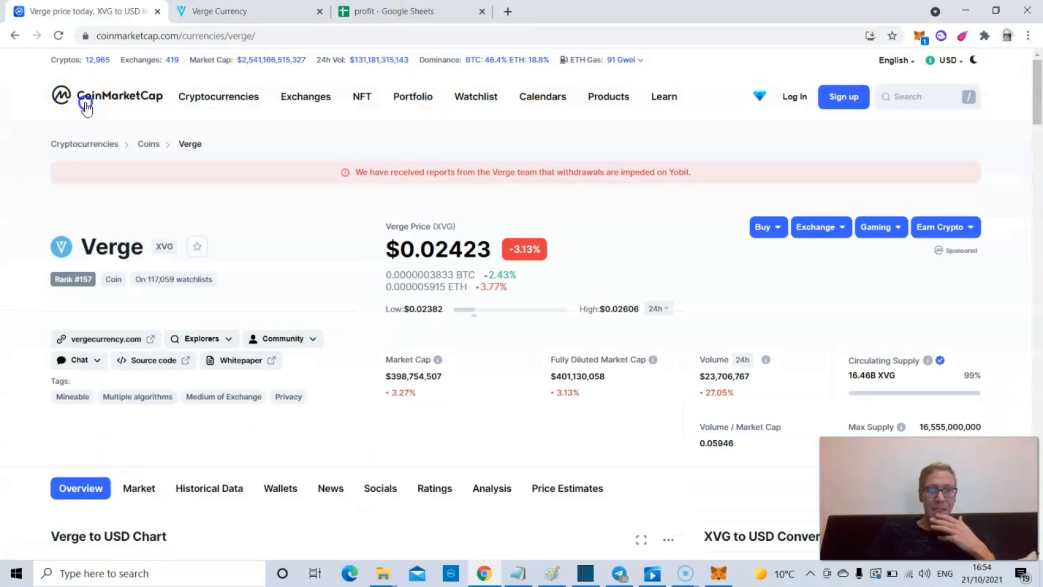
# Step: Browse the CoinMarketCap homepage's prices-by-market-cap listing, then return to the Google Sheets profit table
pyautogui.click(106, 97)
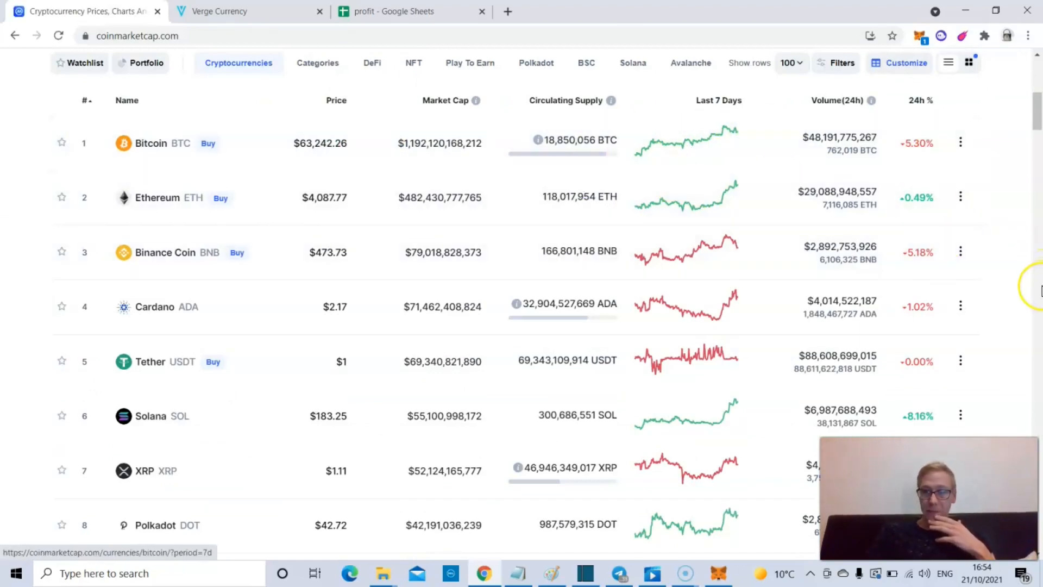
pyautogui.scroll(-3)
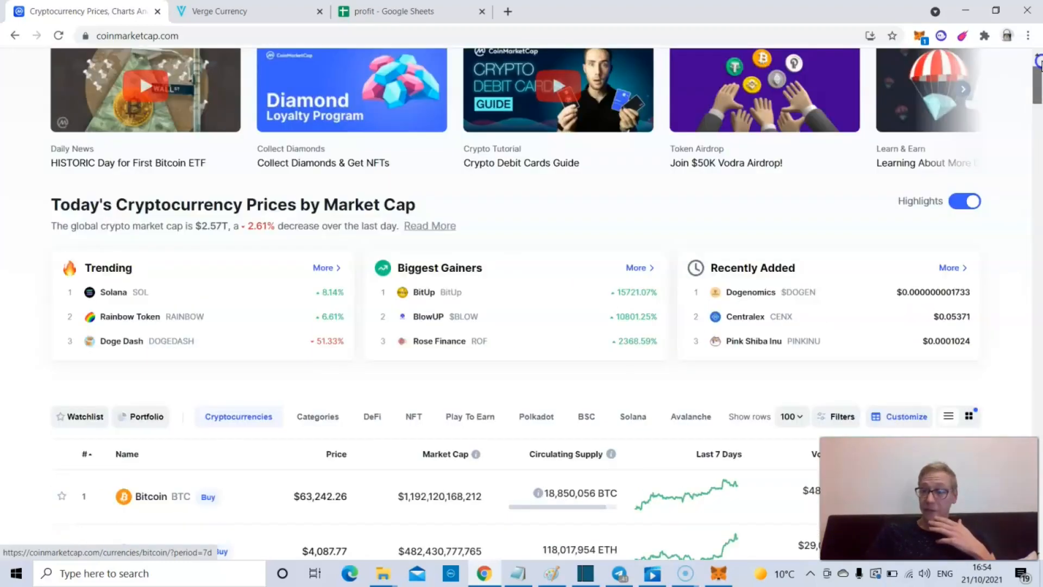
pyautogui.scroll(3)
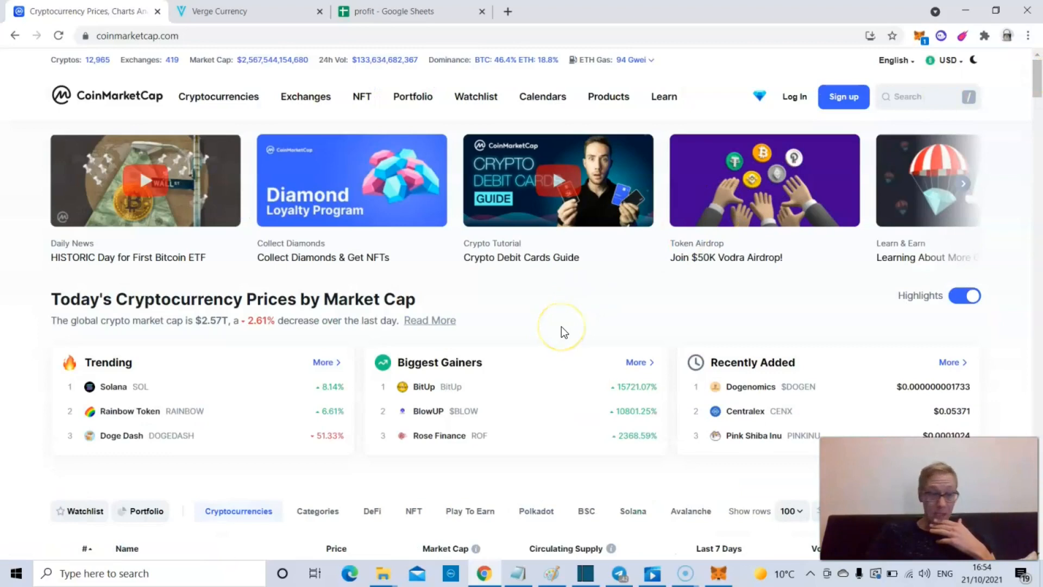
pyautogui.moveTo(483, 301)
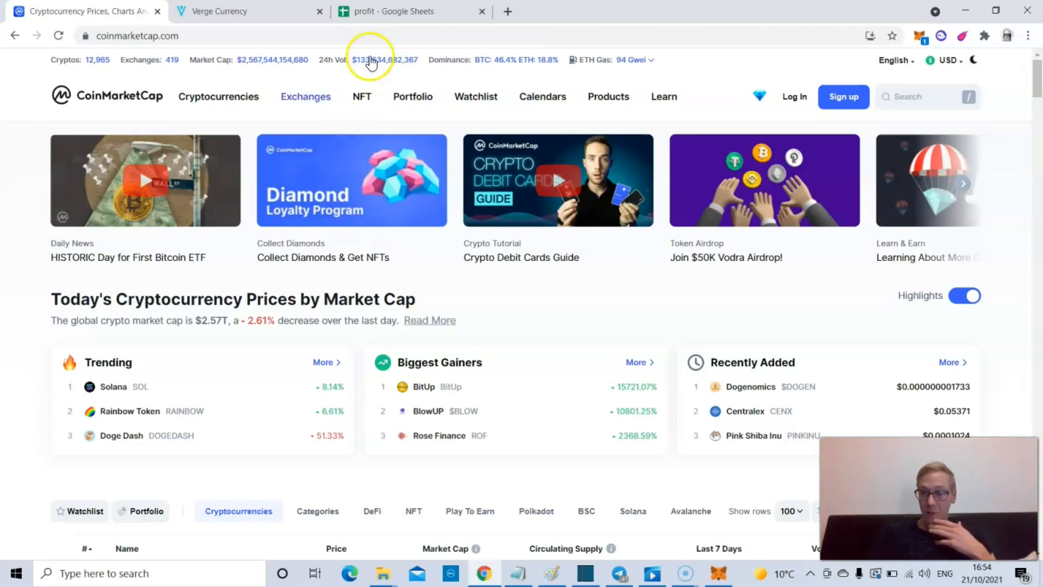
pyautogui.click(399, 11)
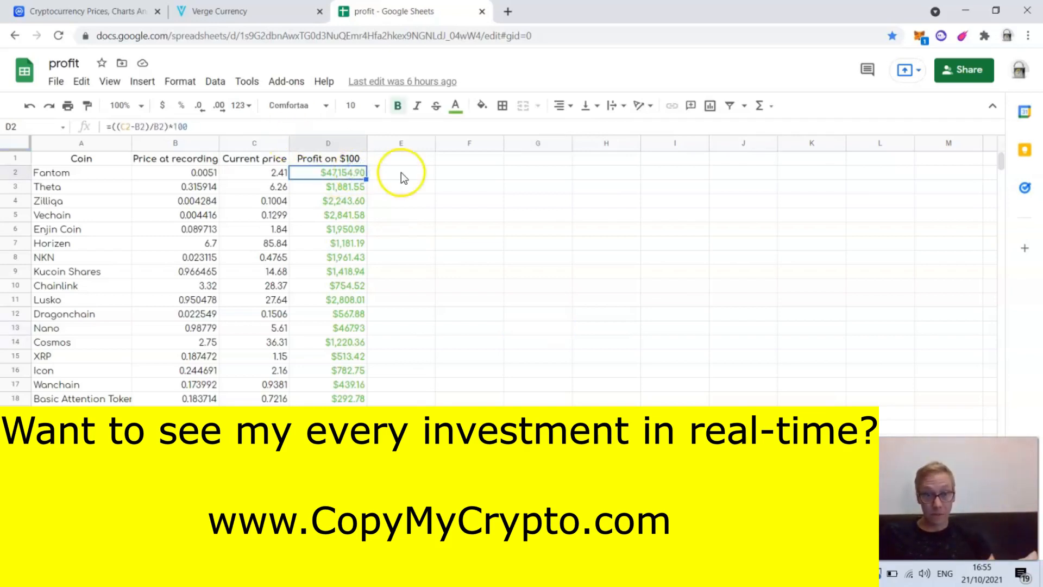
pyautogui.click(401, 173)
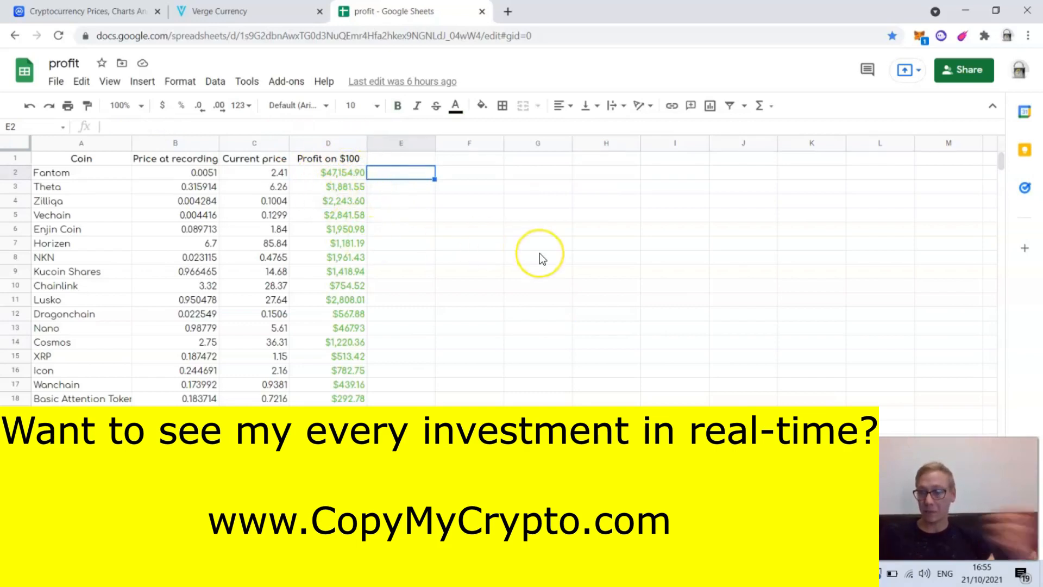
pyautogui.click(606, 313)
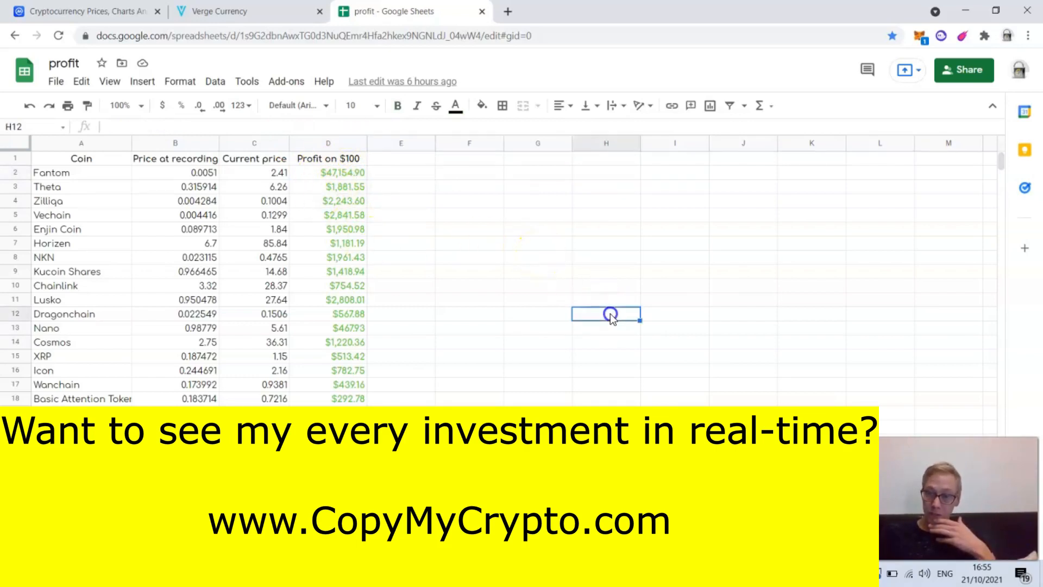